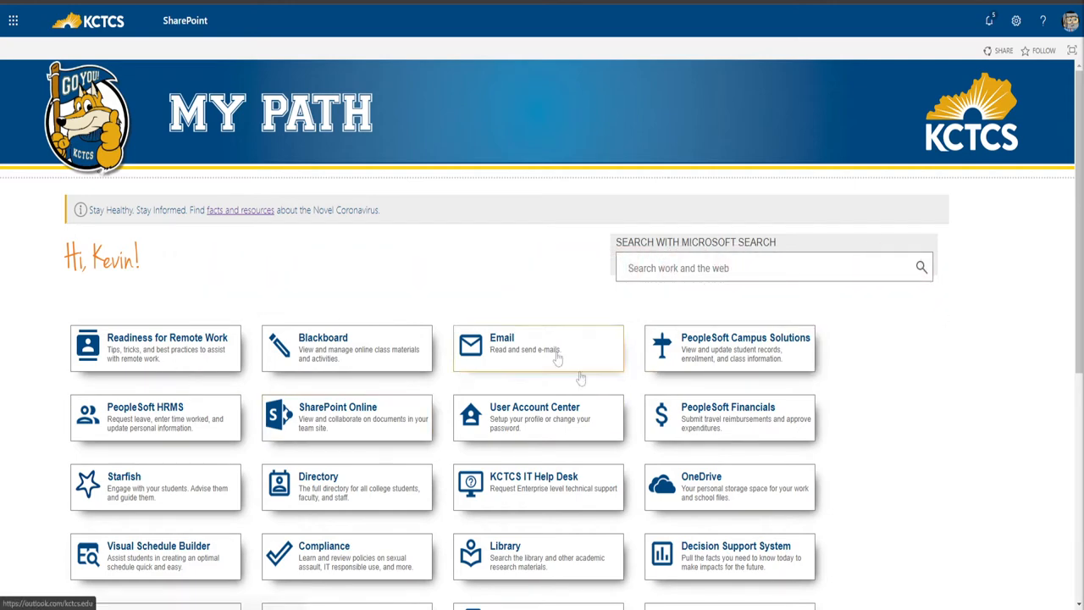
{"action": "mouse_move", "coordinate": [357, 269]}
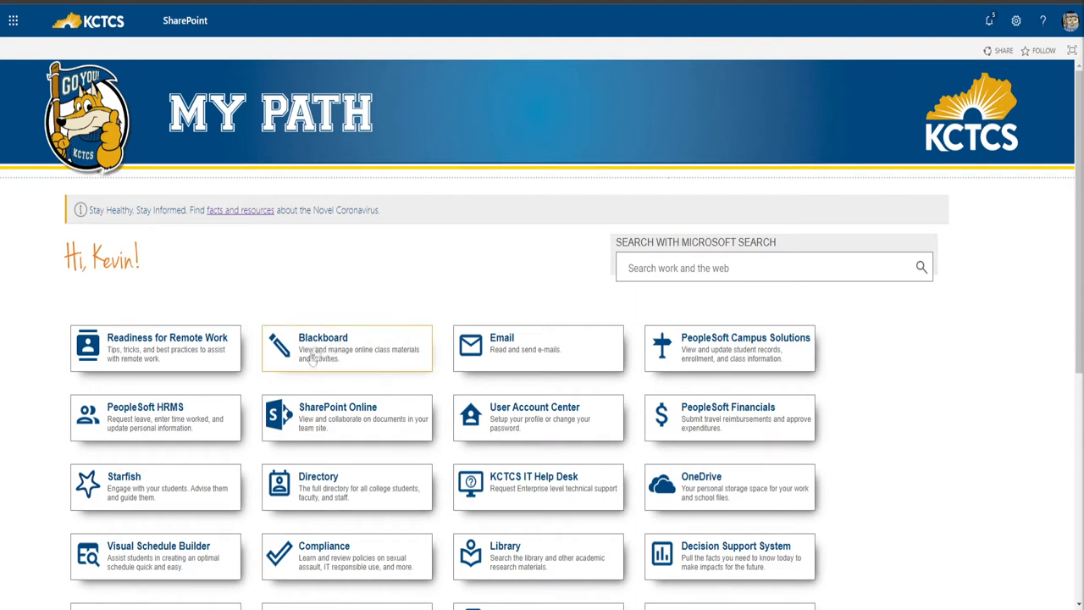
{"action": "mouse_move", "coordinate": [370, 339]}
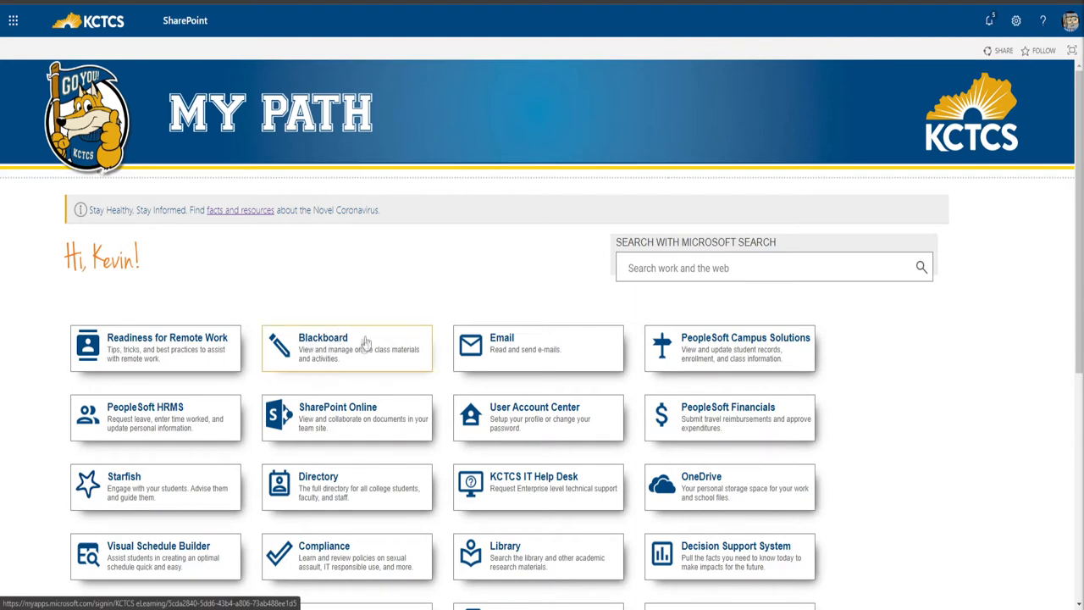
{"action": "mouse_move", "coordinate": [369, 321]}
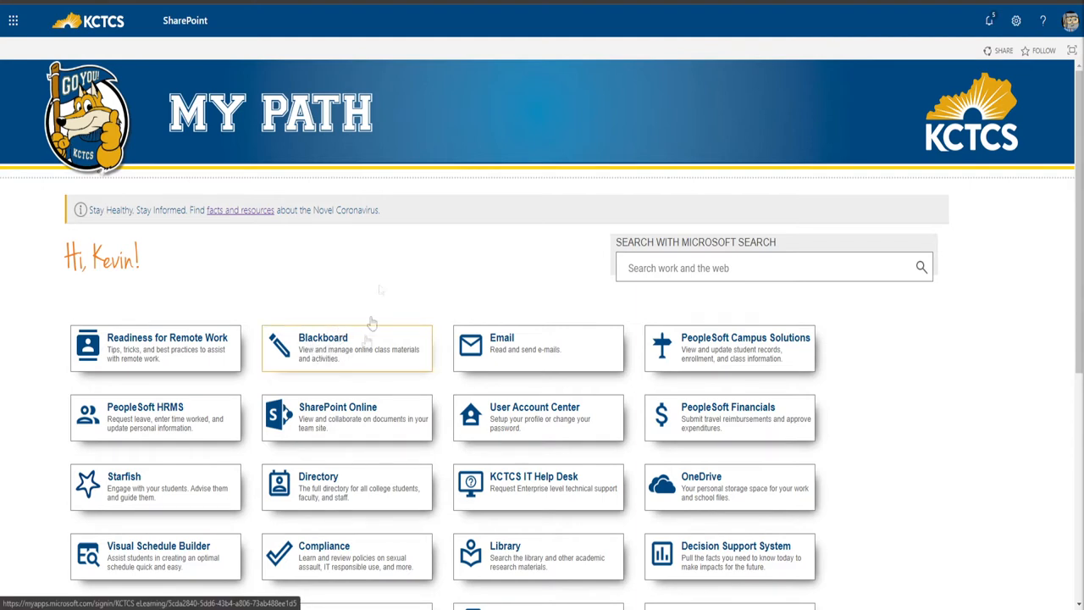
Launch Blackboard from the My Path portal and sign in with the student credentials
{"action": "left_click", "coordinate": [345, 349]}
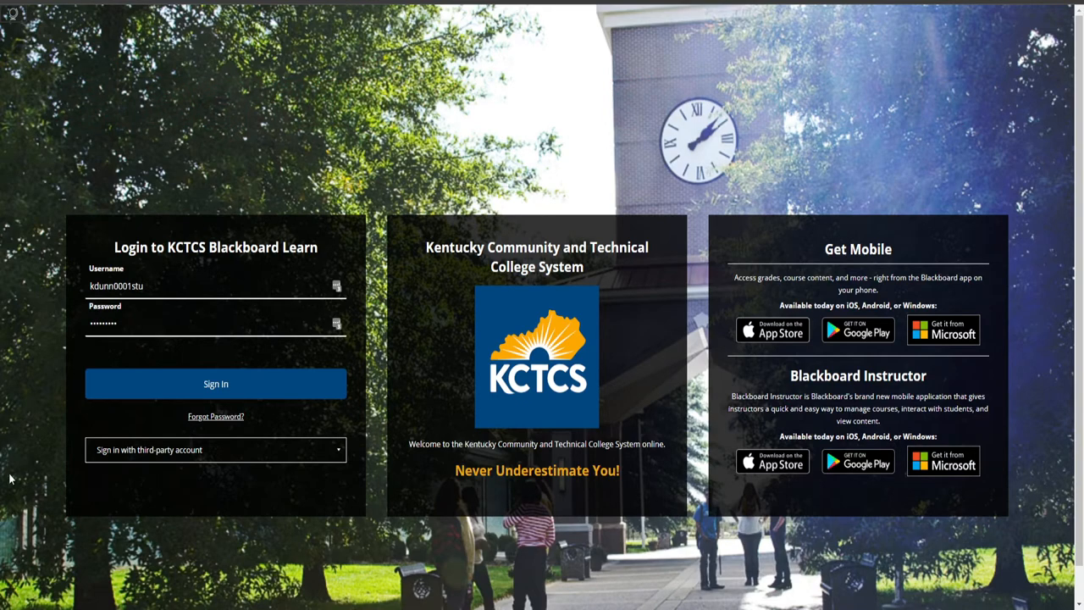
{"action": "mouse_move", "coordinate": [27, 294]}
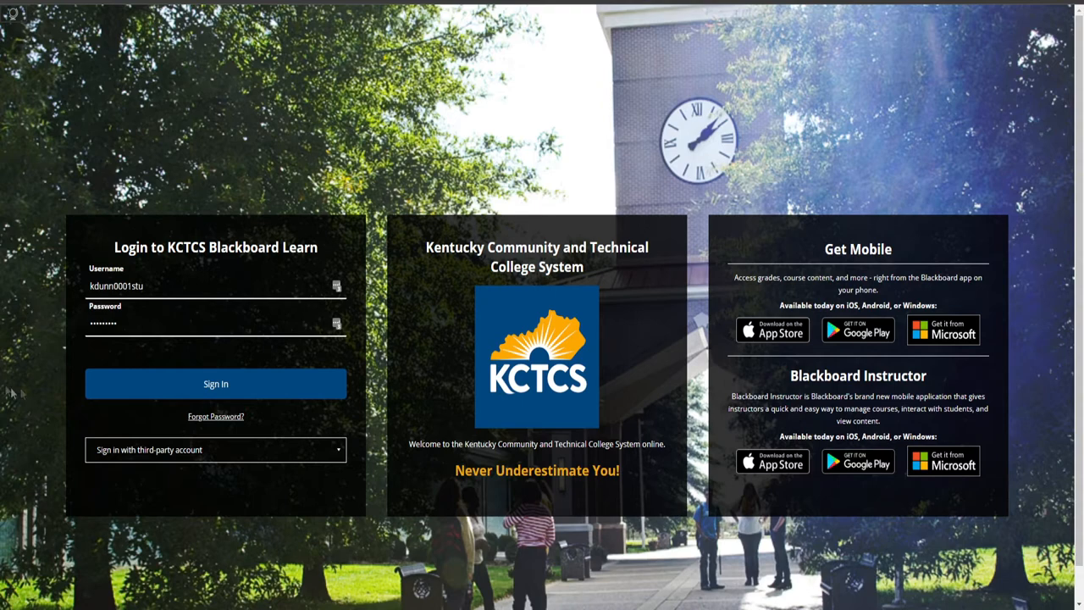
{"action": "mouse_move", "coordinate": [136, 389]}
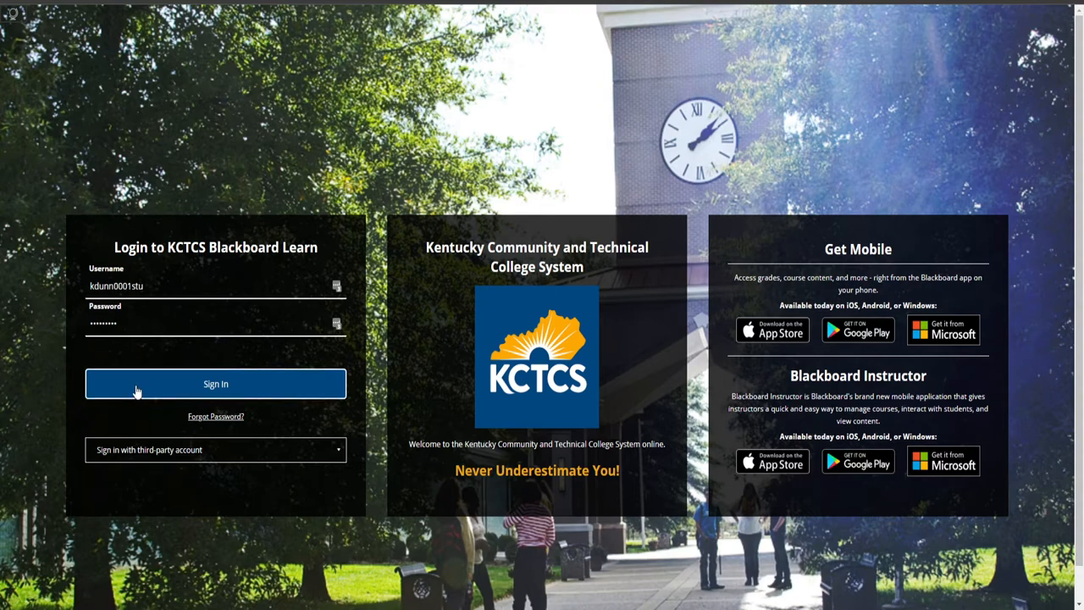
{"action": "left_click", "coordinate": [215, 383]}
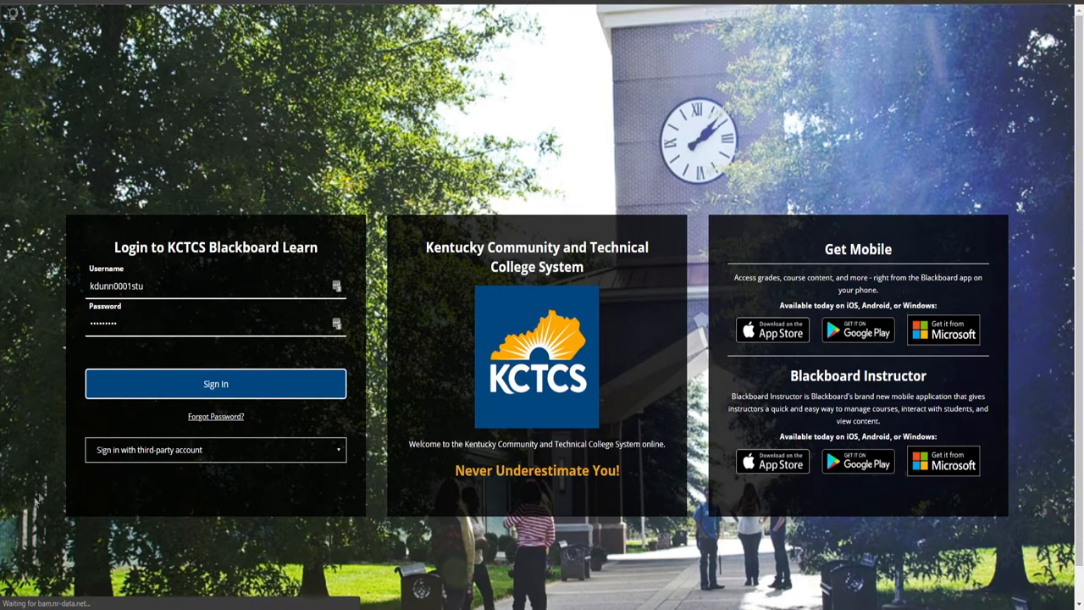
Land on the KCTCS Institution Page and scroll through announcements down to Student Resources and back
{"action": "left_click", "coordinate": [215, 383]}
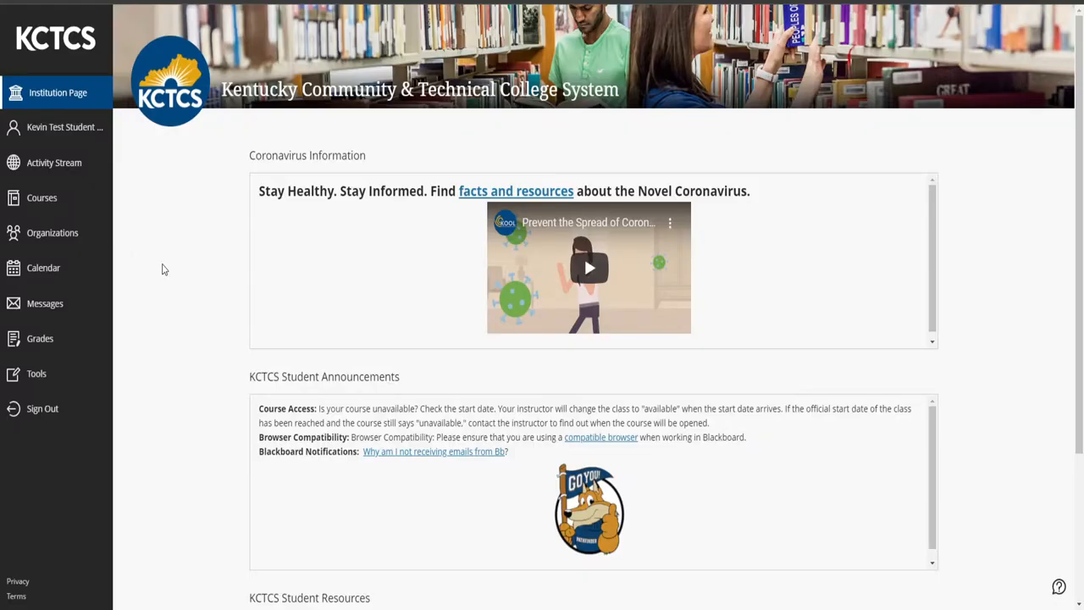
{"action": "mouse_move", "coordinate": [237, 281]}
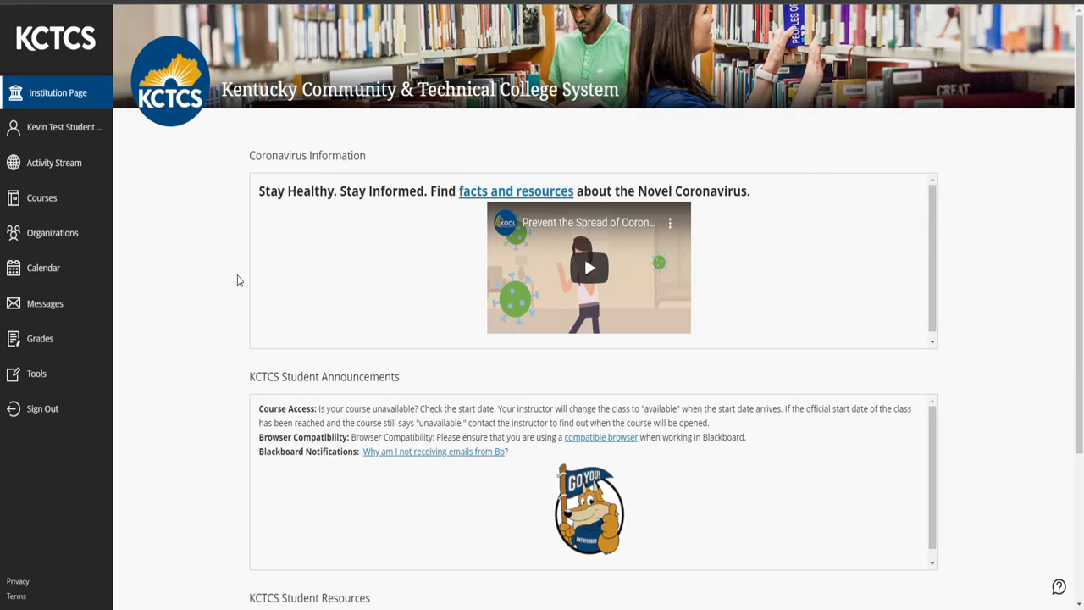
{"action": "mouse_move", "coordinate": [226, 265]}
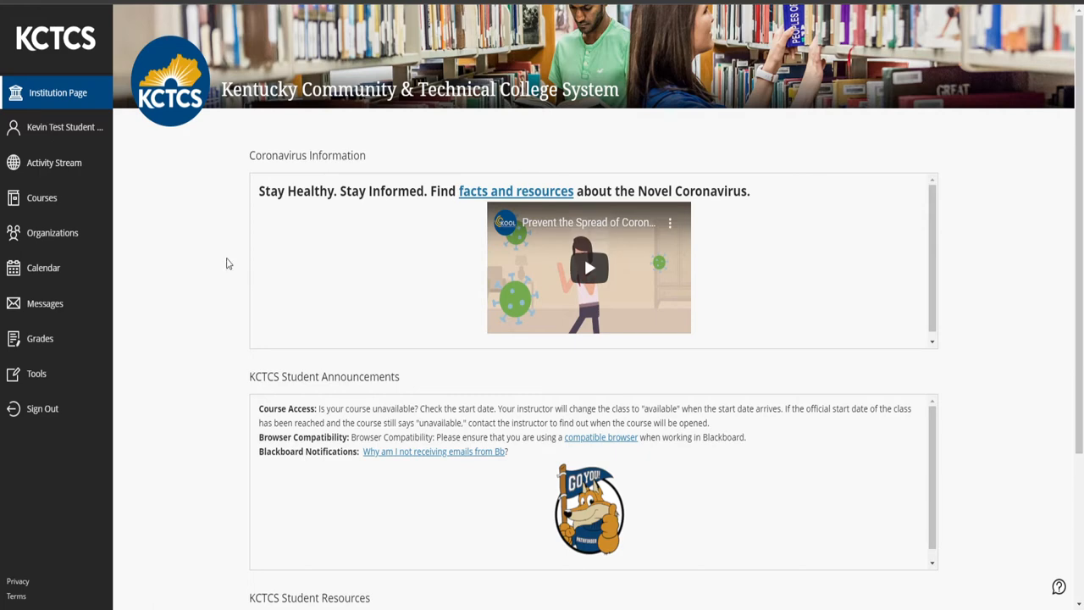
{"action": "scroll", "scroll_direction": "down", "scroll_amount": 3}
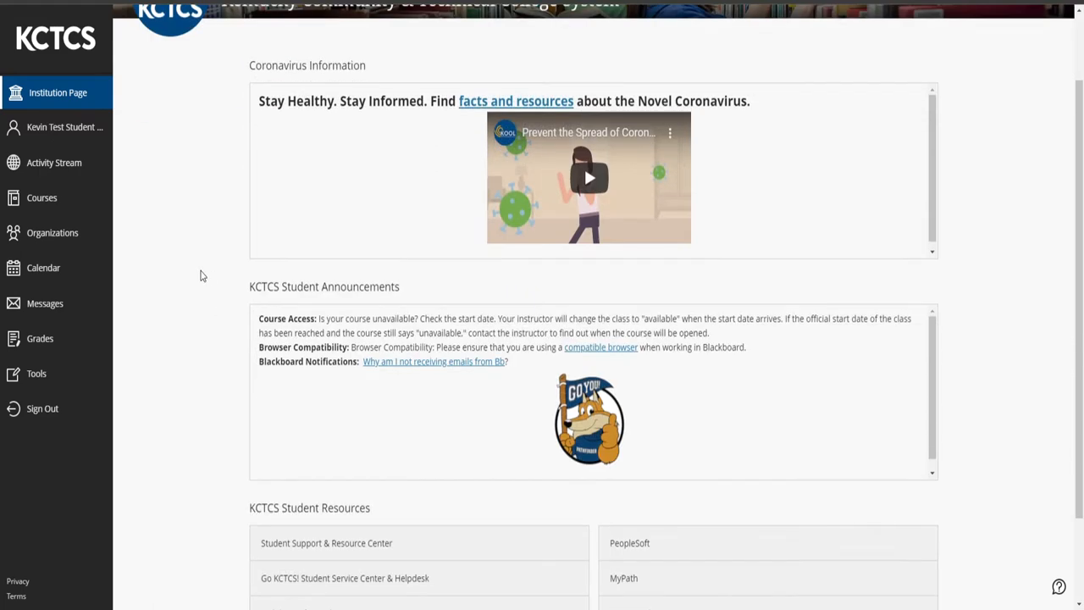
{"action": "scroll", "scroll_direction": "down", "scroll_amount": 3}
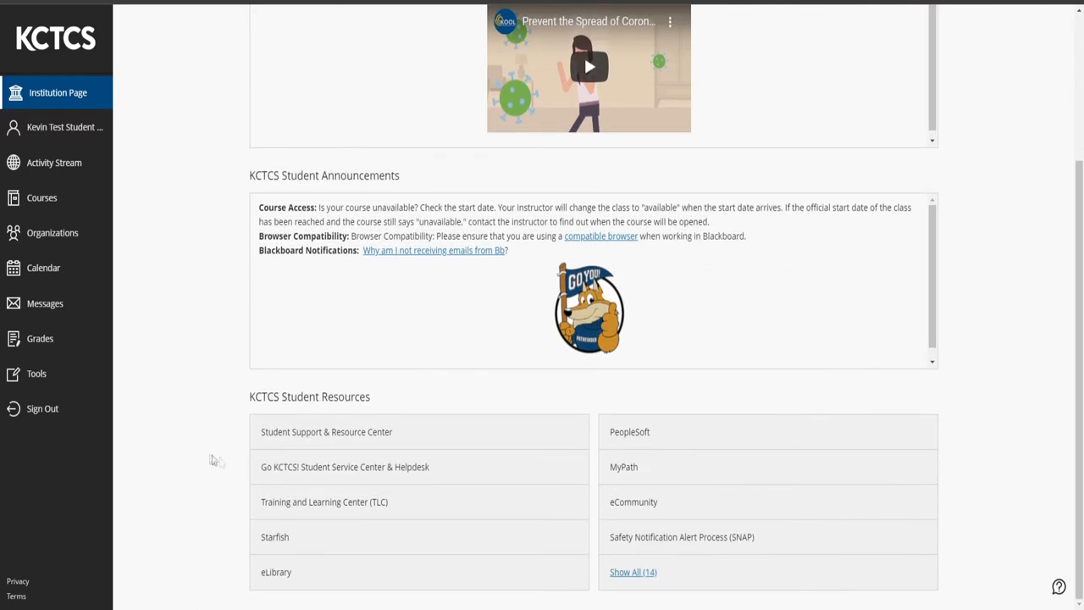
{"action": "mouse_move", "coordinate": [362, 518]}
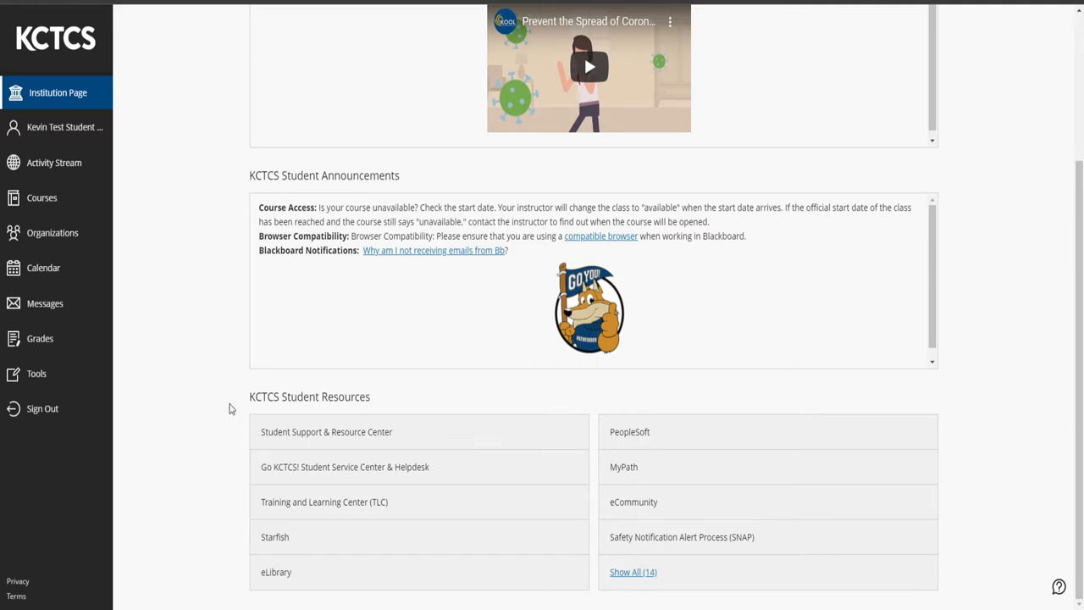
{"action": "mouse_move", "coordinate": [325, 436]}
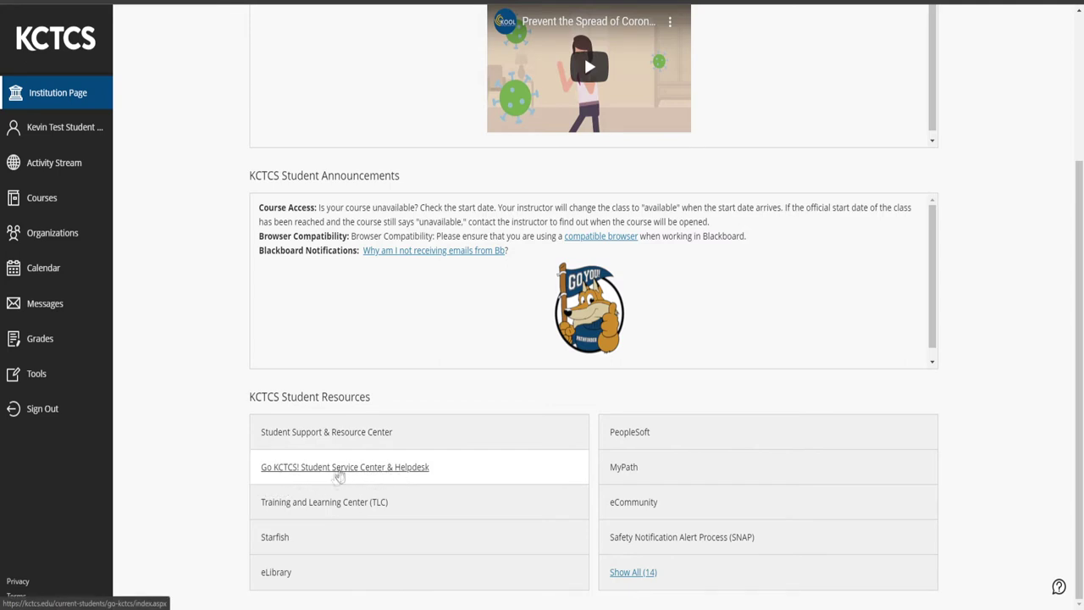
{"action": "mouse_move", "coordinate": [308, 473]}
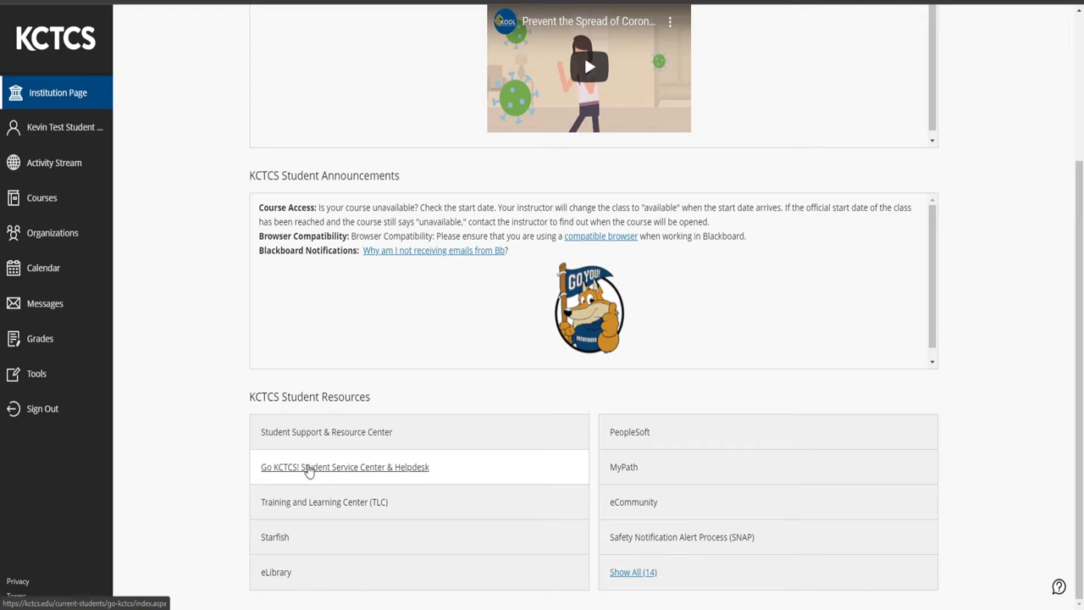
{"action": "mouse_move", "coordinate": [303, 476]}
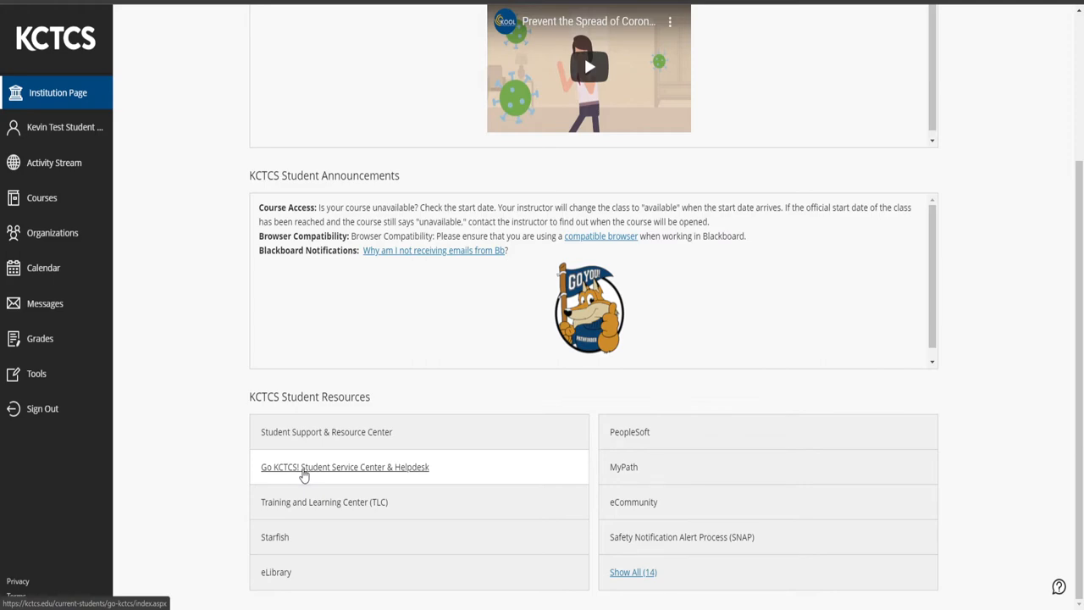
{"action": "mouse_move", "coordinate": [305, 474]}
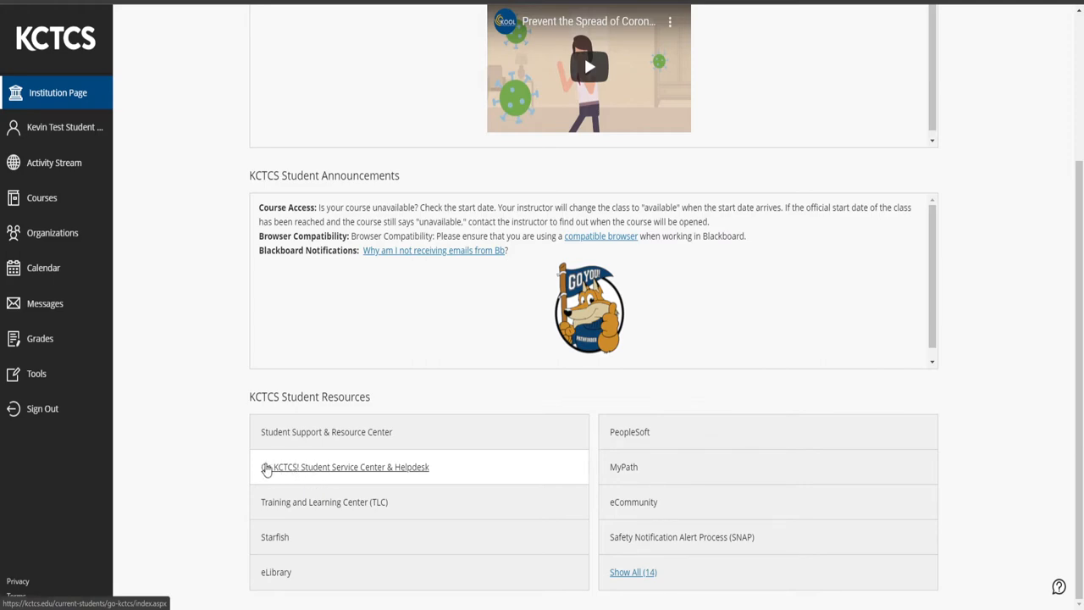
{"action": "scroll", "scroll_direction": "up", "scroll_amount": 3}
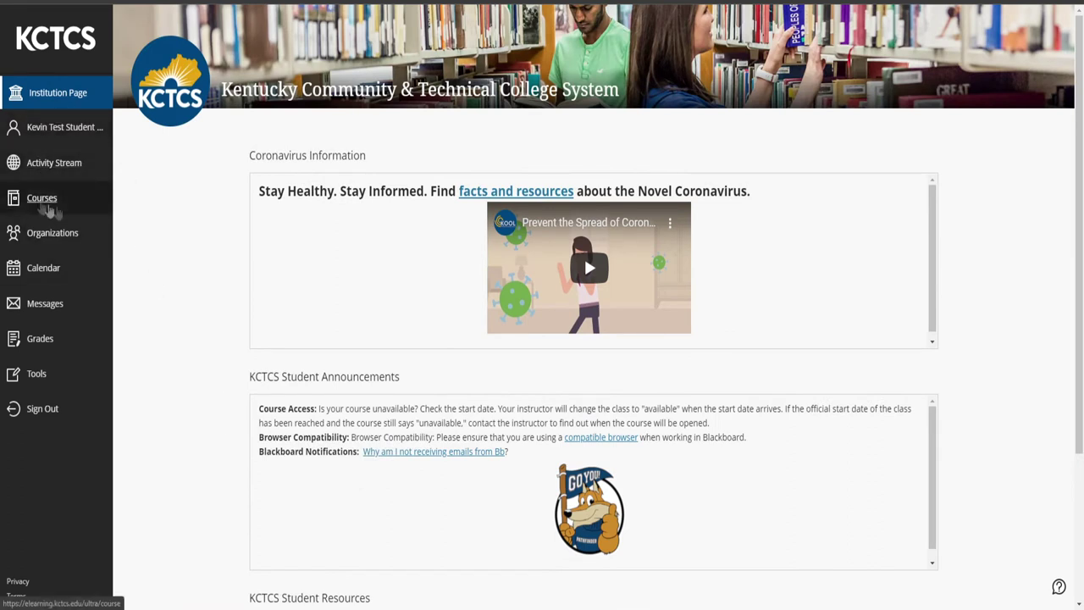
Show the Courses list and toggle BCTC_Sample_Course's star off and back on so it stays a favorite
{"action": "left_click", "coordinate": [42, 197]}
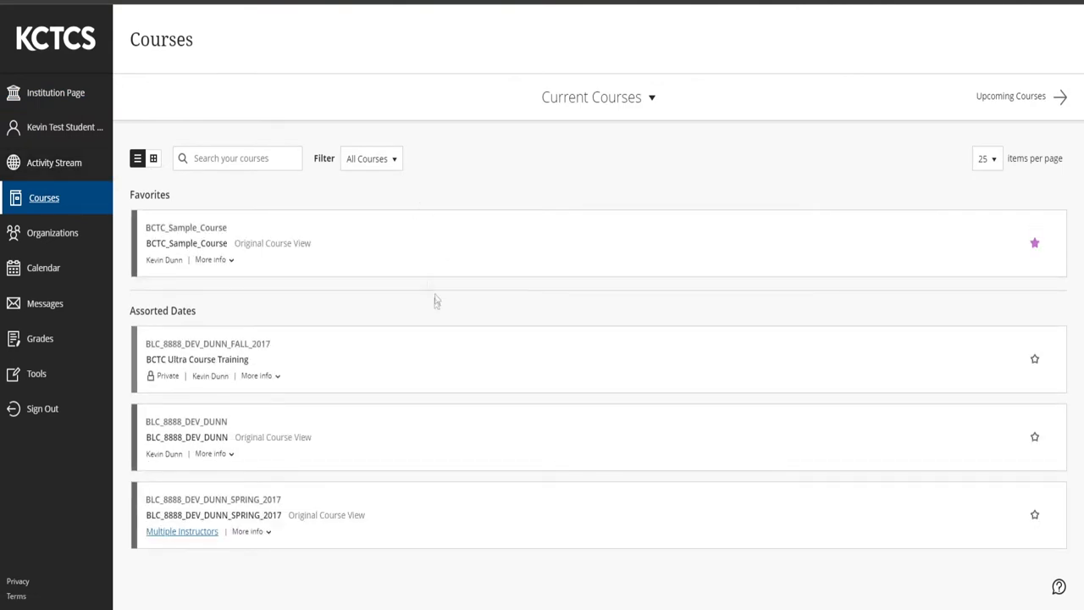
{"action": "mouse_move", "coordinate": [322, 379]}
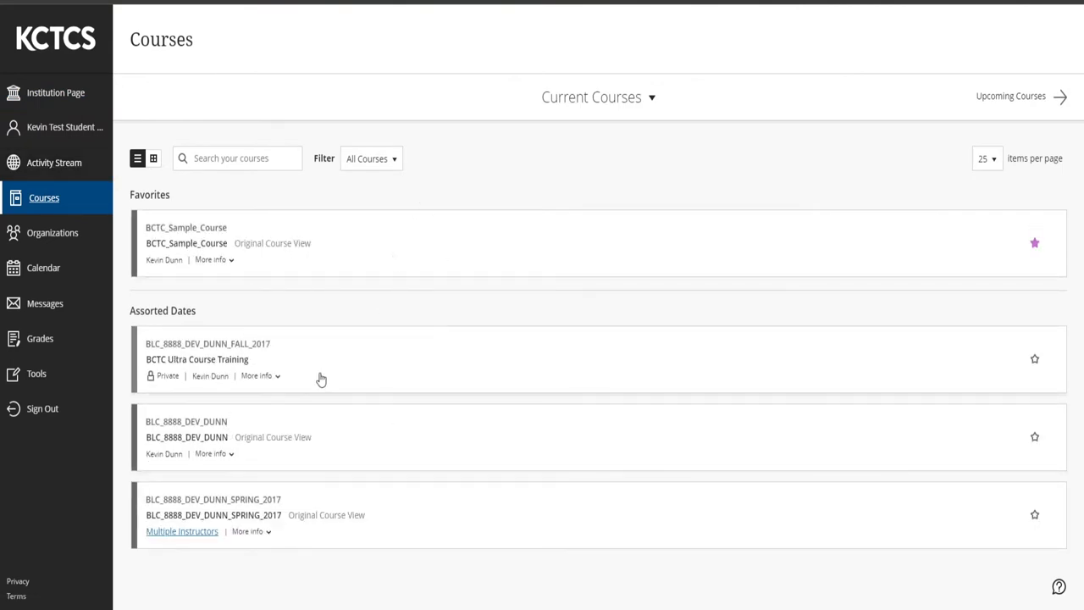
{"action": "mouse_move", "coordinate": [1036, 264]}
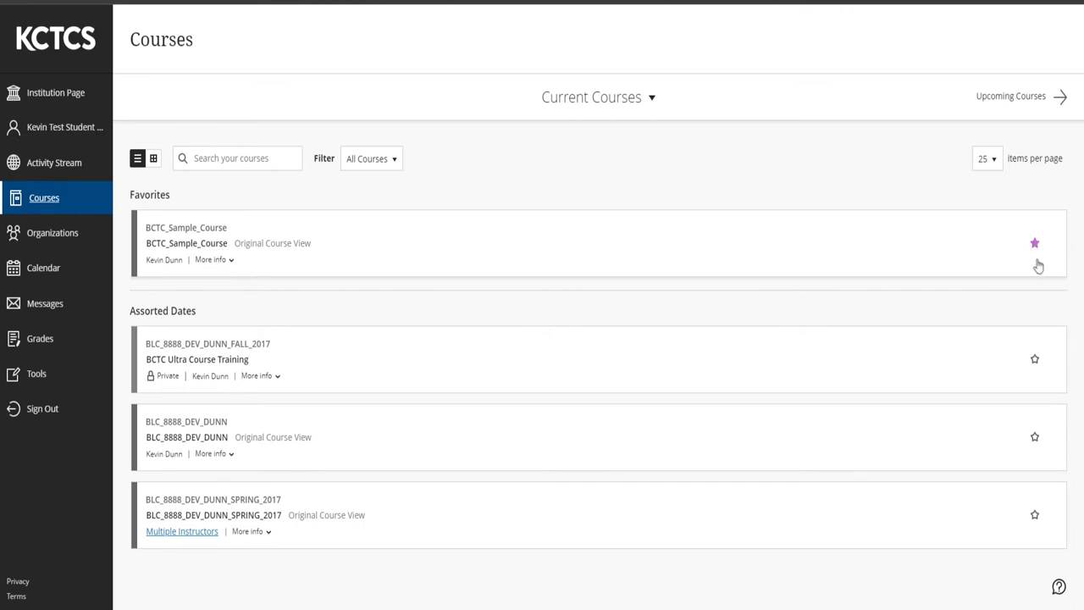
{"action": "left_click", "coordinate": [1031, 244]}
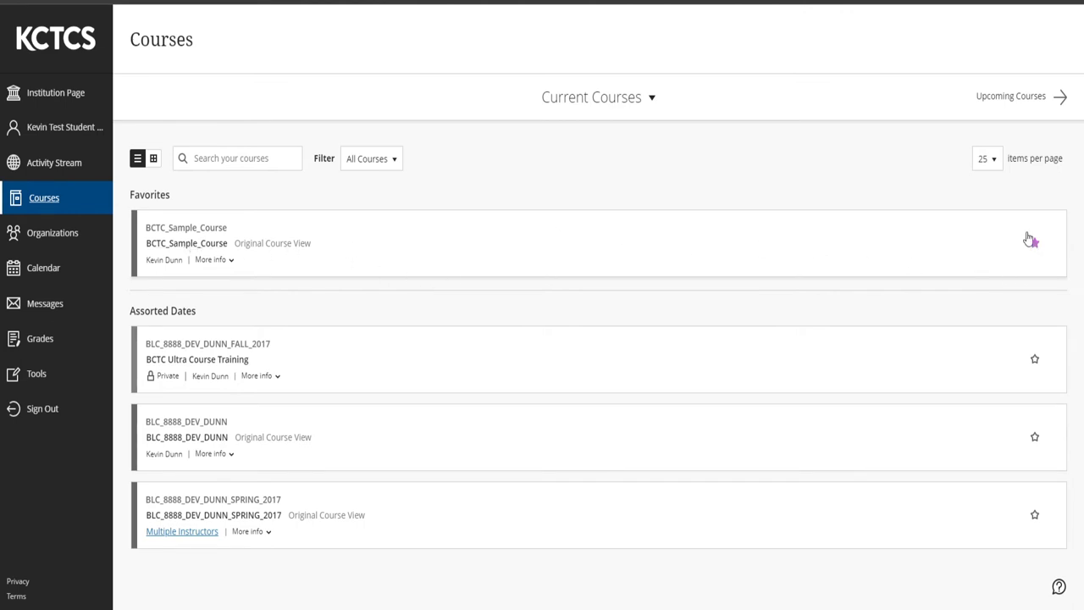
{"action": "left_click", "coordinate": [1033, 240]}
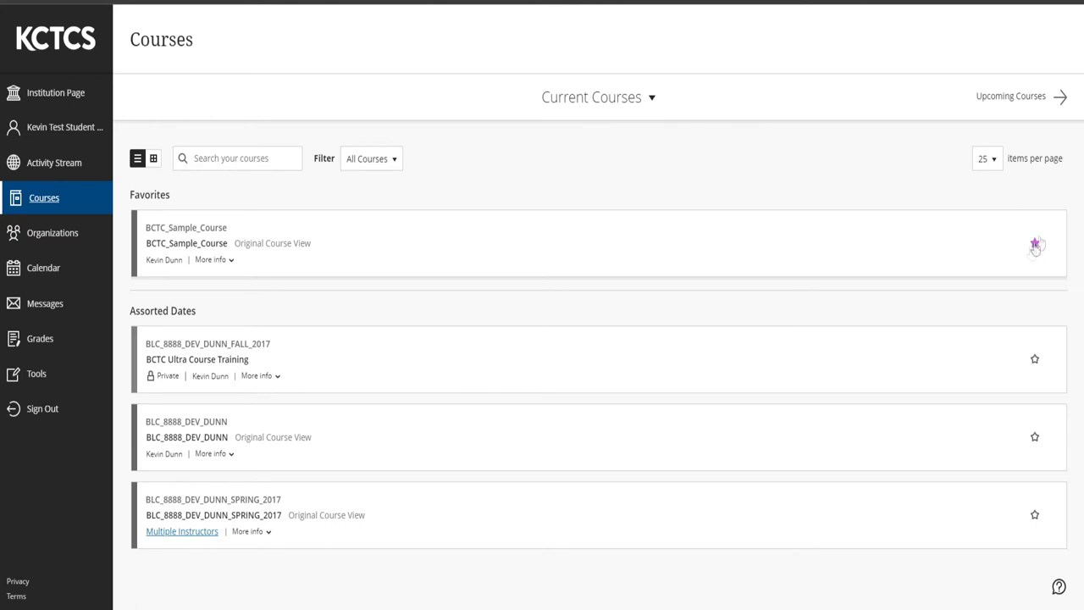
{"action": "left_click", "coordinate": [1033, 244]}
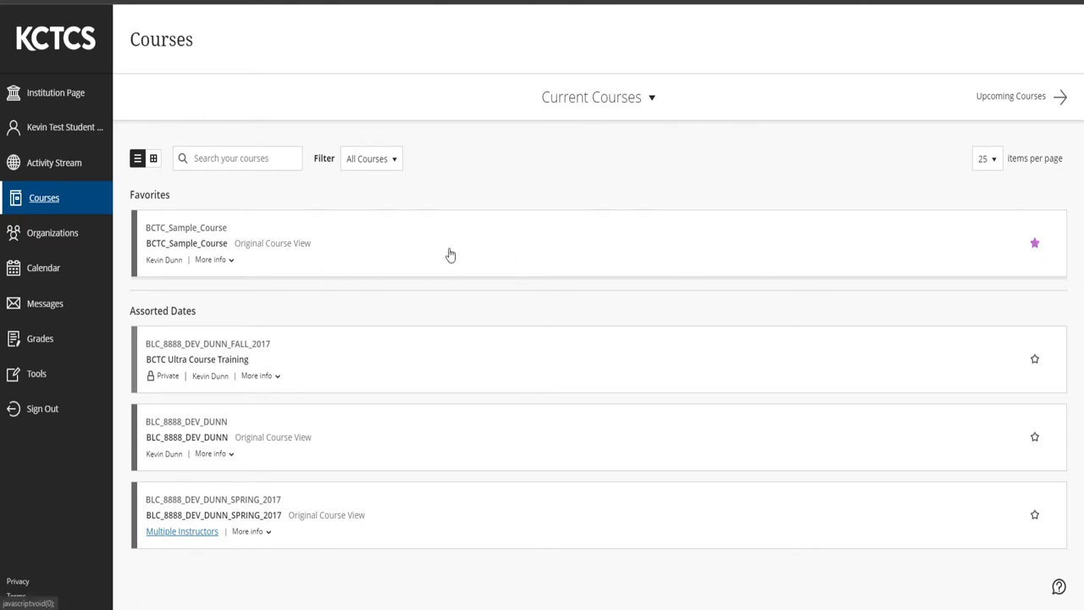
{"action": "mouse_move", "coordinate": [440, 295]}
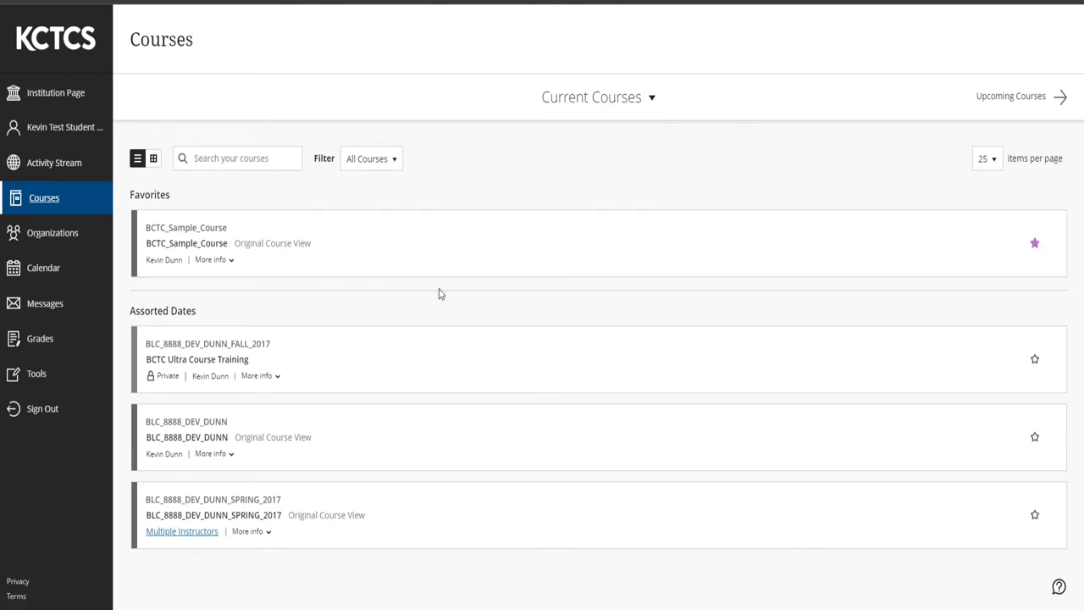
{"action": "mouse_move", "coordinate": [695, 274]}
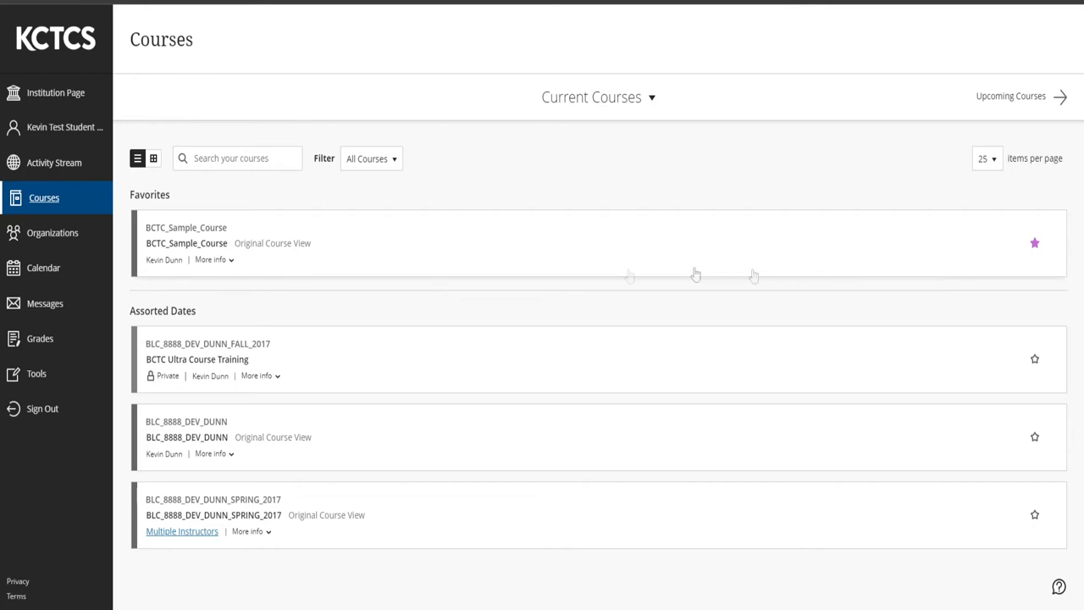
{"action": "mouse_move", "coordinate": [494, 415]}
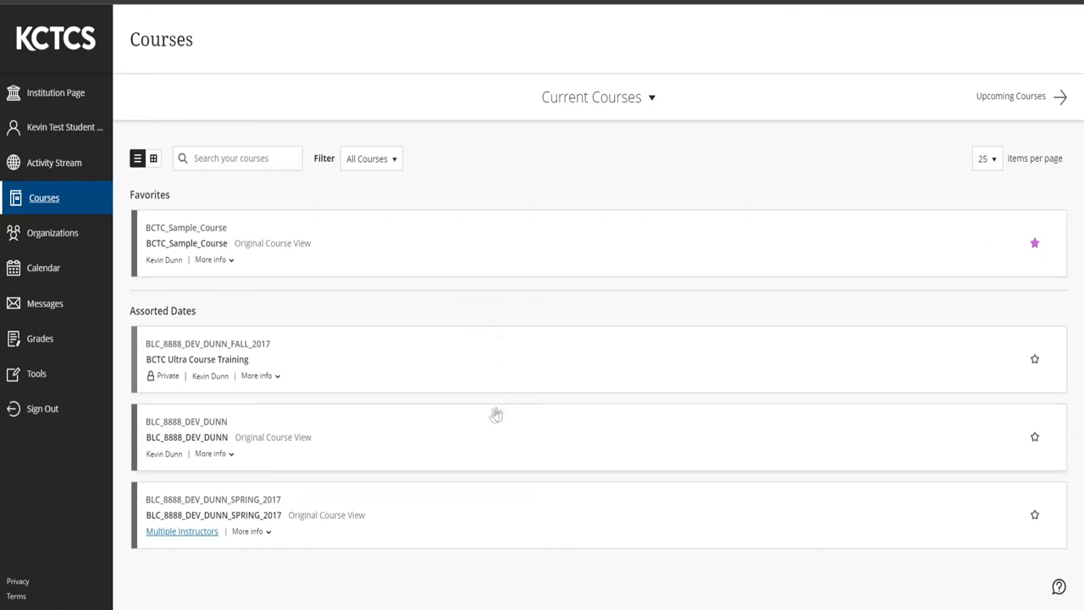
{"action": "mouse_move", "coordinate": [173, 222]}
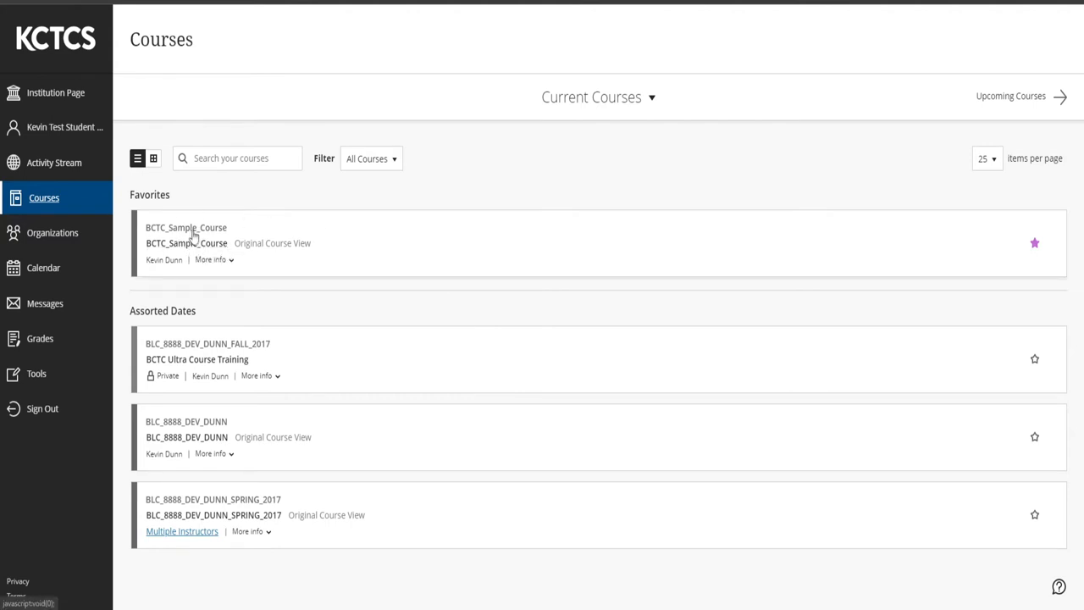
{"action": "left_click", "coordinate": [186, 244]}
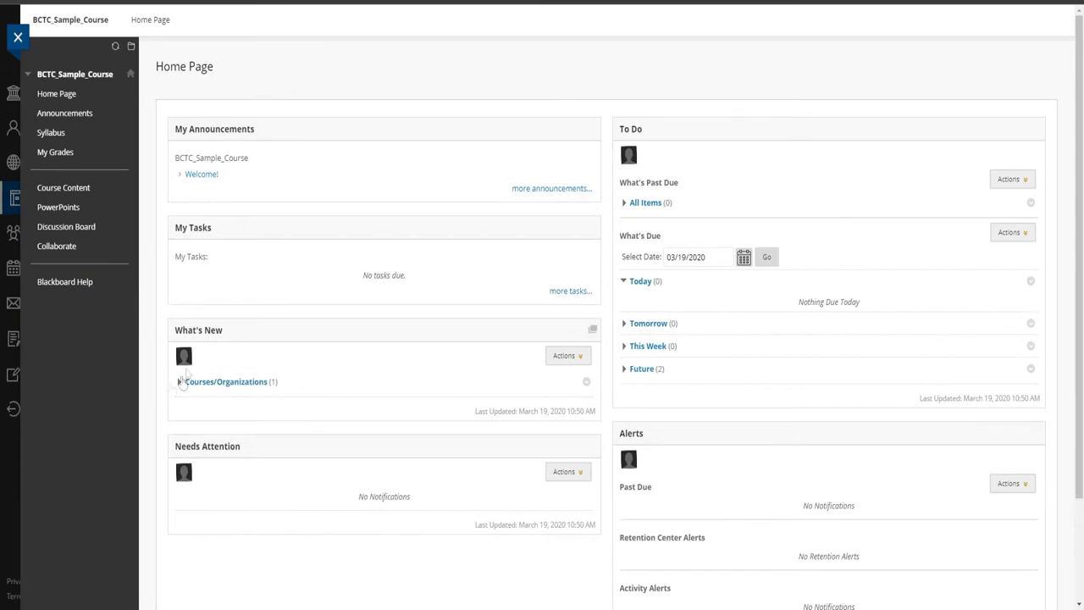
{"action": "mouse_move", "coordinate": [444, 339]}
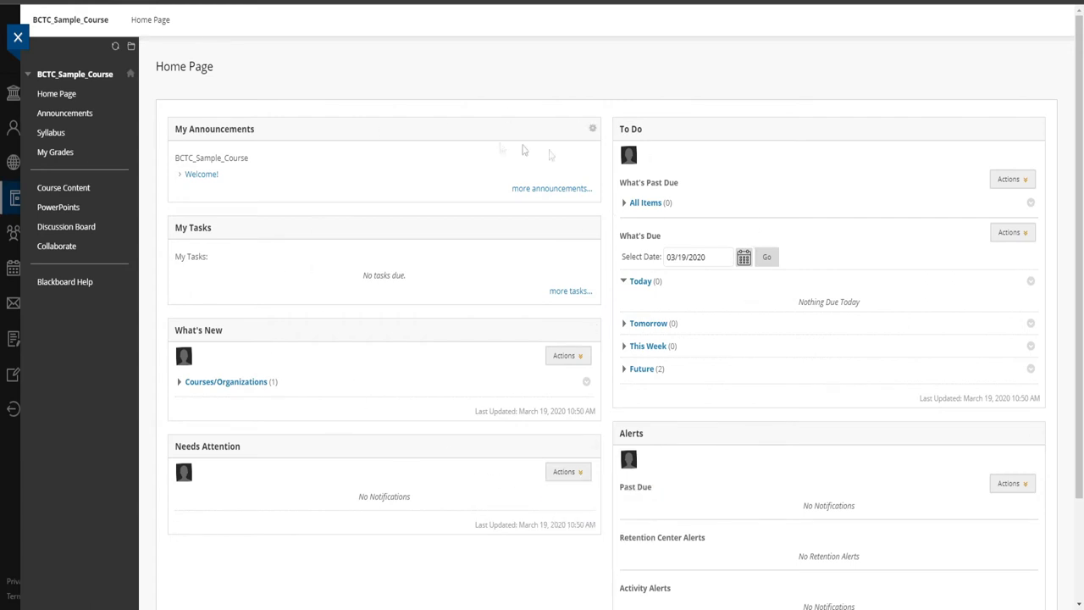
{"action": "mouse_move", "coordinate": [383, 411]}
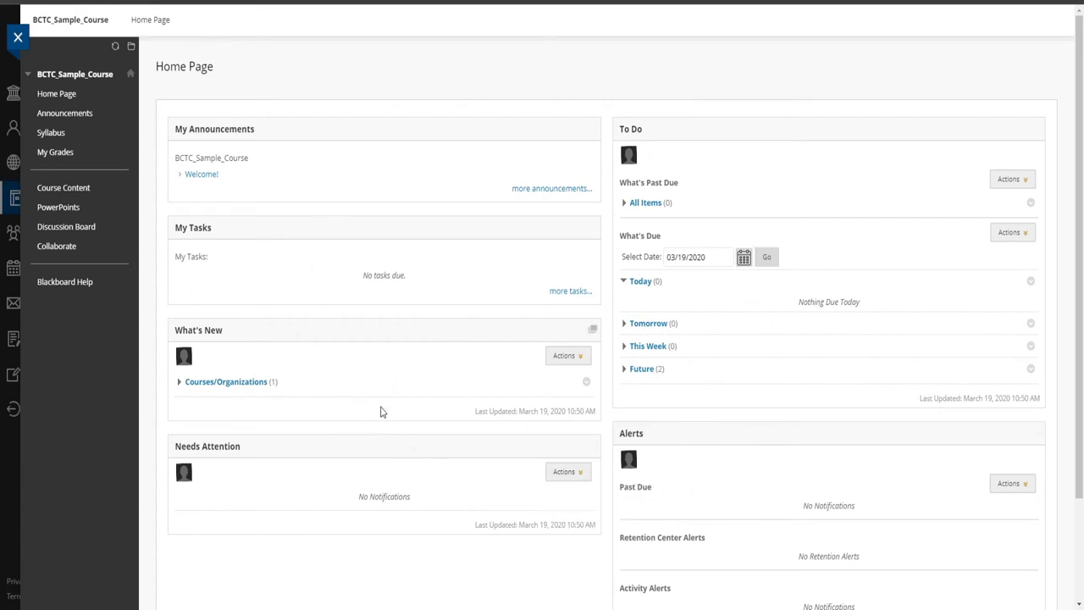
{"action": "mouse_move", "coordinate": [515, 221]}
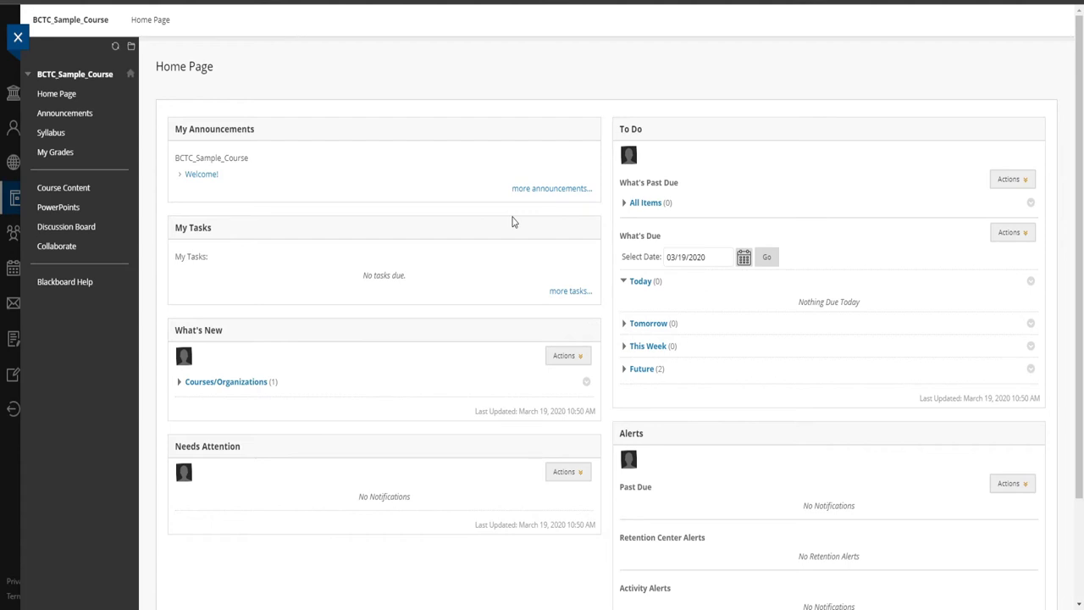
{"action": "mouse_move", "coordinate": [399, 469]}
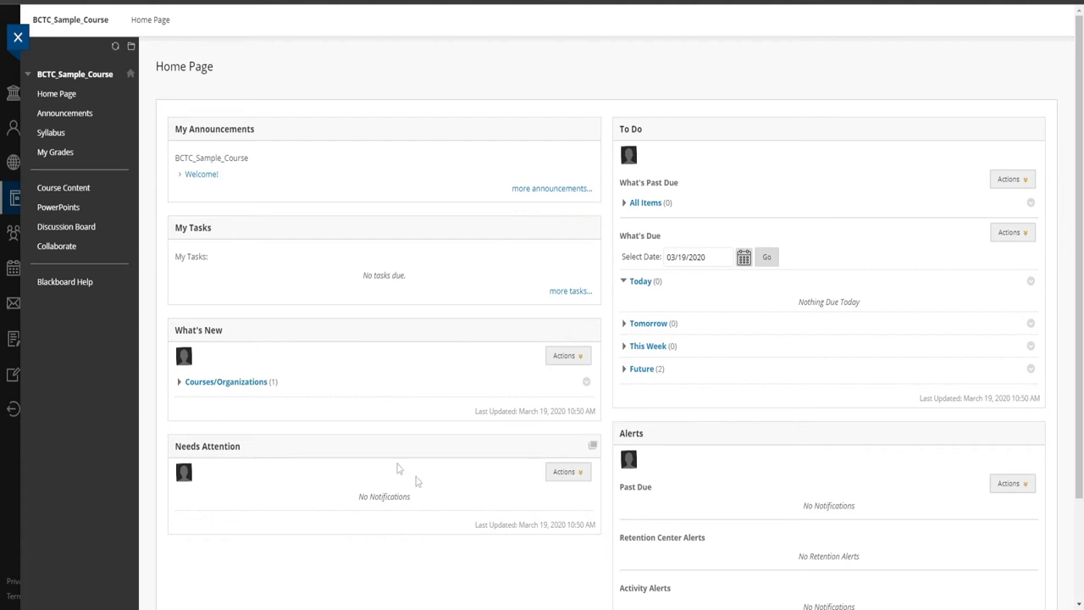
{"action": "mouse_move", "coordinate": [386, 390]}
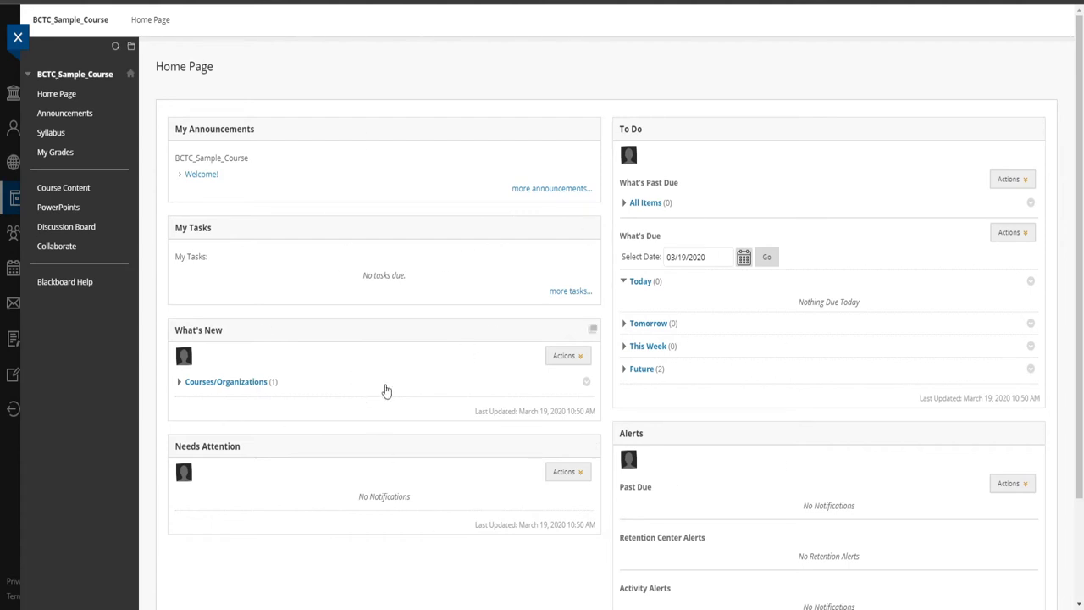
{"action": "mouse_move", "coordinate": [311, 159]}
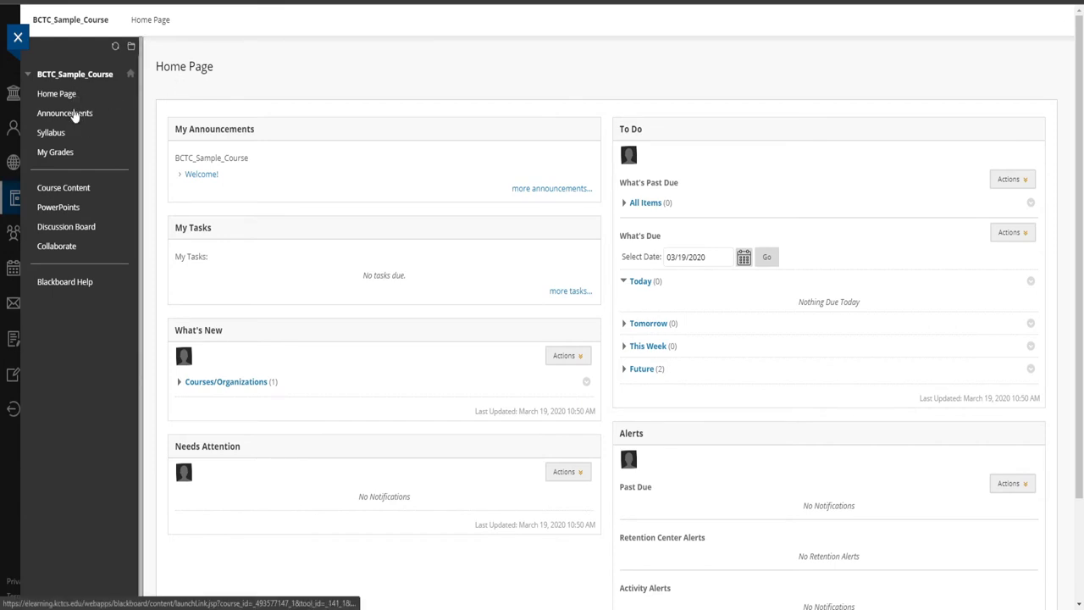
View the course Announcements with the Welcome! post from March 19, 2020
{"action": "left_click", "coordinate": [64, 112]}
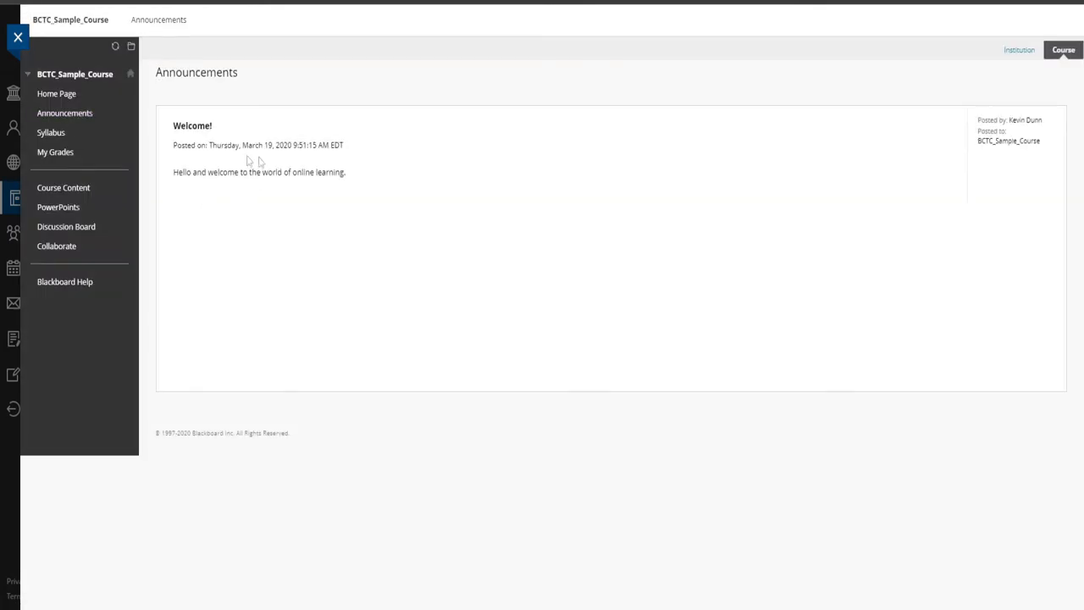
{"action": "mouse_move", "coordinate": [462, 230]}
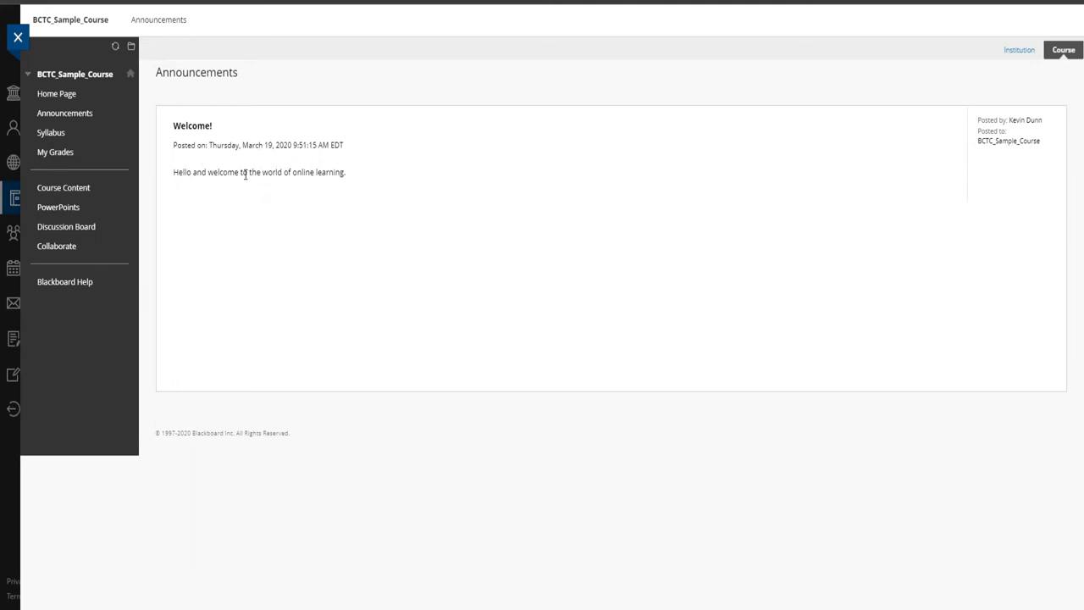
{"action": "mouse_move", "coordinate": [105, 158]}
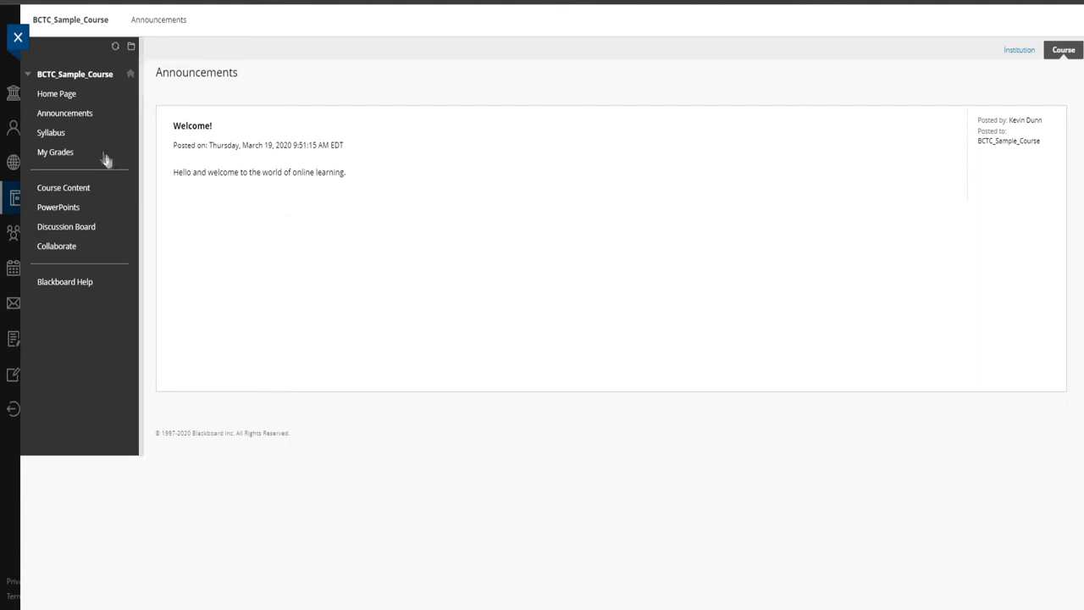
View the Syllabus area listing Course Syllabus and Course Schedule
{"action": "left_click", "coordinate": [51, 132]}
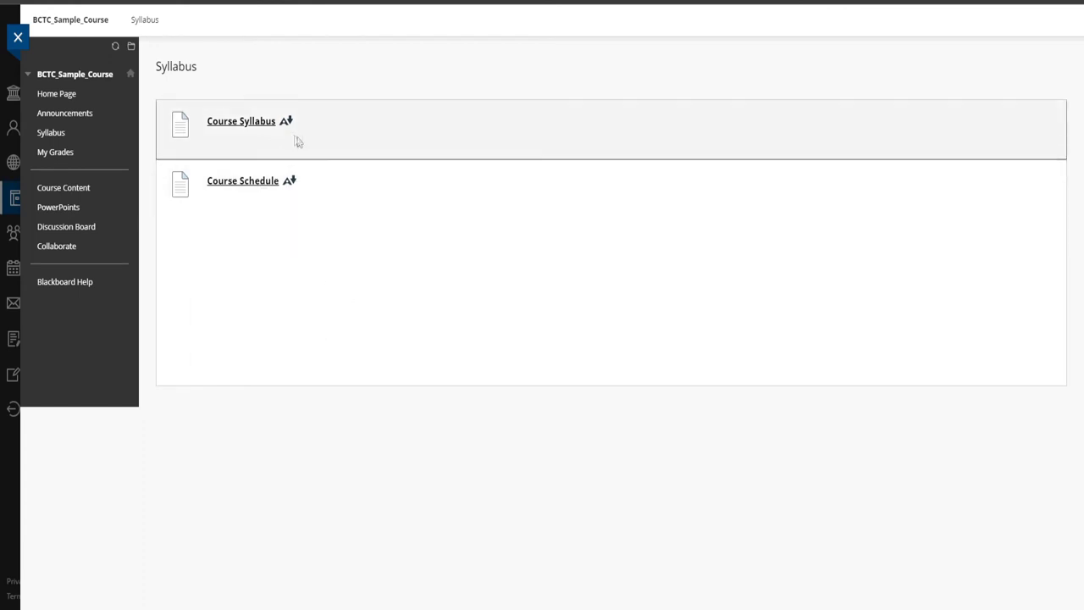
{"action": "mouse_move", "coordinate": [383, 329]}
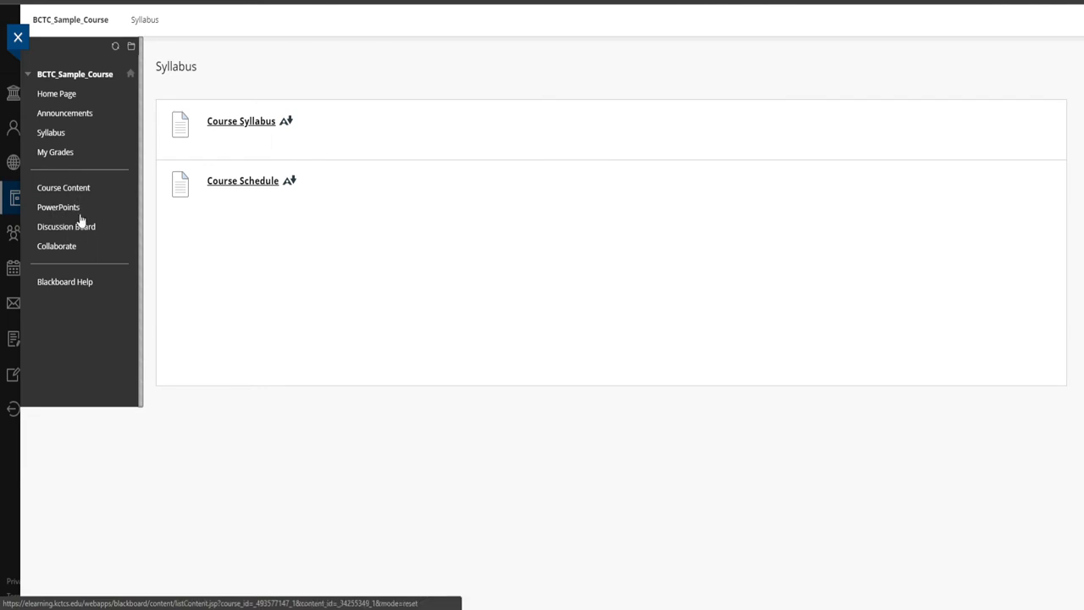
{"action": "mouse_move", "coordinate": [75, 200]}
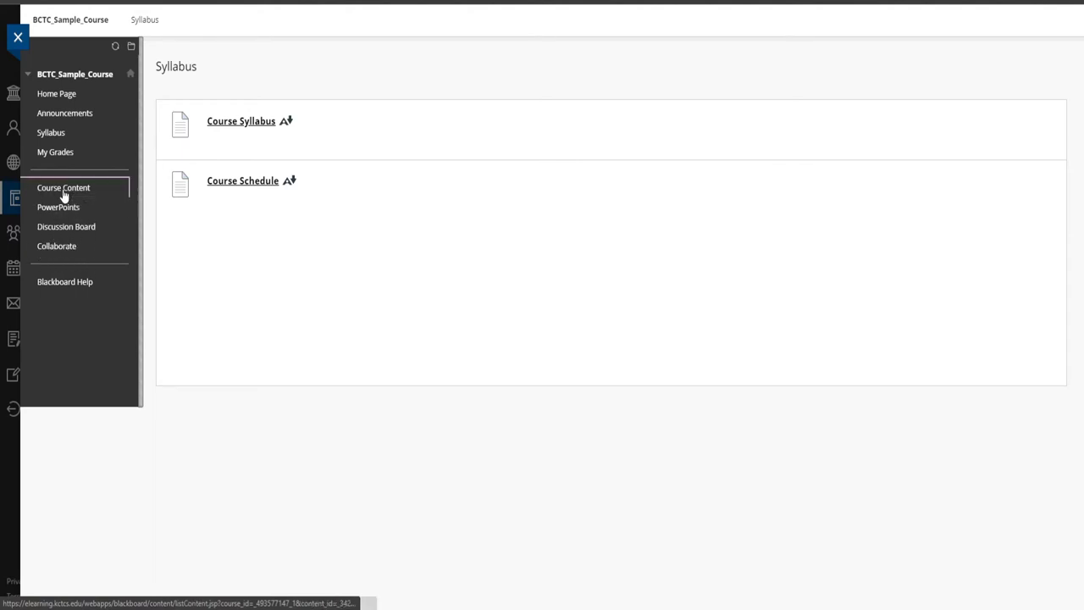
View Course Content listing Lecture 1 Notes, Assignment 1 and Quiz 1
{"action": "left_click", "coordinate": [63, 187]}
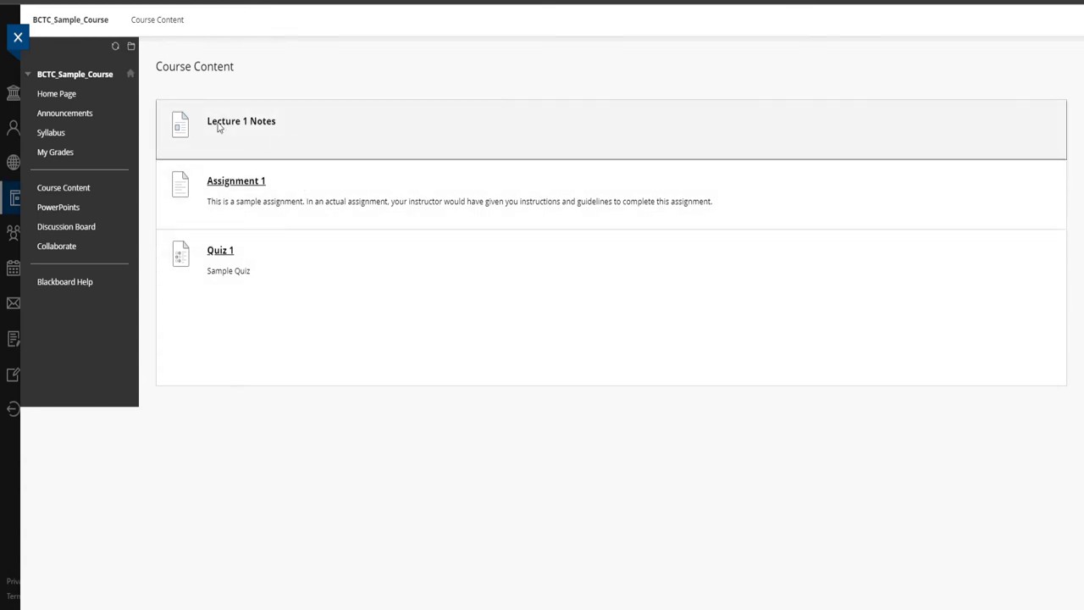
{"action": "mouse_move", "coordinate": [342, 264]}
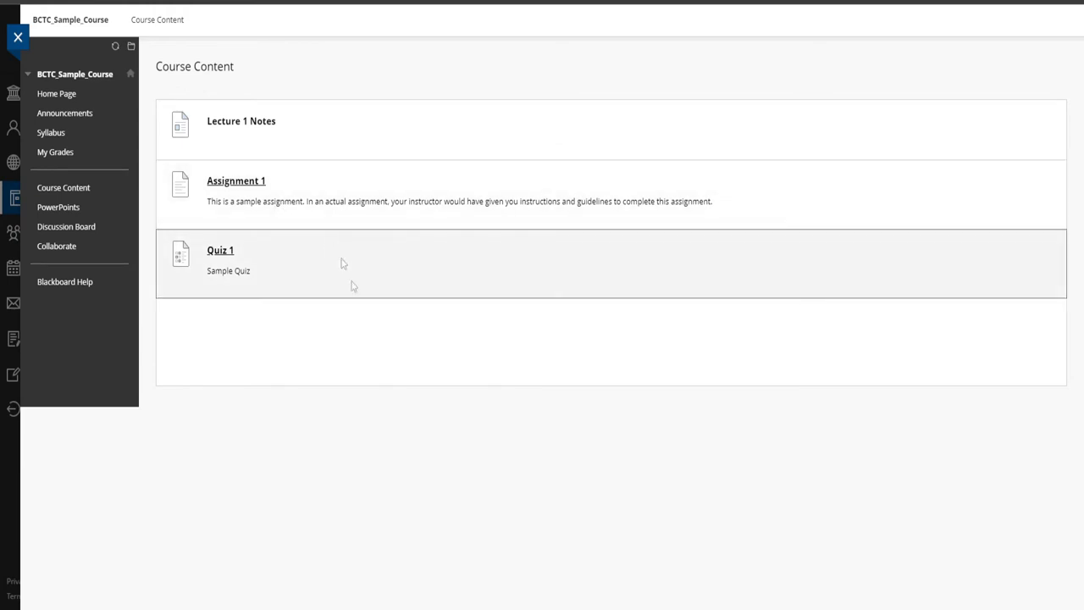
{"action": "mouse_move", "coordinate": [356, 288]}
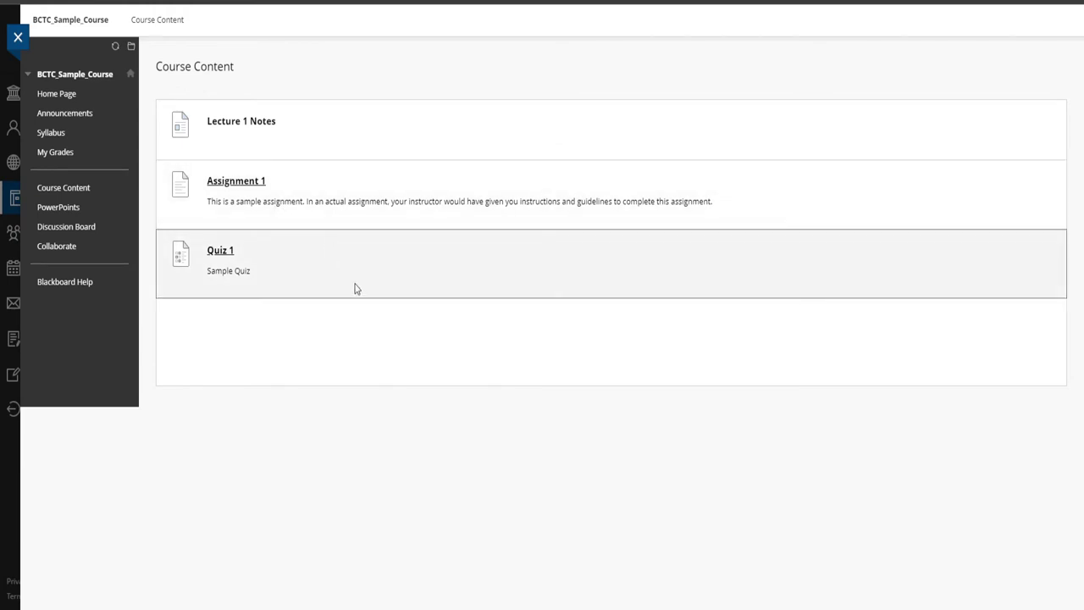
{"action": "mouse_move", "coordinate": [285, 214]}
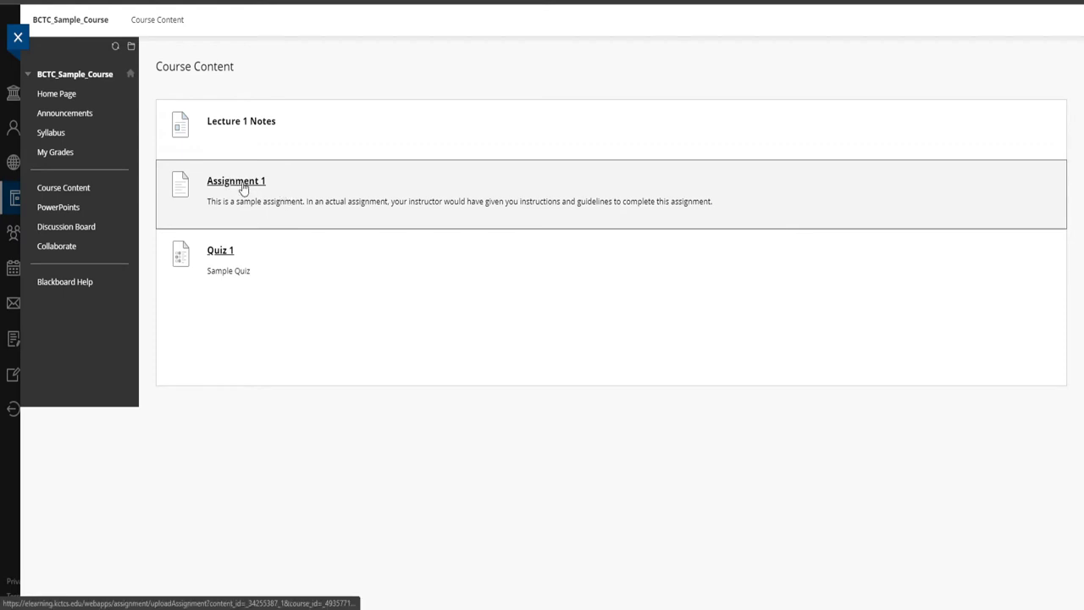
Bring up Assignment 1's Upload Assignment page and scroll to the Assignment Submission section
{"action": "left_click", "coordinate": [237, 179]}
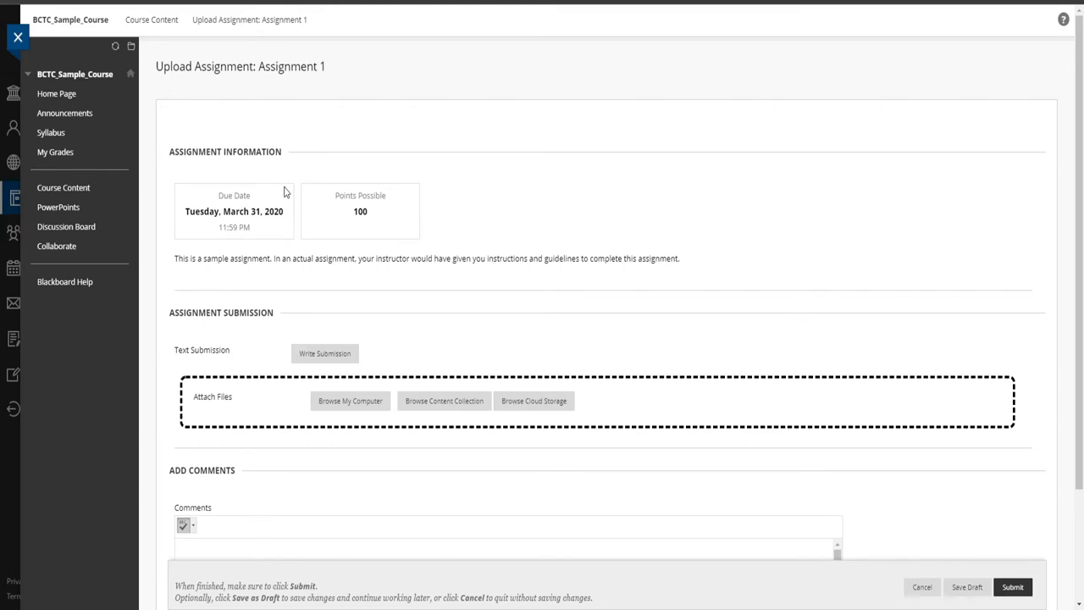
{"action": "mouse_move", "coordinate": [232, 217]}
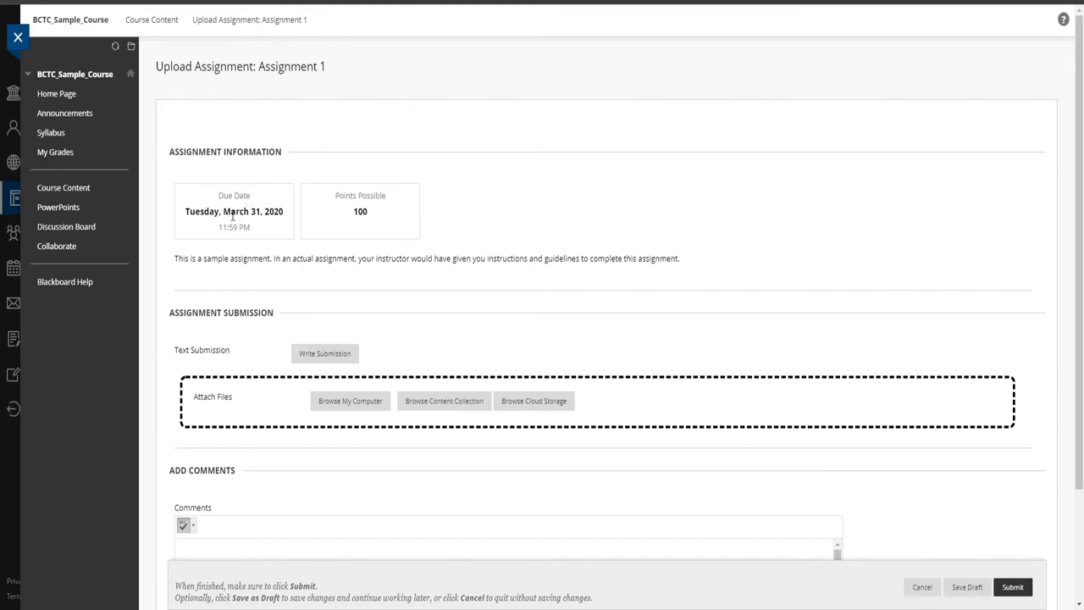
{"action": "mouse_move", "coordinate": [268, 229]}
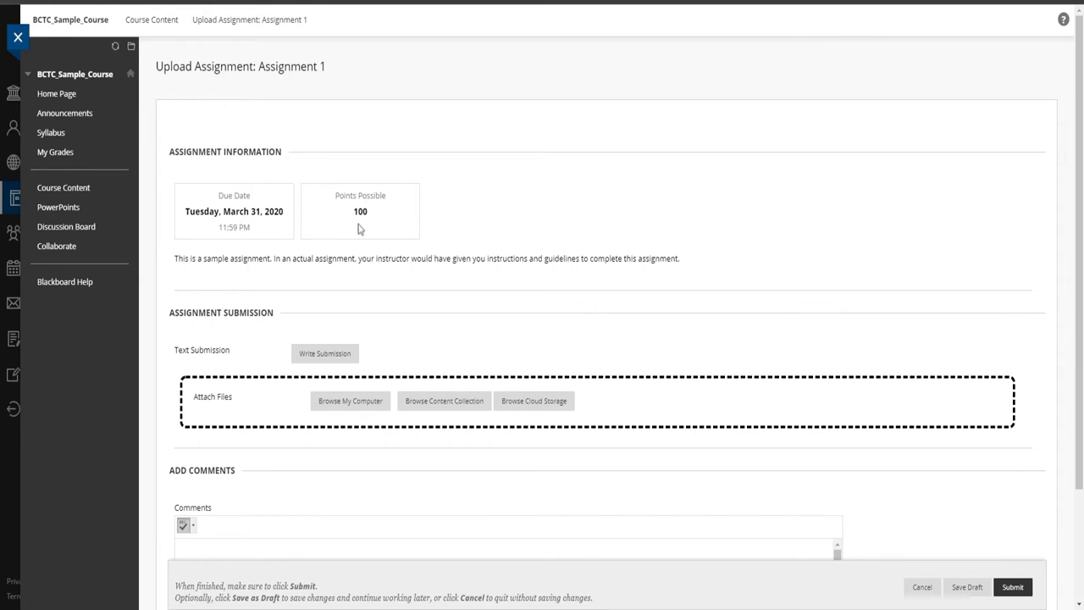
{"action": "scroll", "scroll_direction": "down", "scroll_amount": 3}
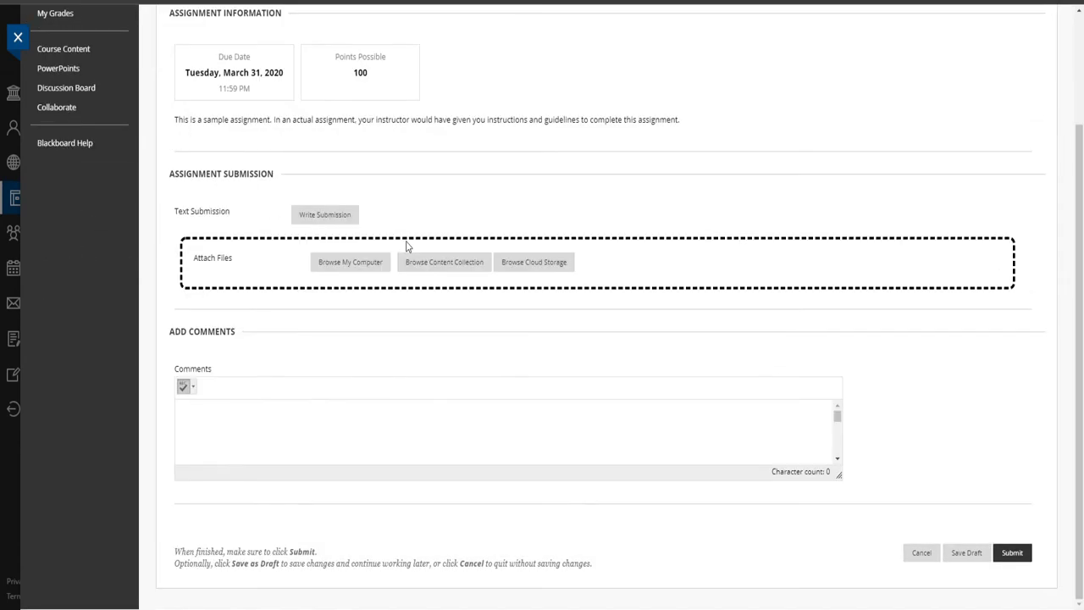
{"action": "mouse_move", "coordinate": [331, 264]}
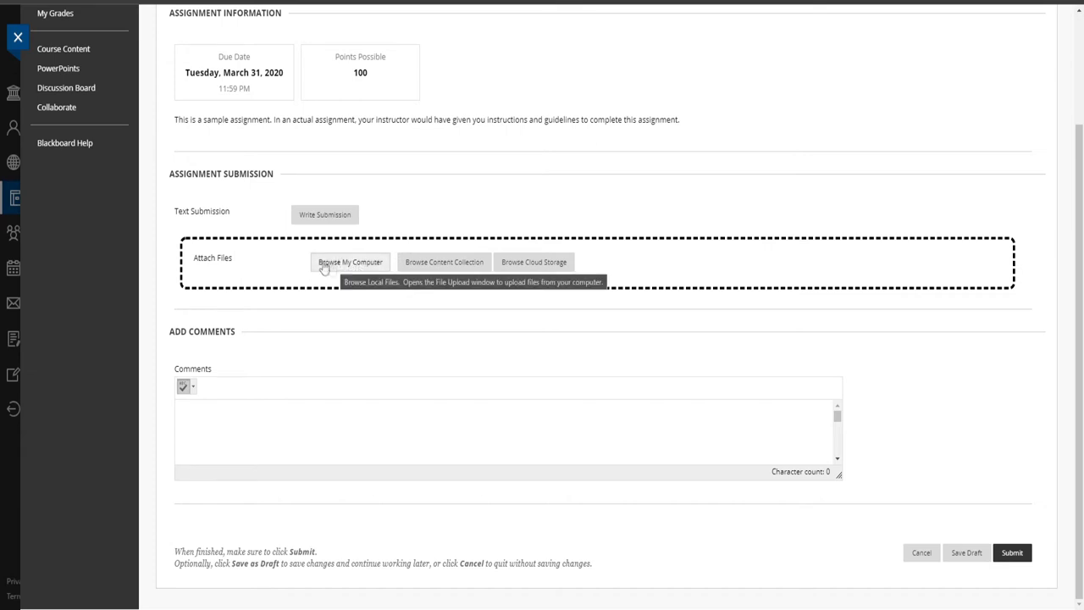
{"action": "mouse_move", "coordinate": [374, 220]}
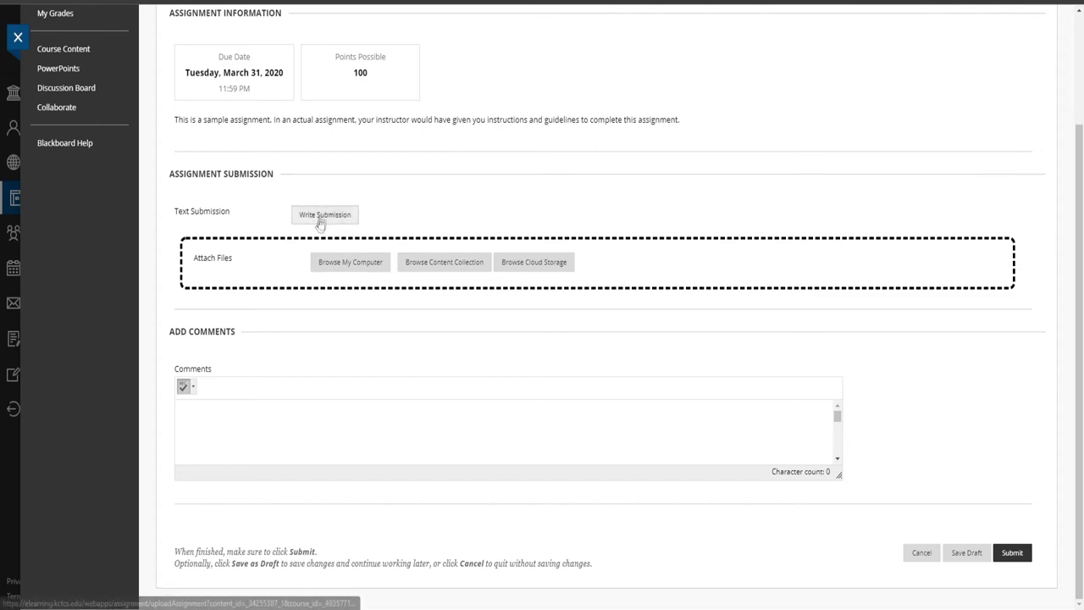
{"action": "mouse_move", "coordinate": [318, 219]}
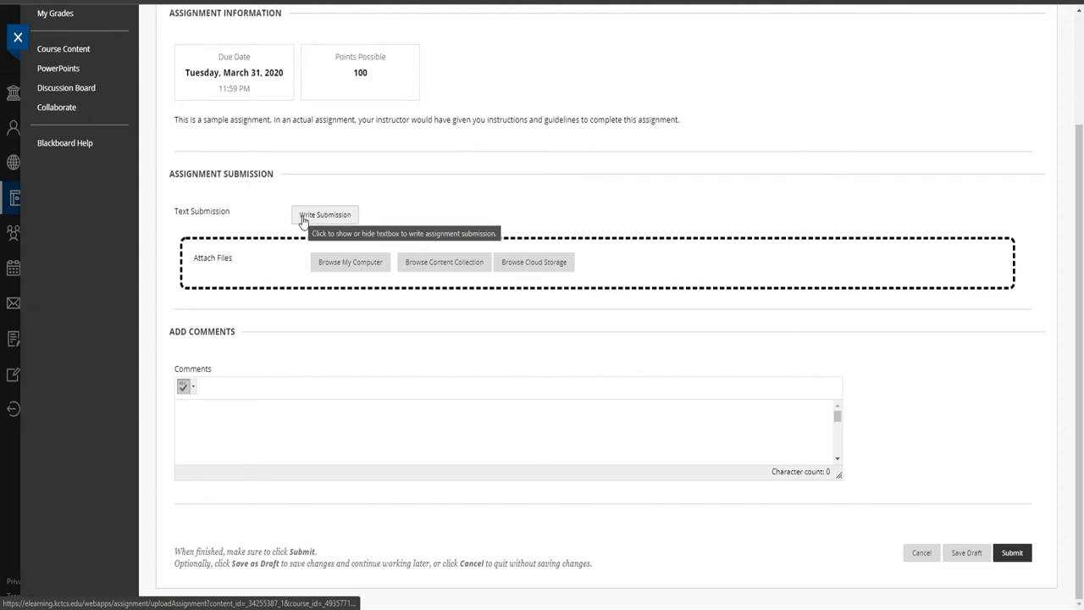
Write 'Answer' in the Text Submission editor and scroll past Attach Files to Add Comments
{"action": "left_click", "coordinate": [325, 213]}
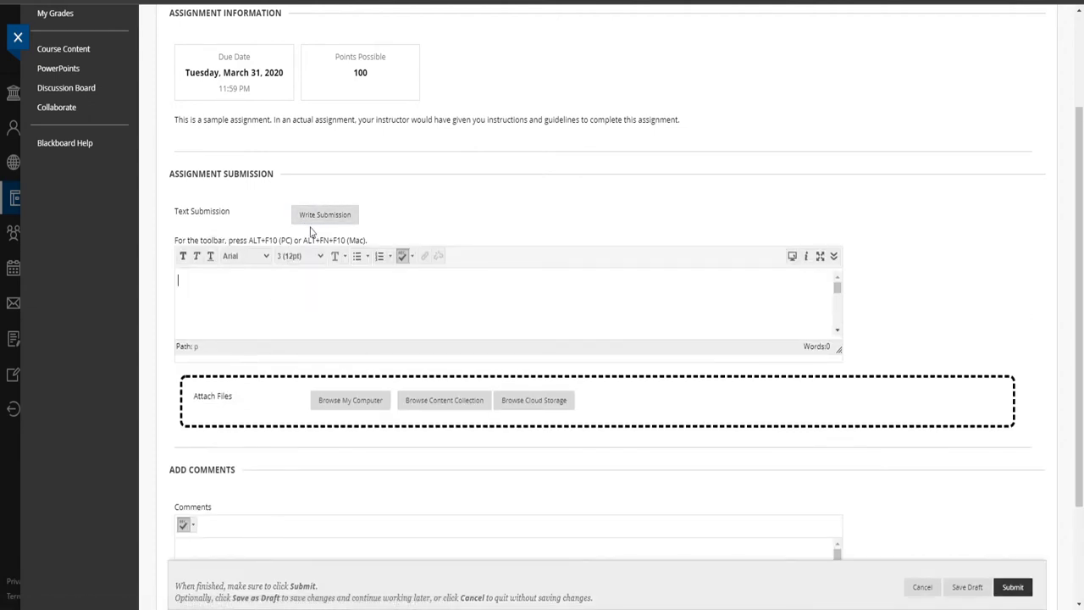
{"action": "type", "text": "Answer"}
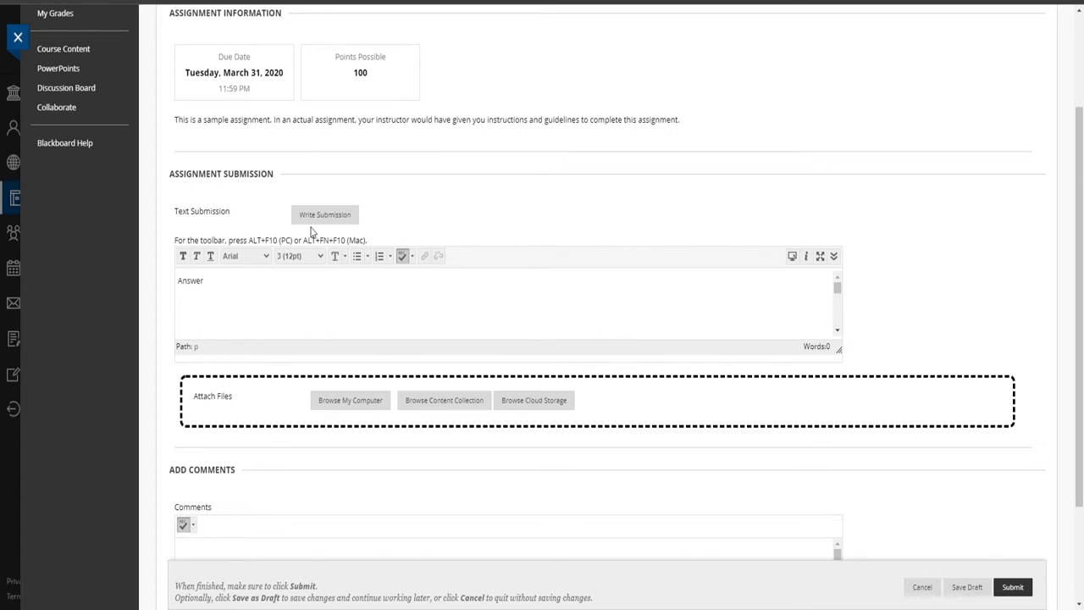
{"action": "mouse_move", "coordinate": [264, 294]}
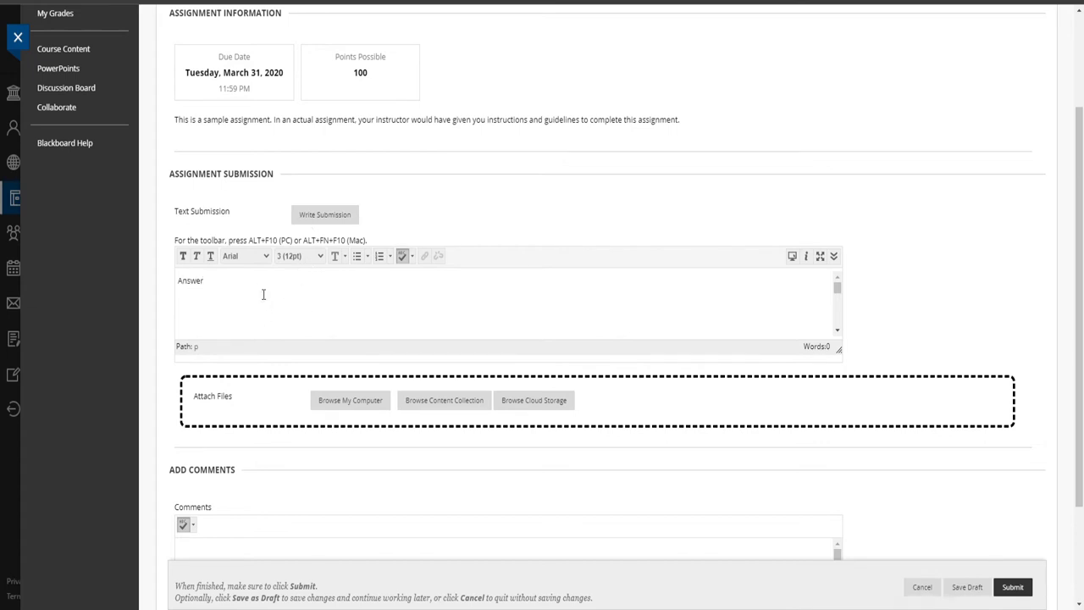
{"action": "mouse_move", "coordinate": [440, 304]}
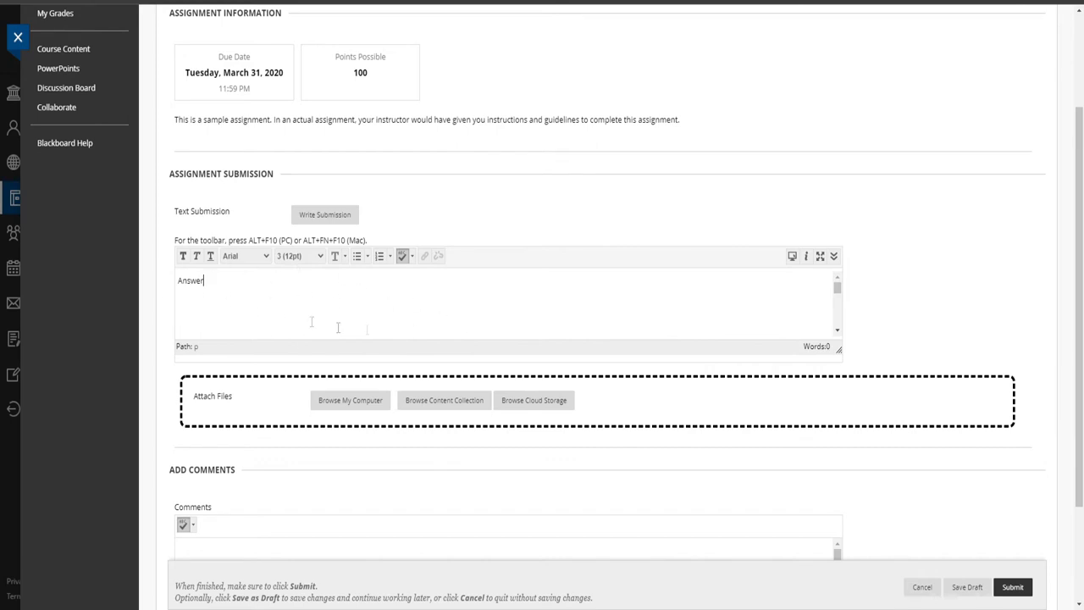
{"action": "mouse_move", "coordinate": [329, 325]}
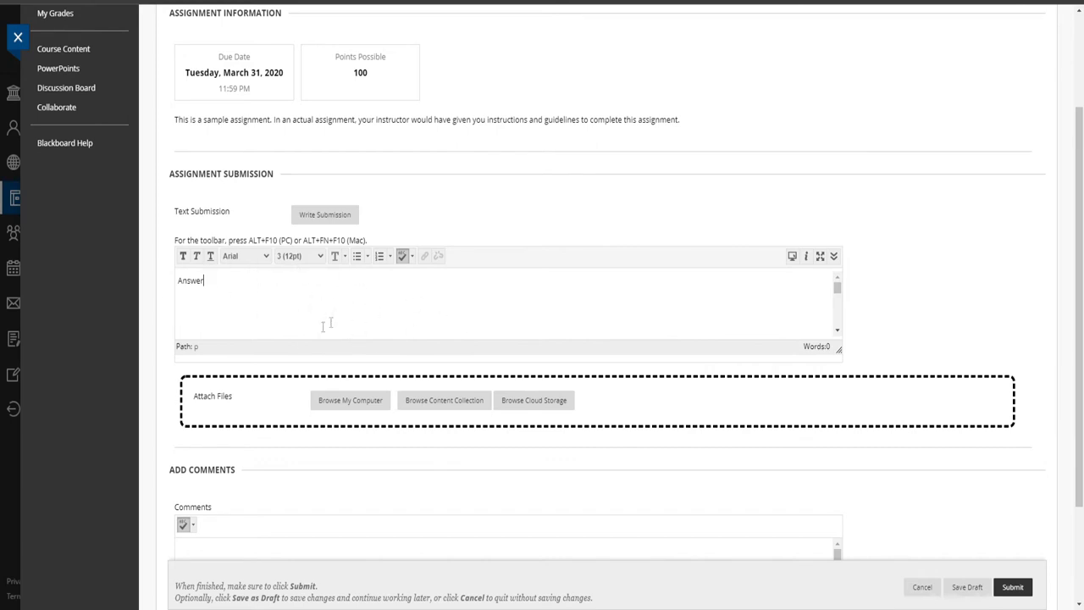
{"action": "mouse_move", "coordinate": [319, 307]}
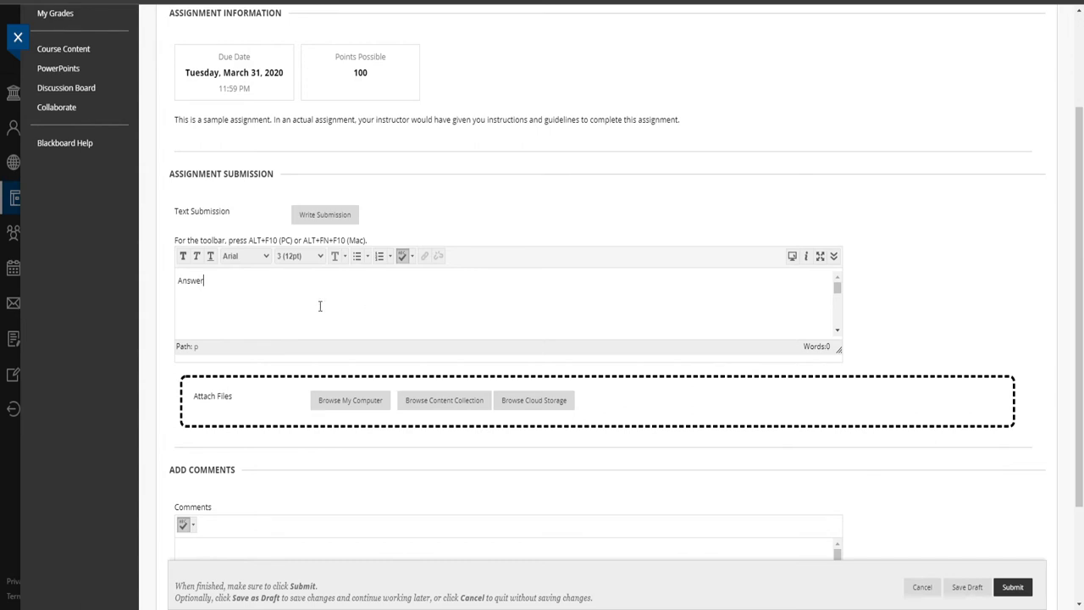
{"action": "mouse_move", "coordinate": [311, 313]}
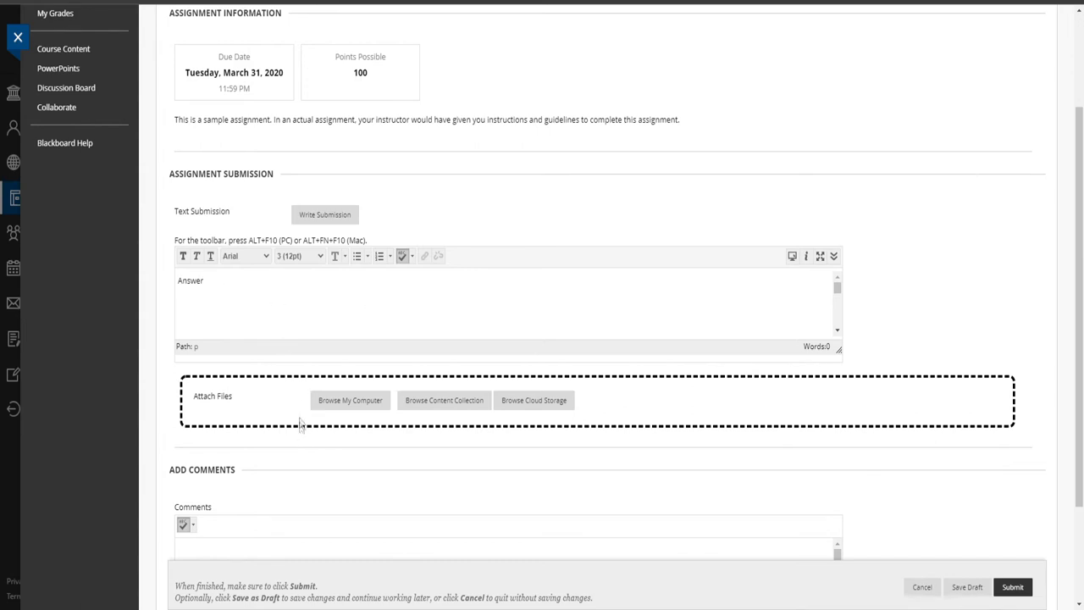
{"action": "mouse_move", "coordinate": [349, 410]}
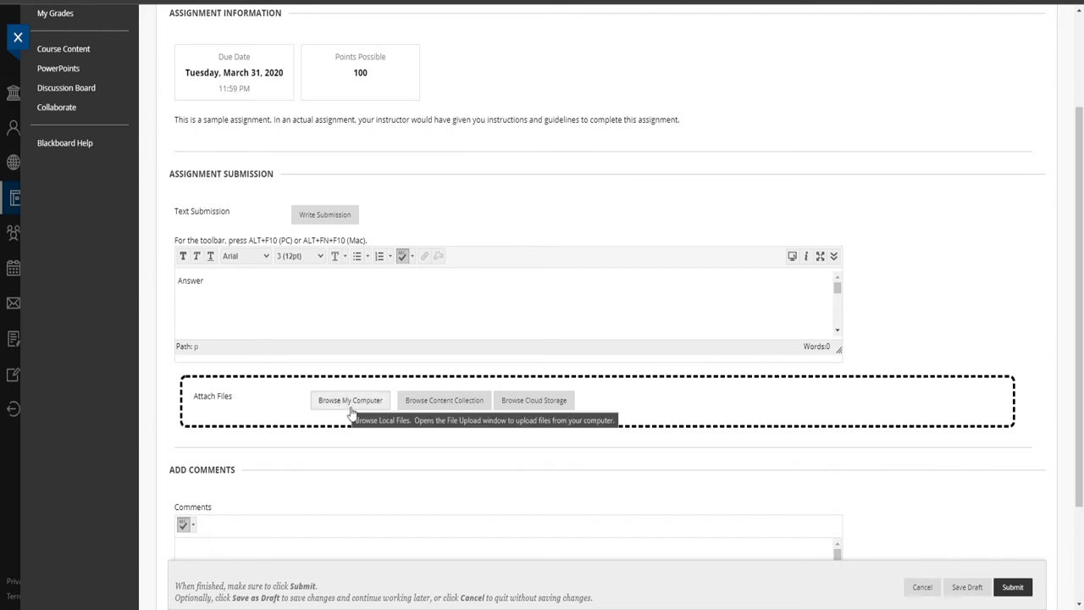
{"action": "mouse_move", "coordinate": [348, 412]}
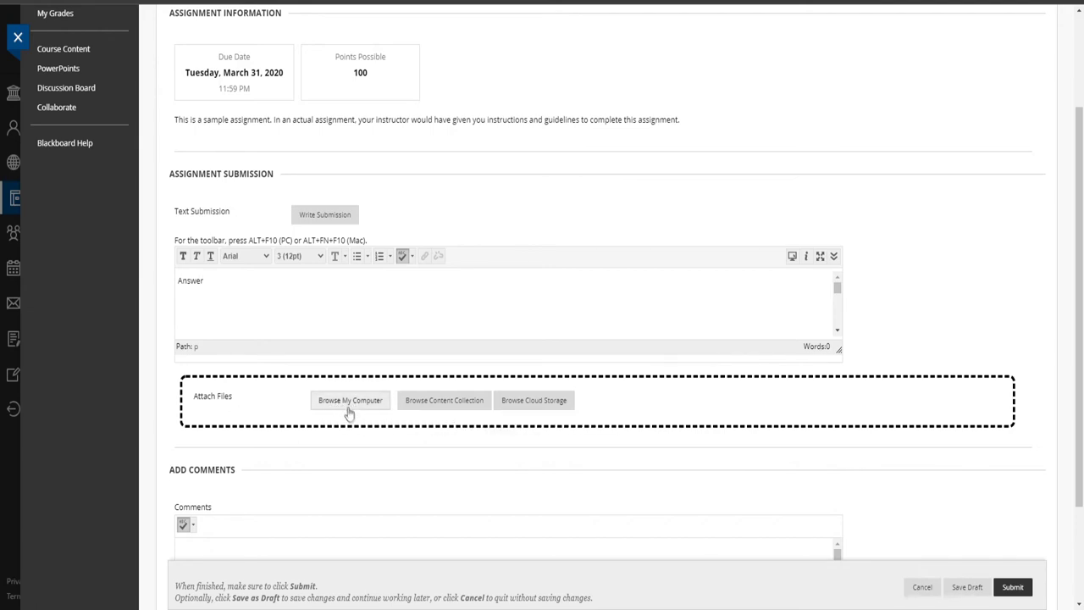
{"action": "scroll", "scroll_direction": "down", "scroll_amount": 3}
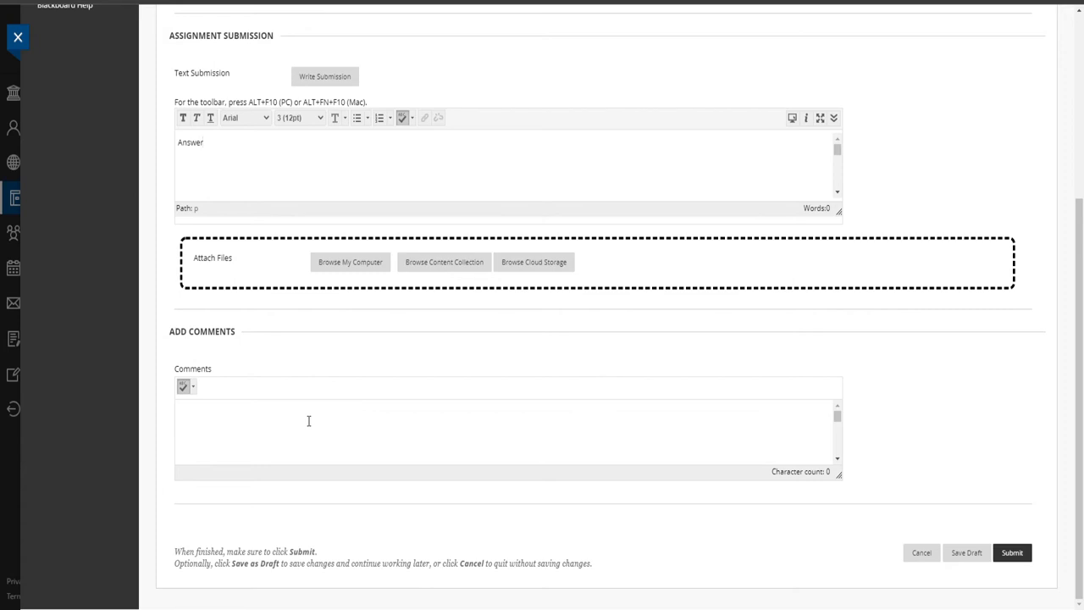
{"action": "mouse_move", "coordinate": [637, 471]}
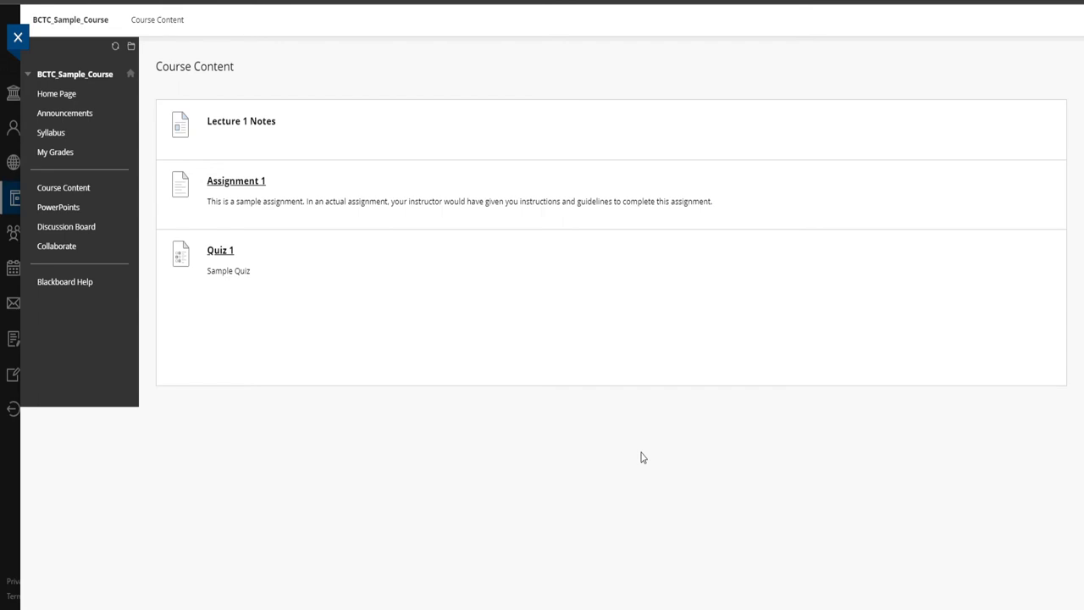
{"action": "mouse_move", "coordinate": [284, 397]}
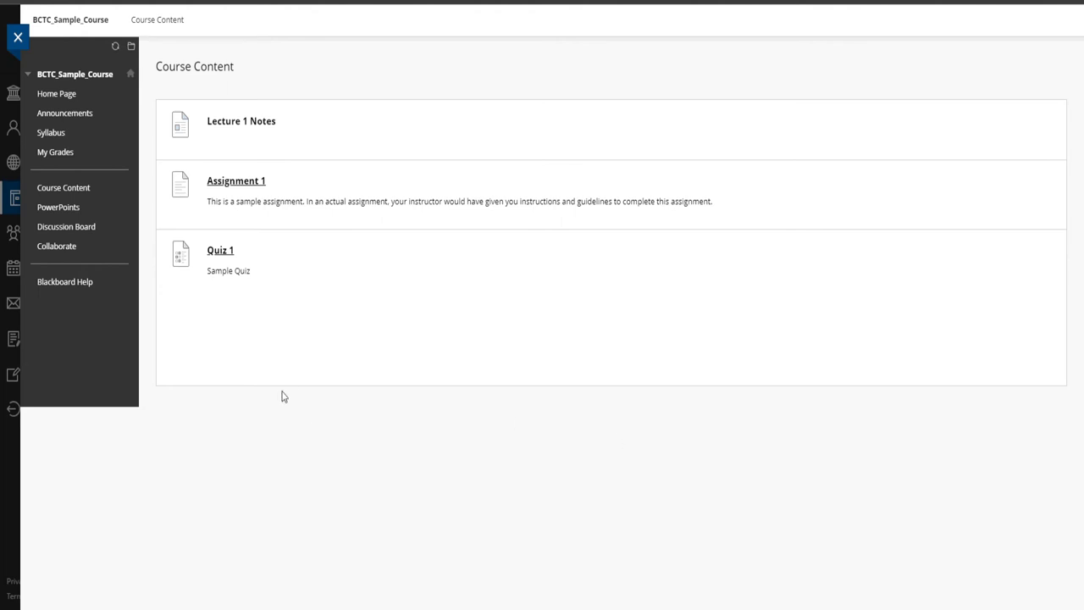
{"action": "mouse_move", "coordinate": [288, 393]}
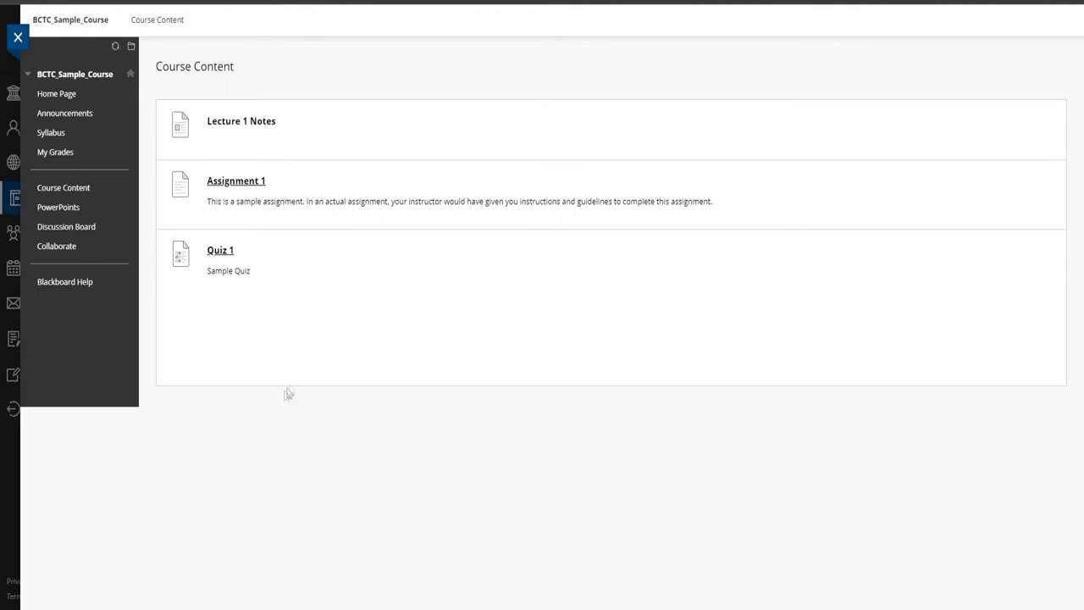
{"action": "mouse_move", "coordinate": [330, 259]}
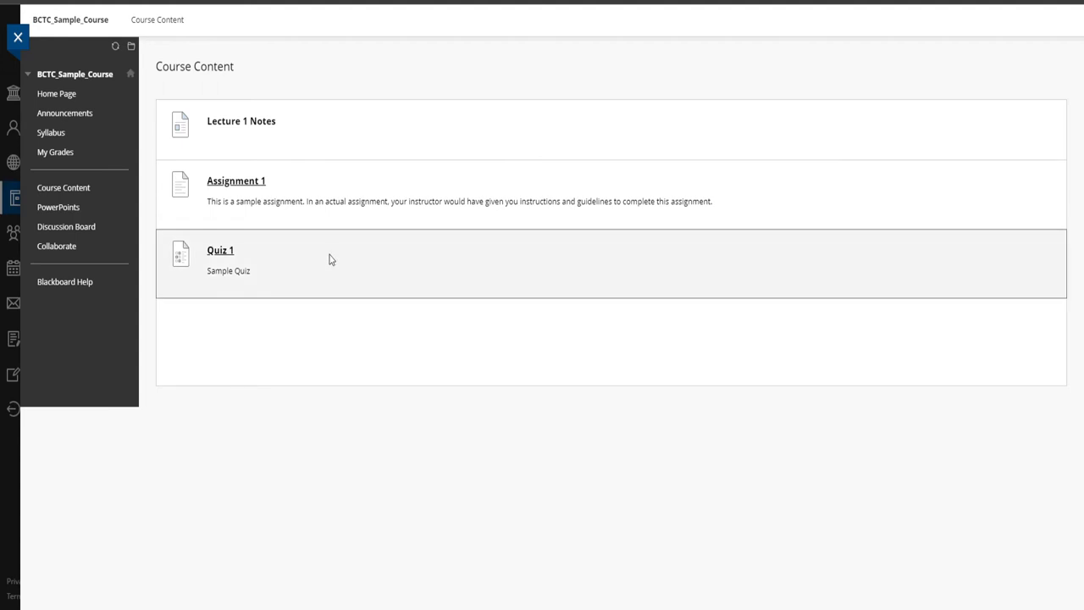
{"action": "mouse_move", "coordinate": [219, 255]}
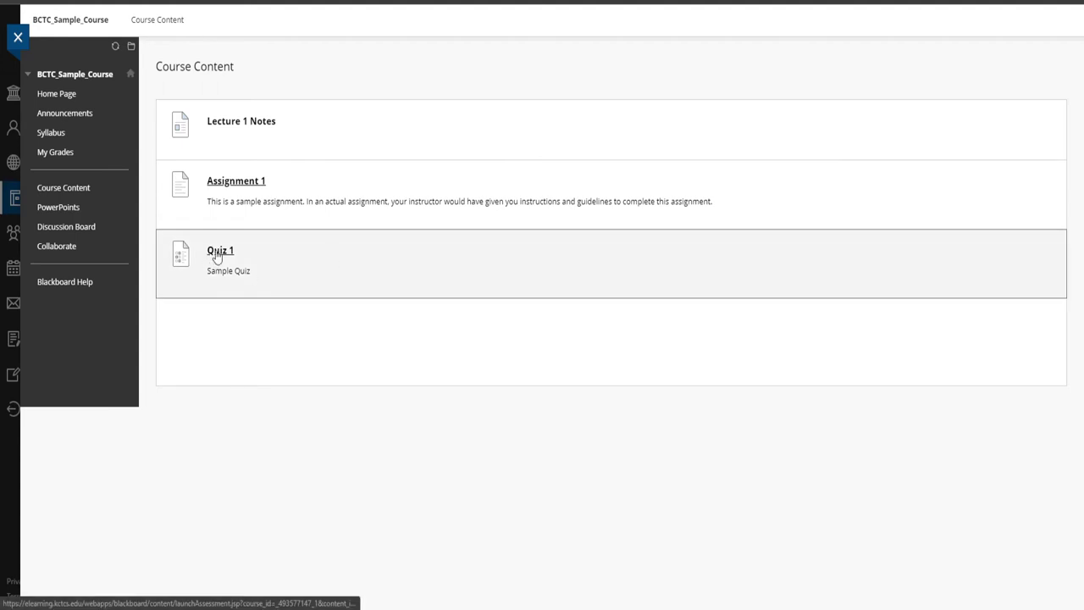
Launch Quiz 1 from Course Content and begin it so Question 1 appears
{"action": "left_click", "coordinate": [221, 250]}
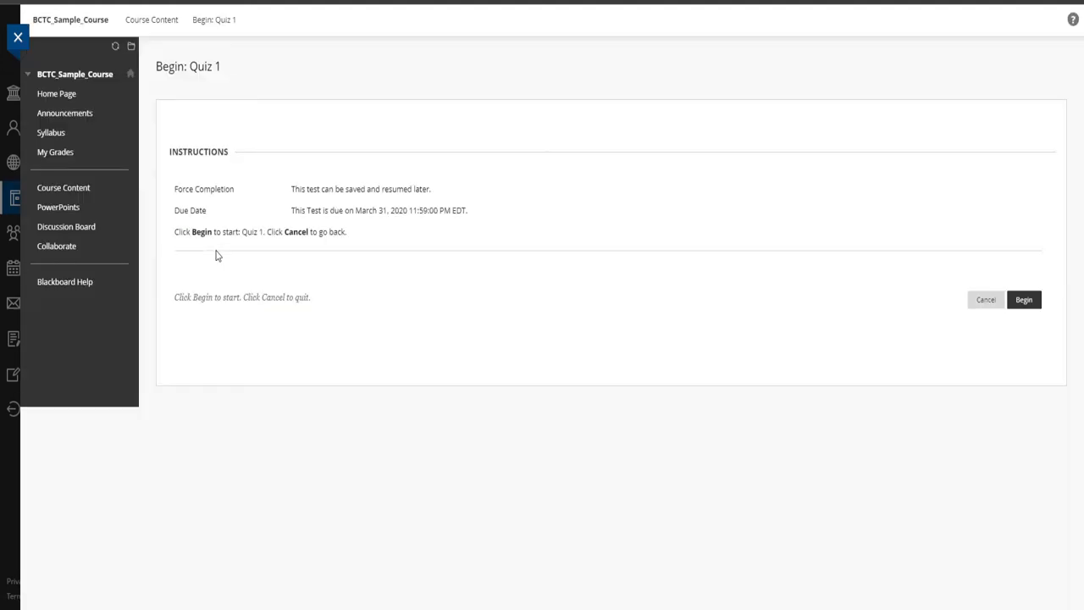
{"action": "mouse_move", "coordinate": [234, 268]}
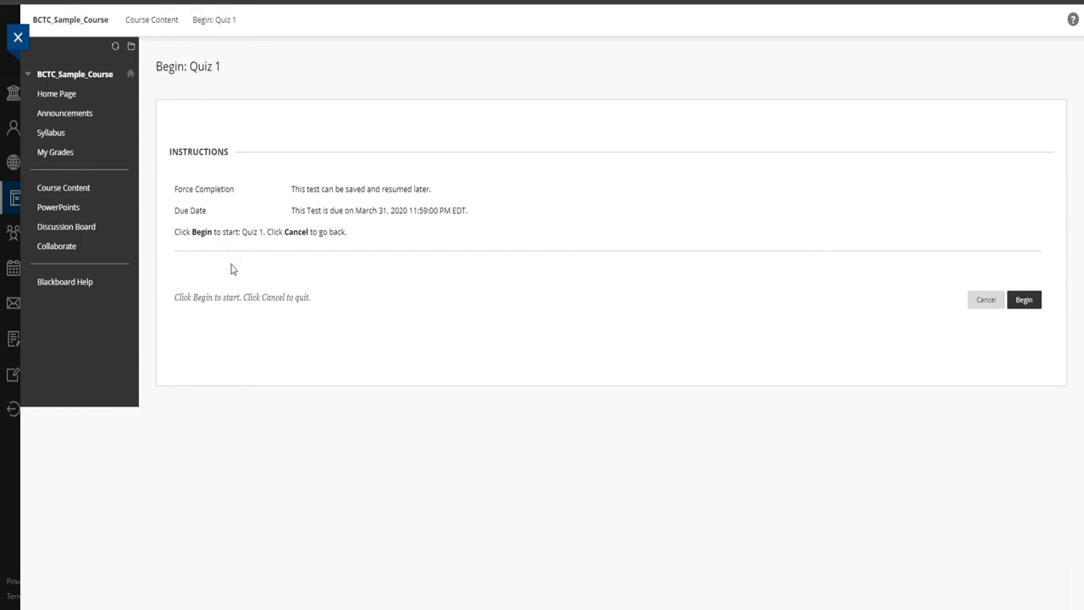
{"action": "mouse_move", "coordinate": [287, 216]}
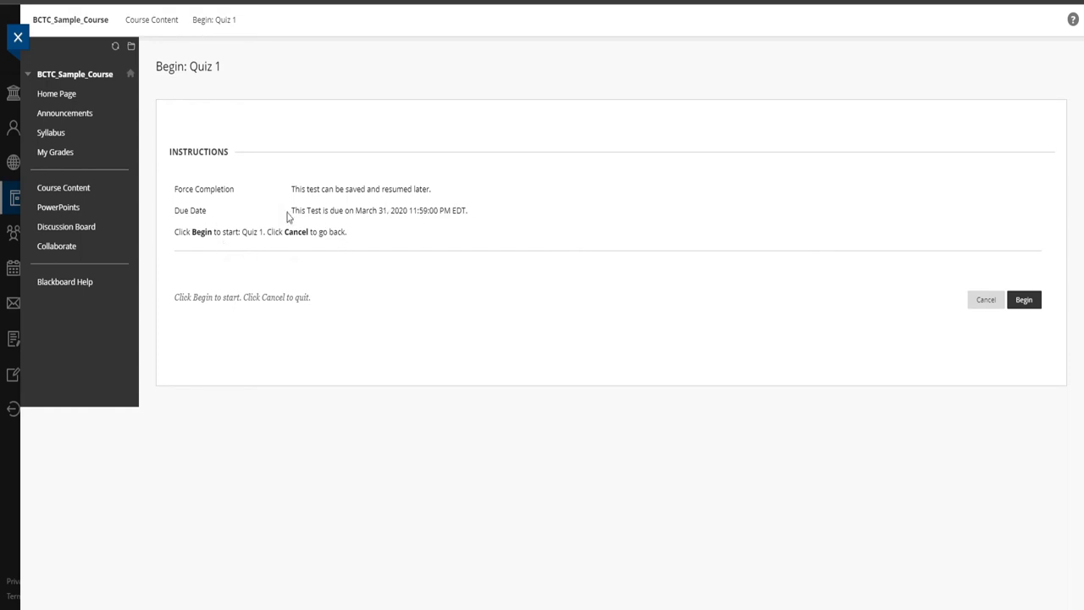
{"action": "mouse_move", "coordinate": [430, 262]}
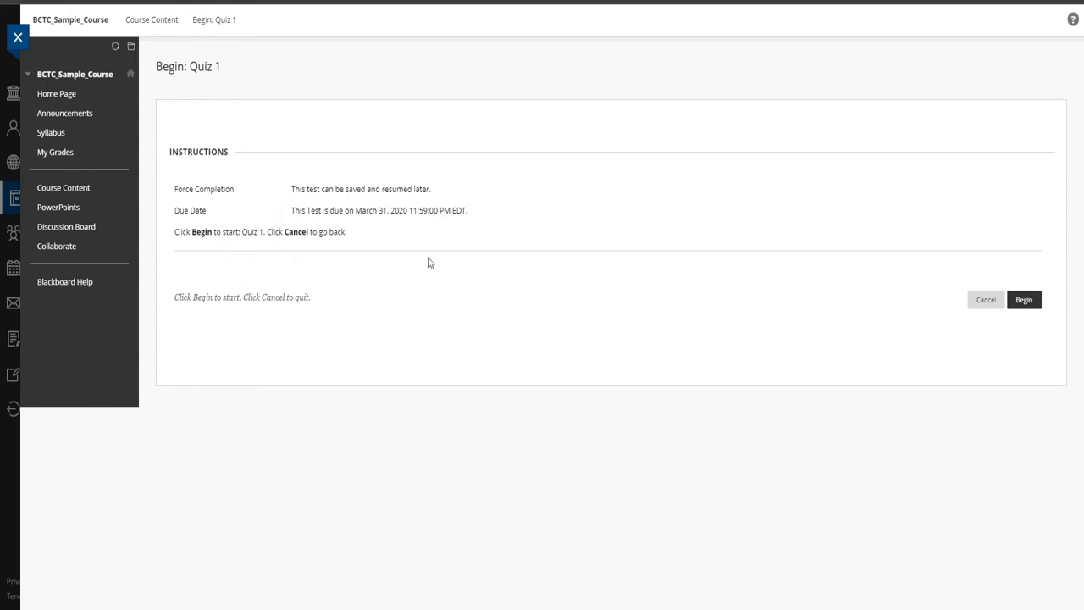
{"action": "mouse_move", "coordinate": [535, 279]}
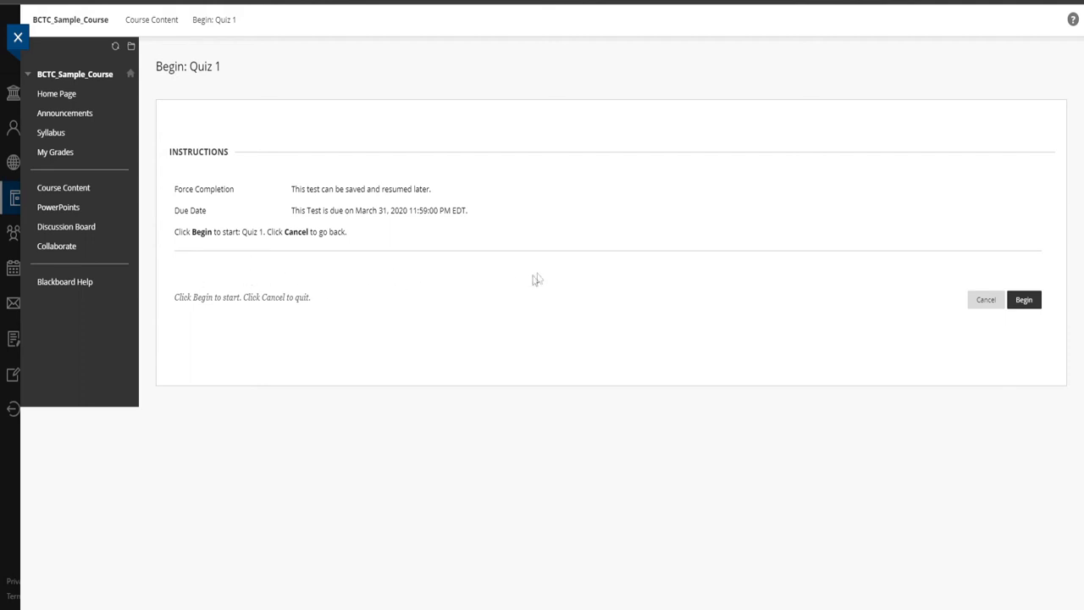
{"action": "mouse_move", "coordinate": [518, 332]}
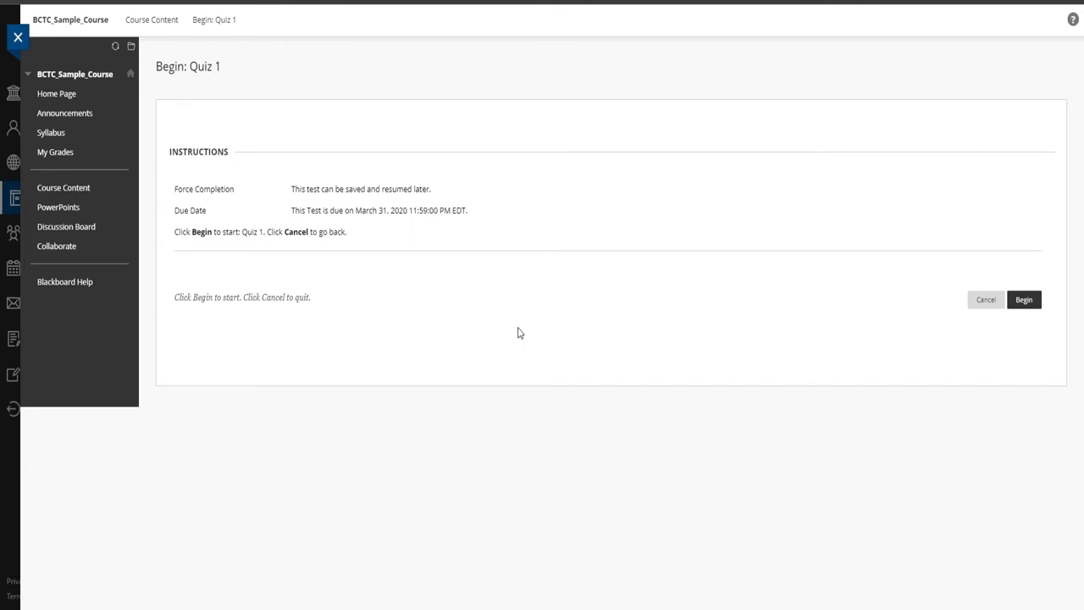
{"action": "mouse_move", "coordinate": [718, 349]}
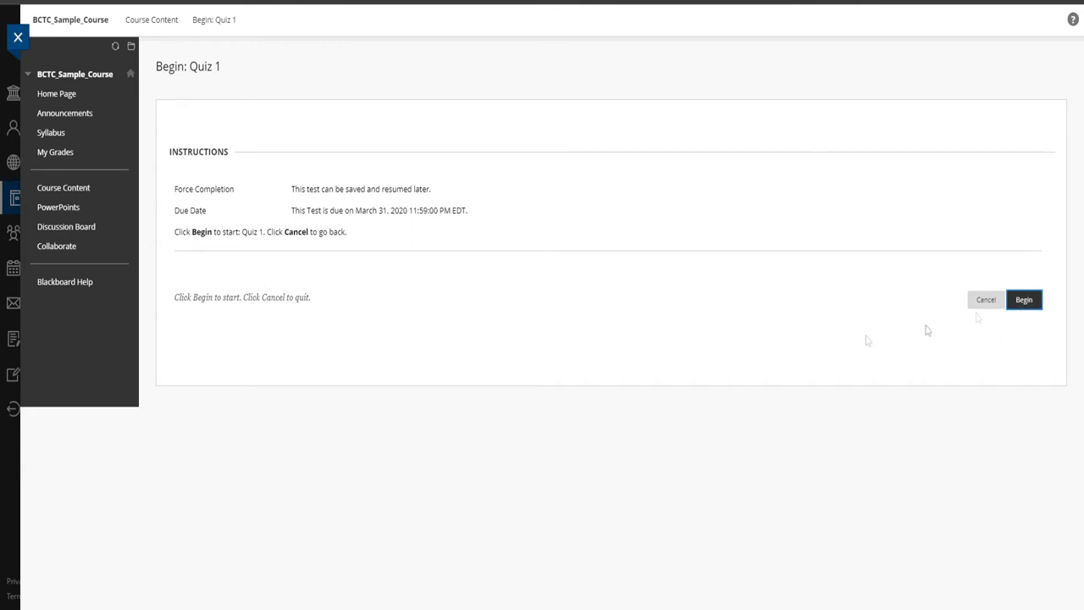
{"action": "left_click", "coordinate": [1023, 298]}
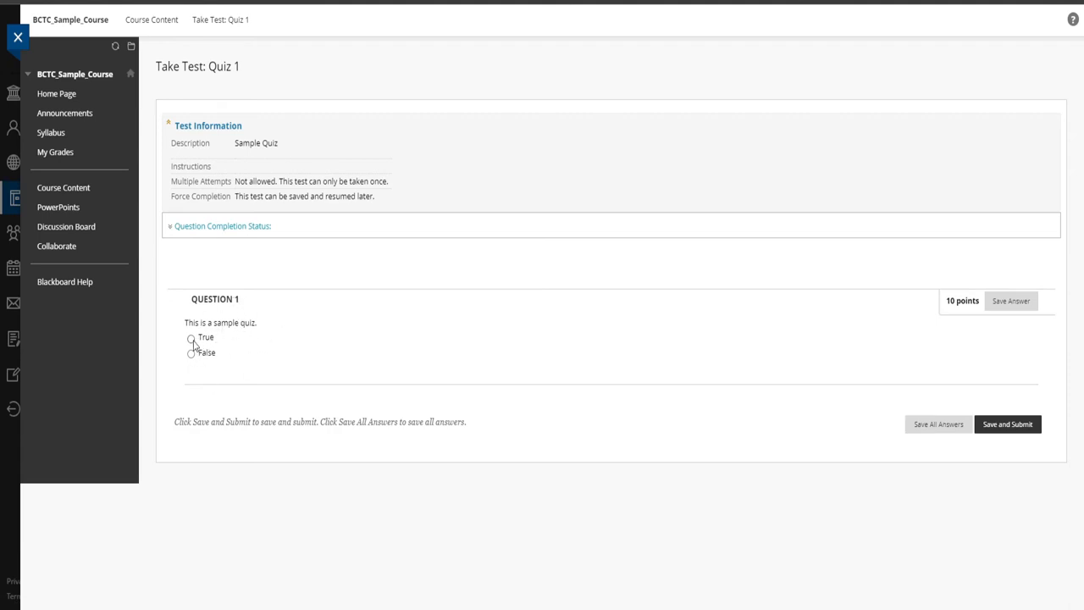
Answer Question 1 as True, save and submit Quiz 1, and confirm the submission
{"action": "left_click", "coordinate": [187, 339]}
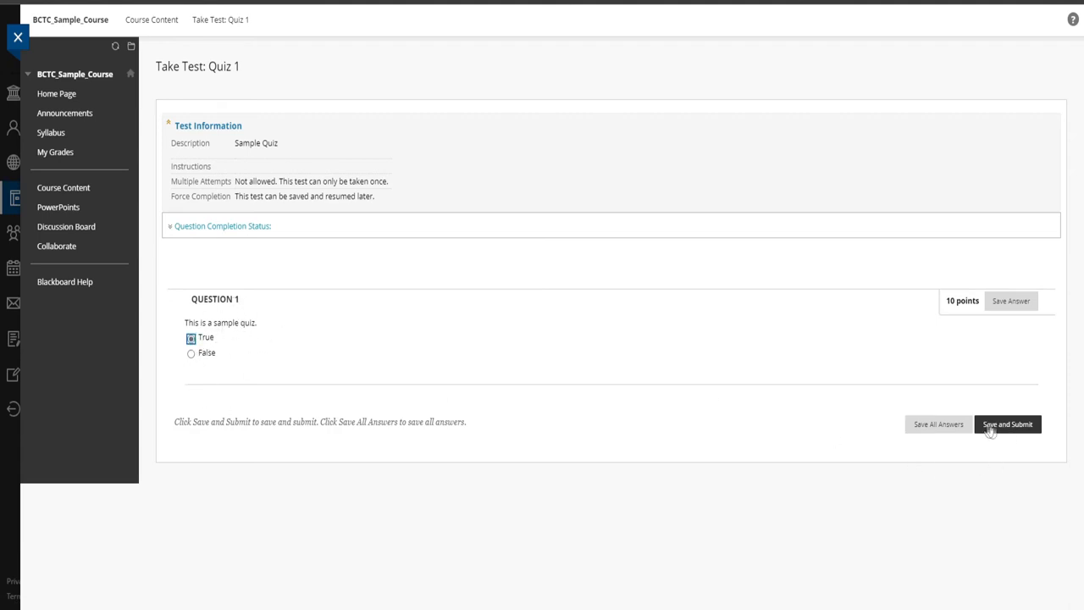
{"action": "mouse_move", "coordinate": [997, 437]}
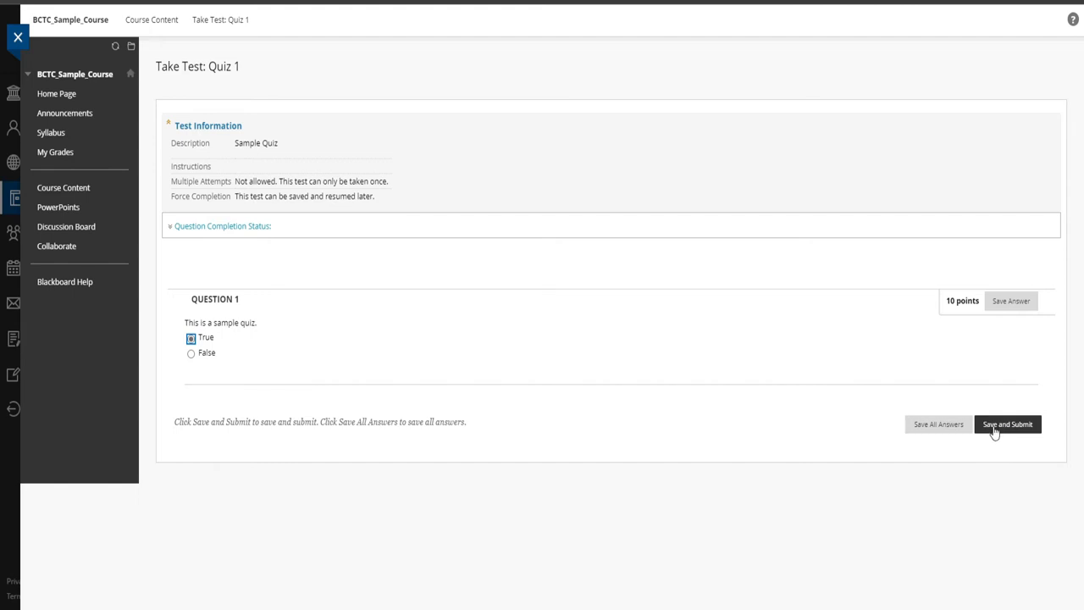
{"action": "left_click", "coordinate": [1008, 424]}
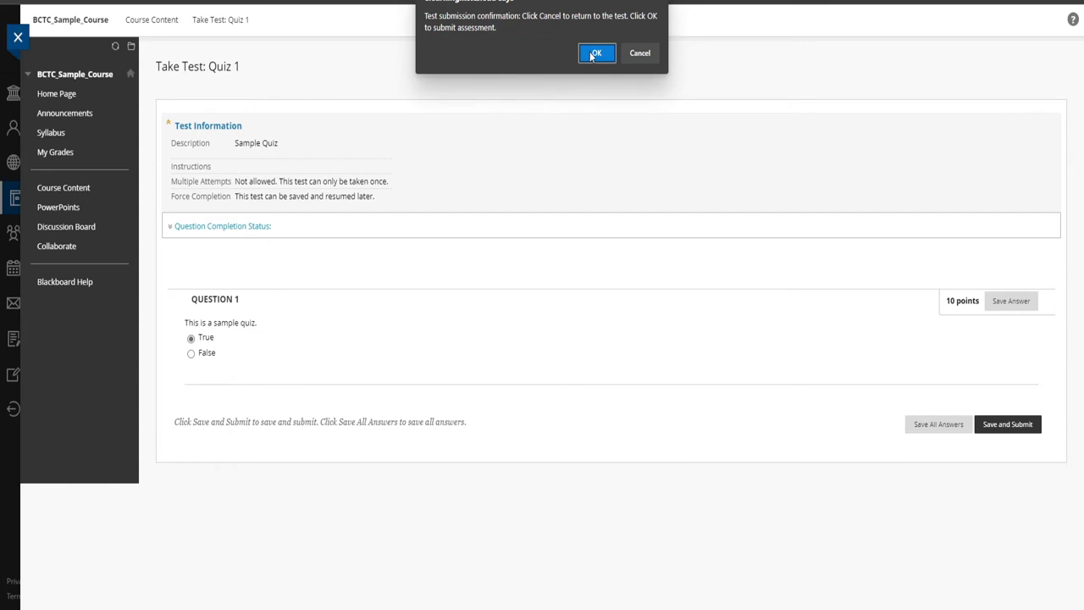
{"action": "left_click", "coordinate": [597, 53]}
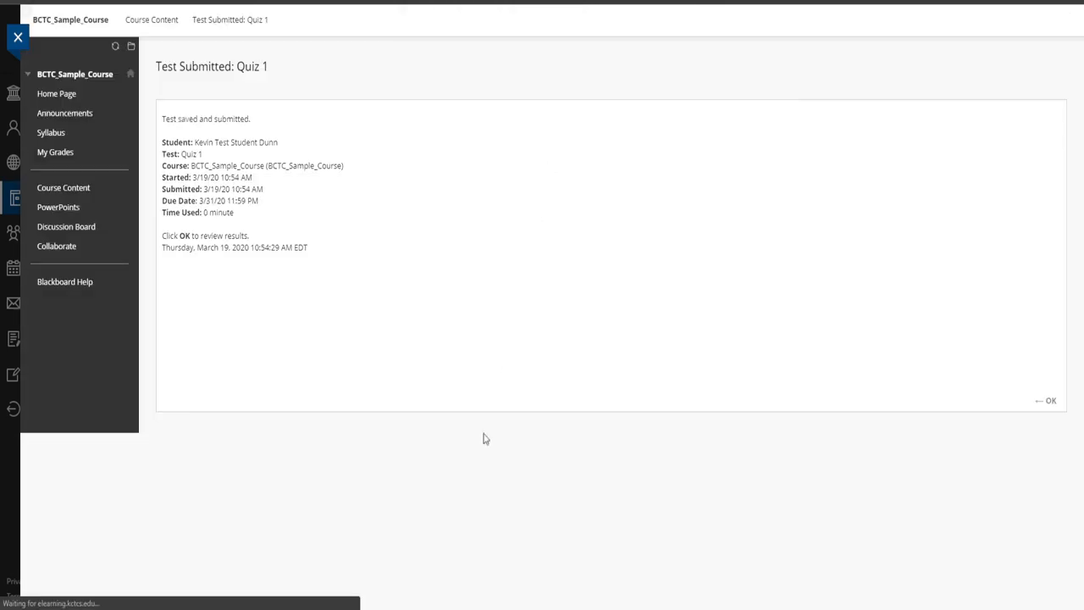
{"action": "mouse_move", "coordinate": [223, 291]}
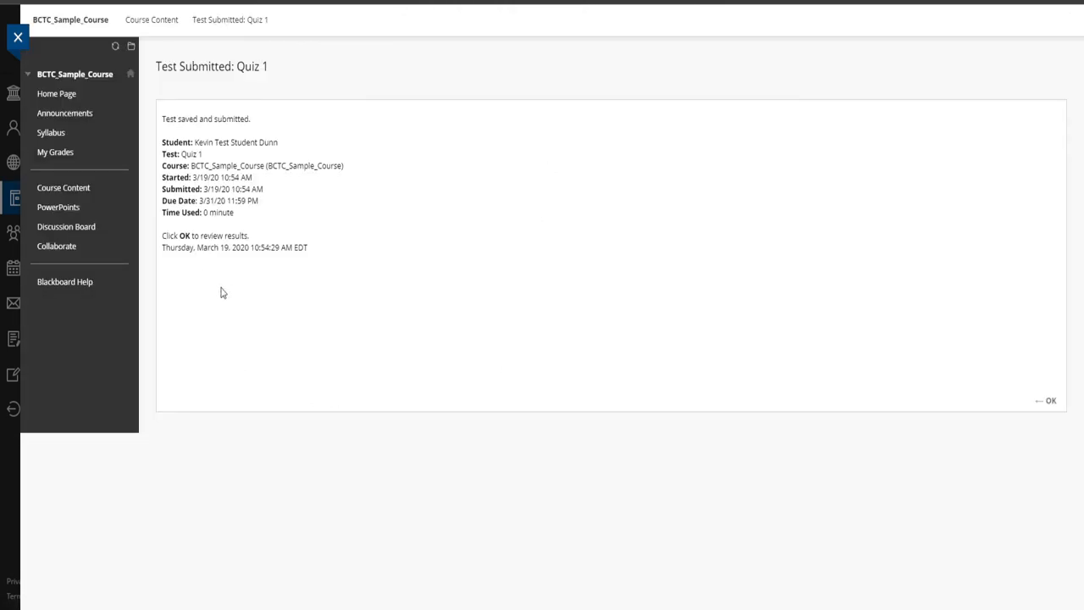
{"action": "mouse_move", "coordinate": [190, 237]}
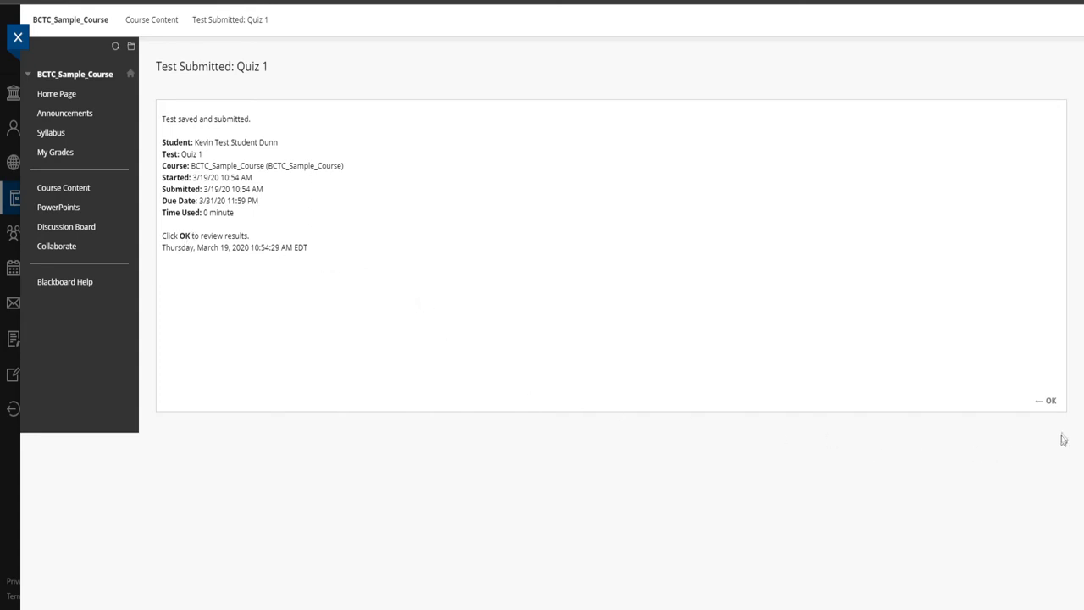
Review the Quiz 1 score of 10 out of 10, then return to Course Content
{"action": "left_click", "coordinate": [1050, 400]}
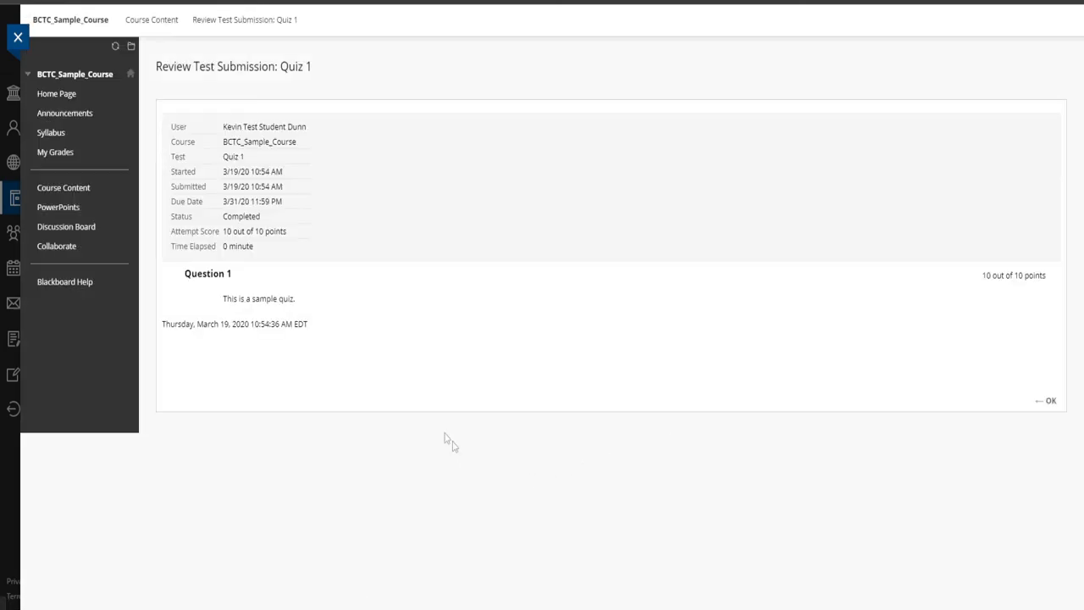
{"action": "mouse_move", "coordinate": [238, 245]}
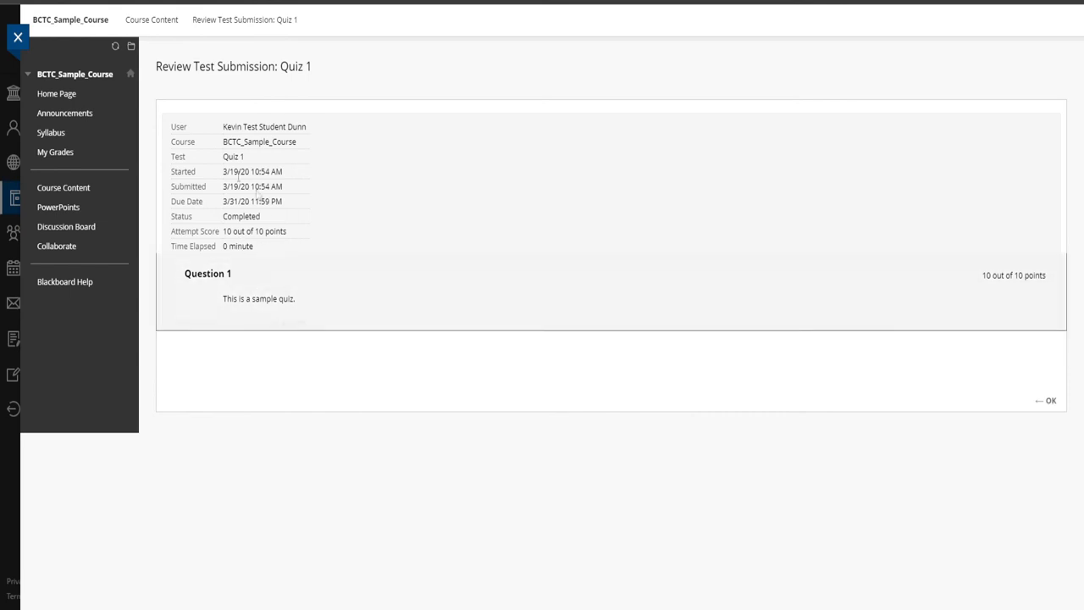
{"action": "left_click", "coordinate": [1050, 400]}
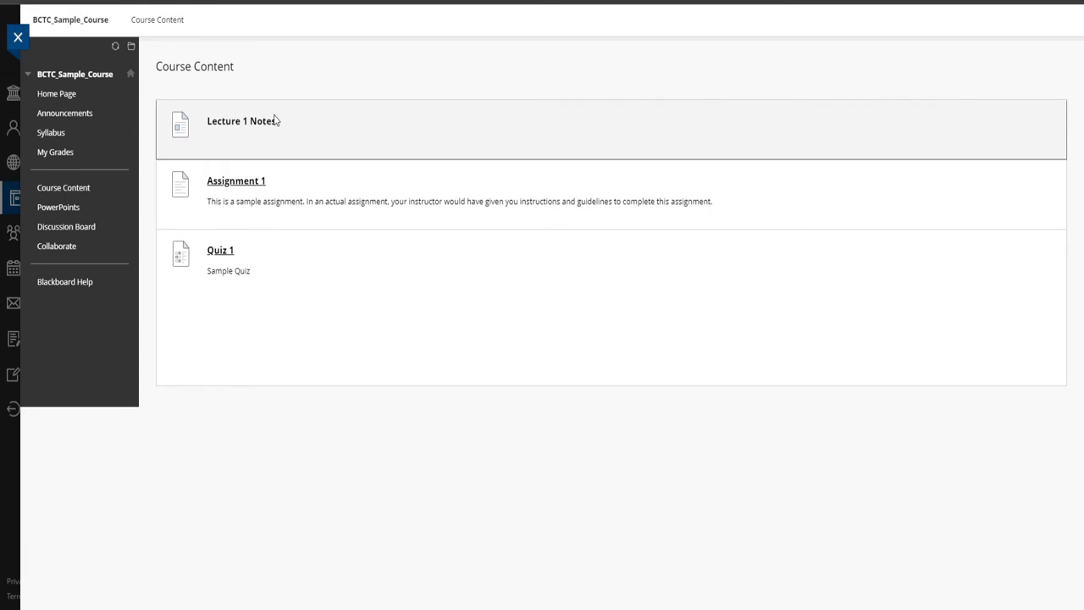
{"action": "mouse_move", "coordinate": [256, 308]}
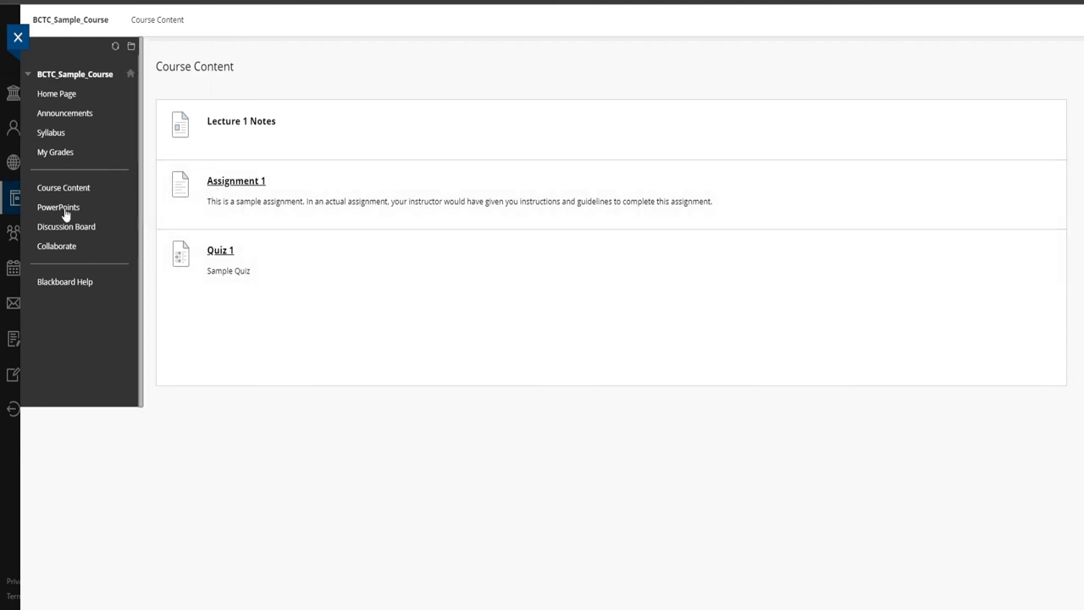
Go to the PowerPoints area listing the Lesson 1 PowerPoints item
{"action": "left_click", "coordinate": [57, 207]}
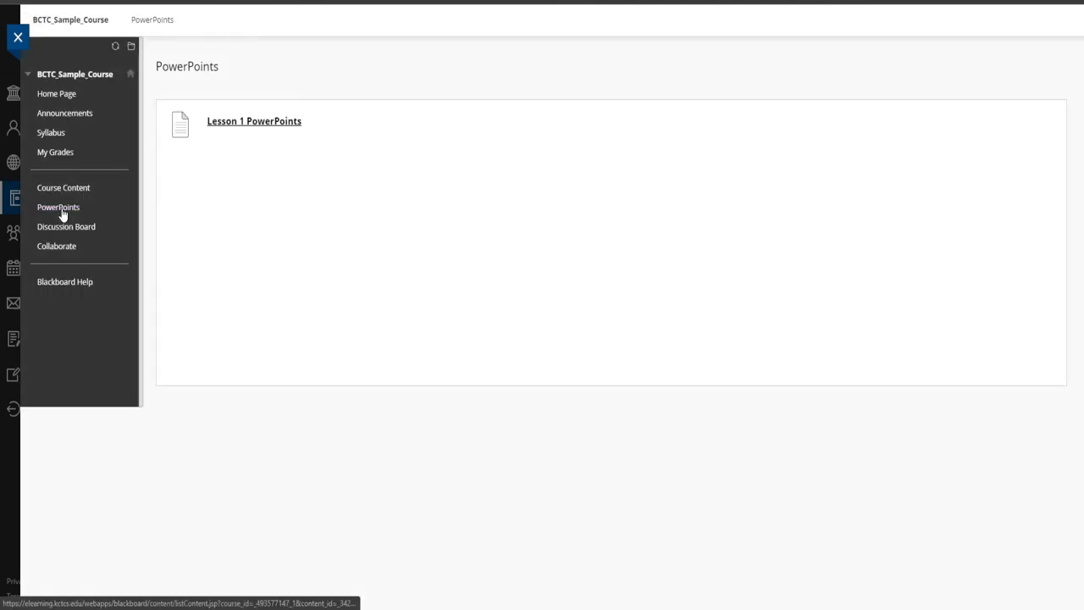
{"action": "mouse_move", "coordinate": [318, 301]}
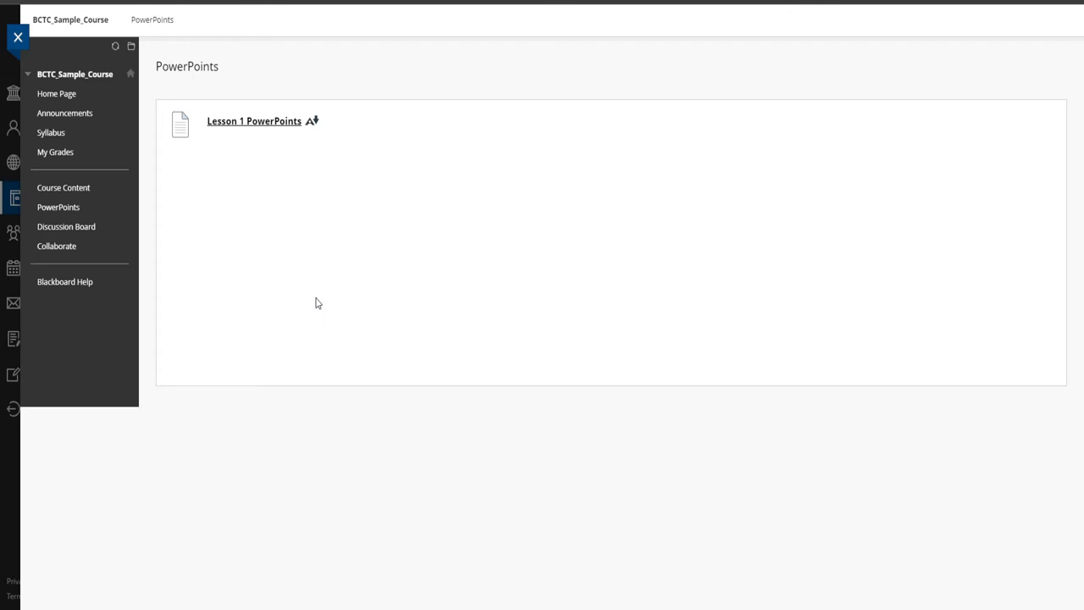
{"action": "mouse_move", "coordinate": [315, 260]}
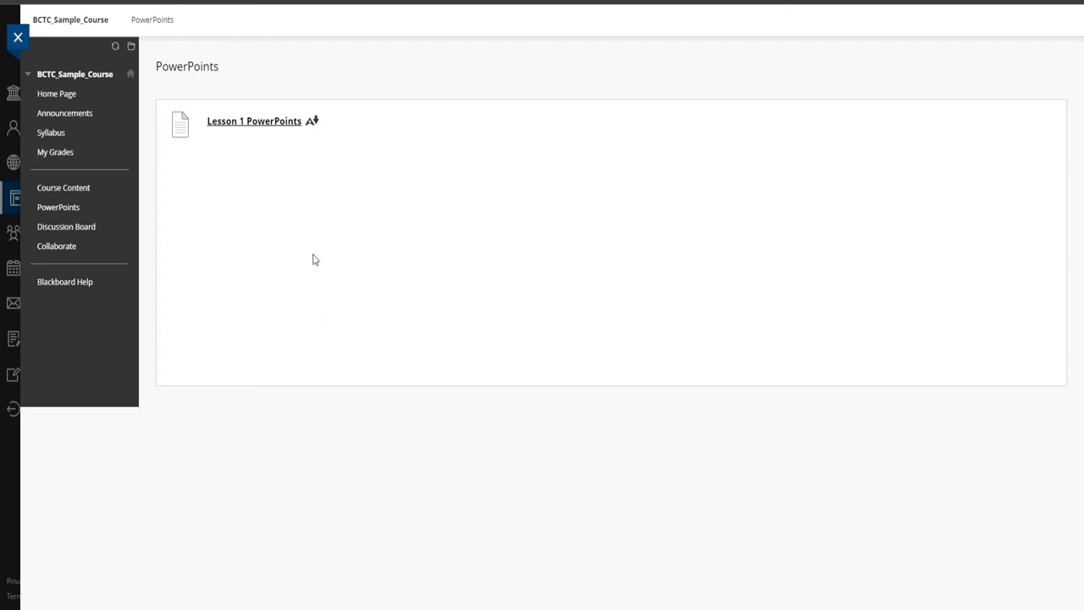
{"action": "mouse_move", "coordinate": [235, 231]}
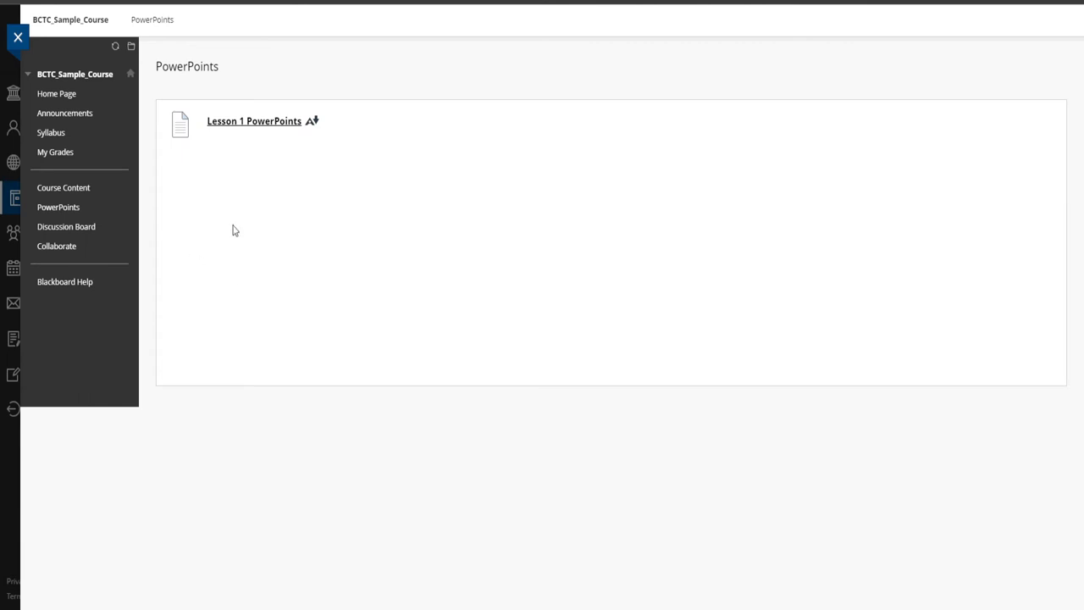
{"action": "mouse_move", "coordinate": [296, 312]}
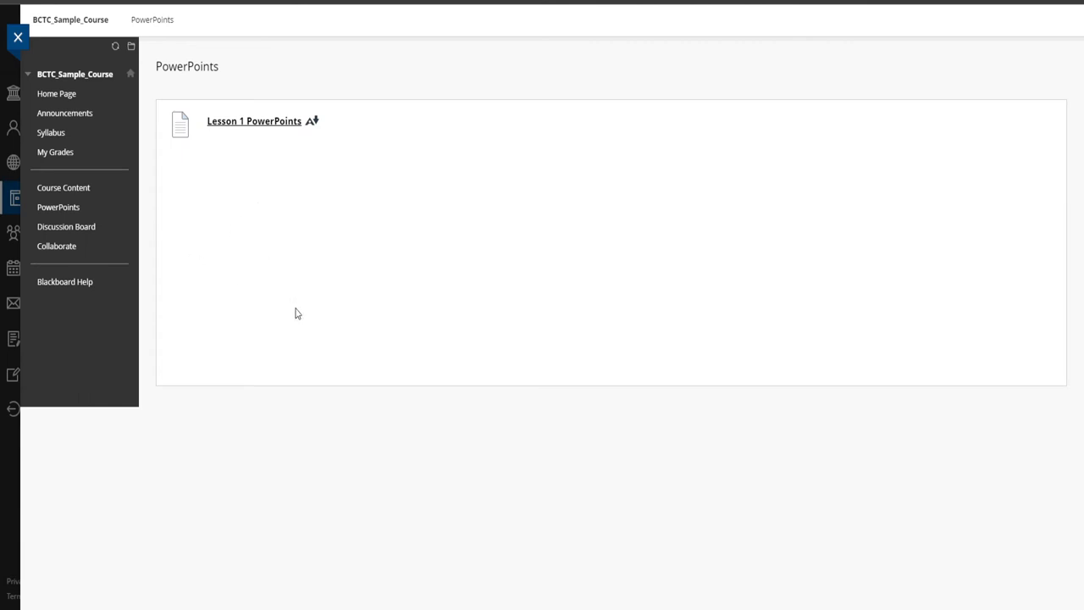
{"action": "mouse_move", "coordinate": [296, 318]}
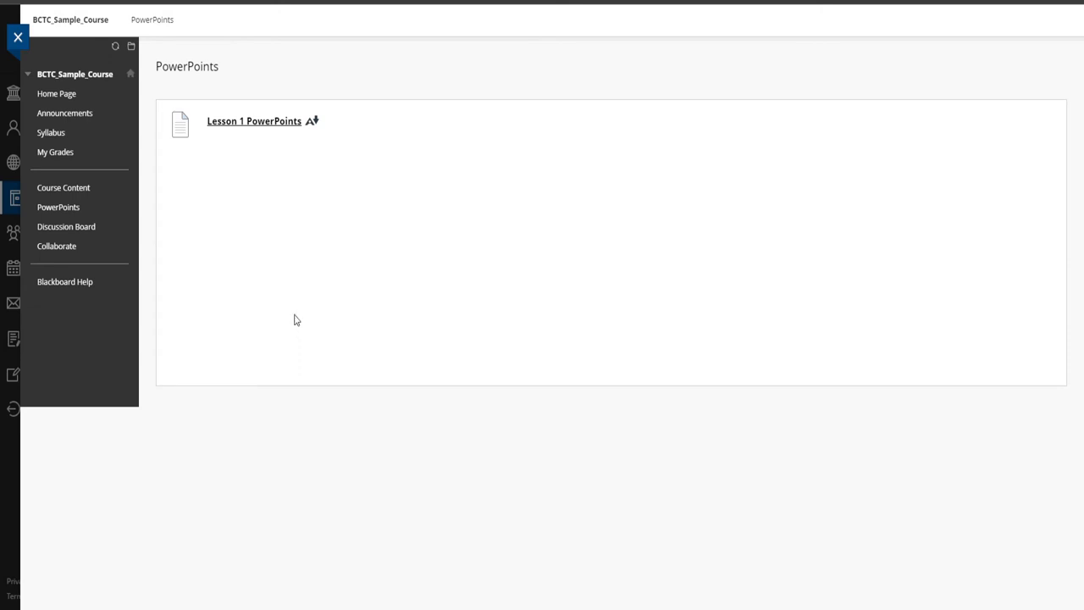
{"action": "mouse_move", "coordinate": [291, 304]}
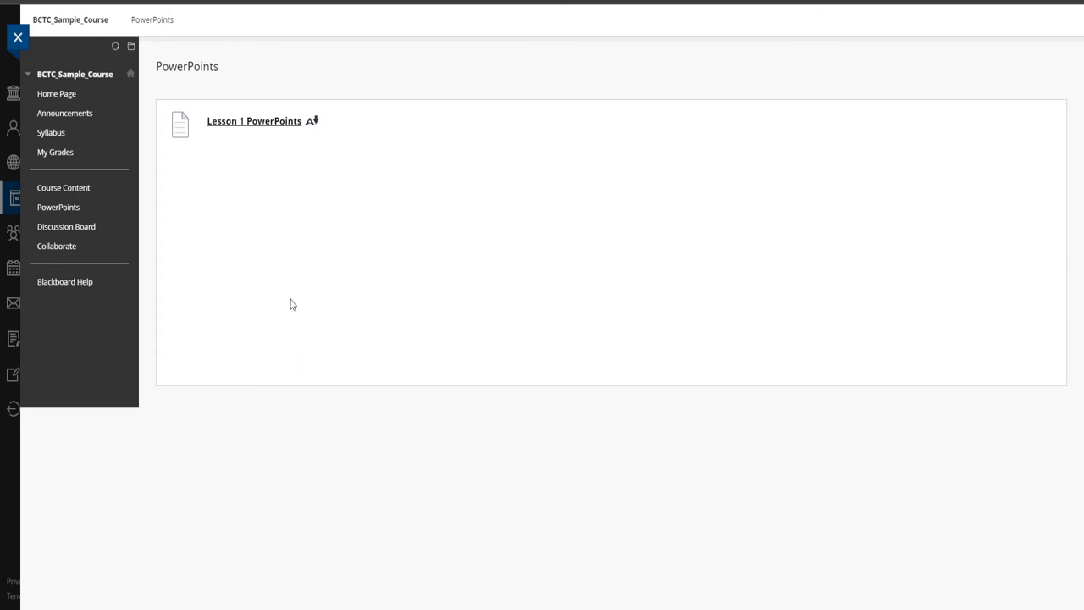
{"action": "mouse_move", "coordinate": [58, 254]}
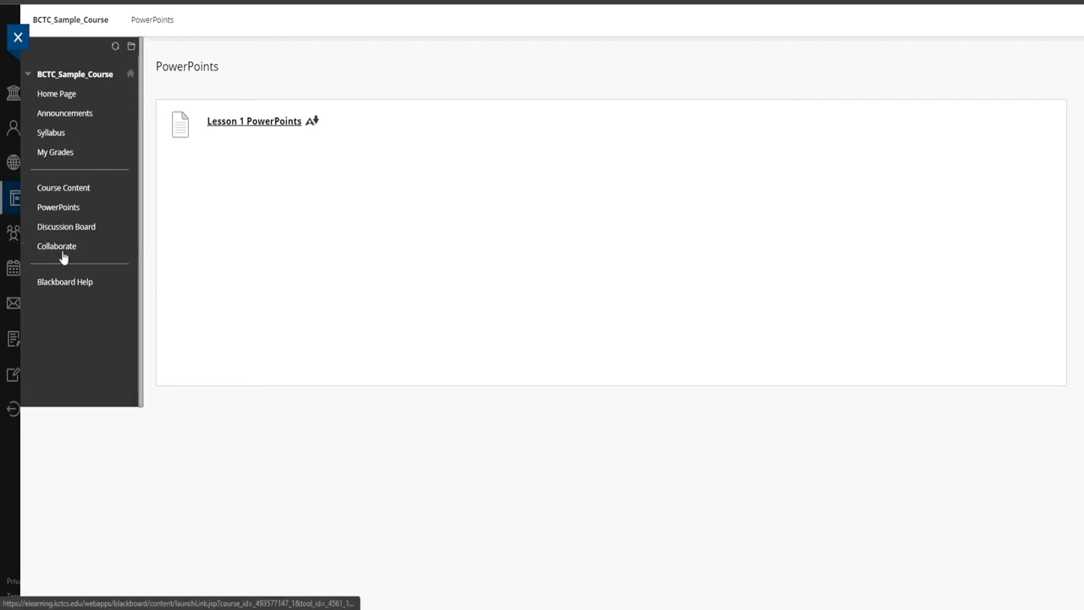
{"action": "mouse_move", "coordinate": [61, 254]}
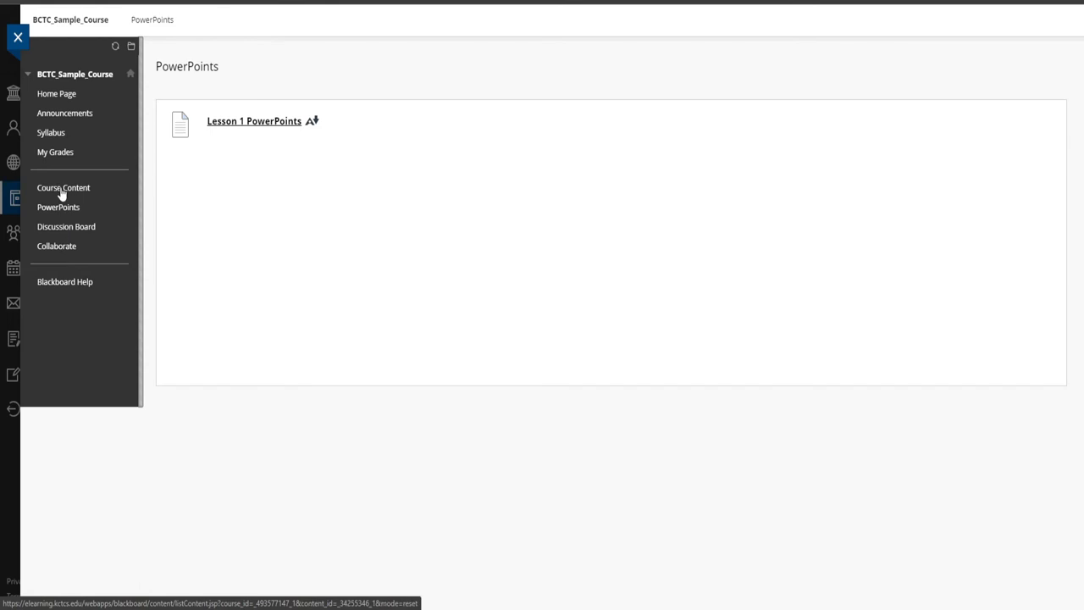
Return to Course Content with Lecture 1 Notes, Assignment 1 and Quiz 1
{"action": "left_click", "coordinate": [63, 186]}
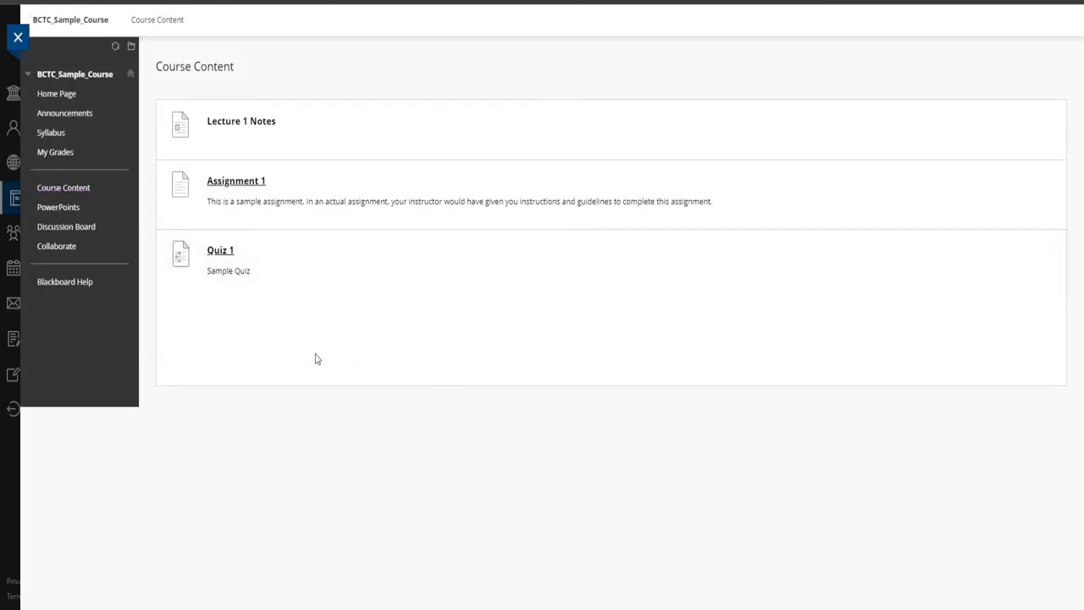
{"action": "mouse_move", "coordinate": [71, 254]}
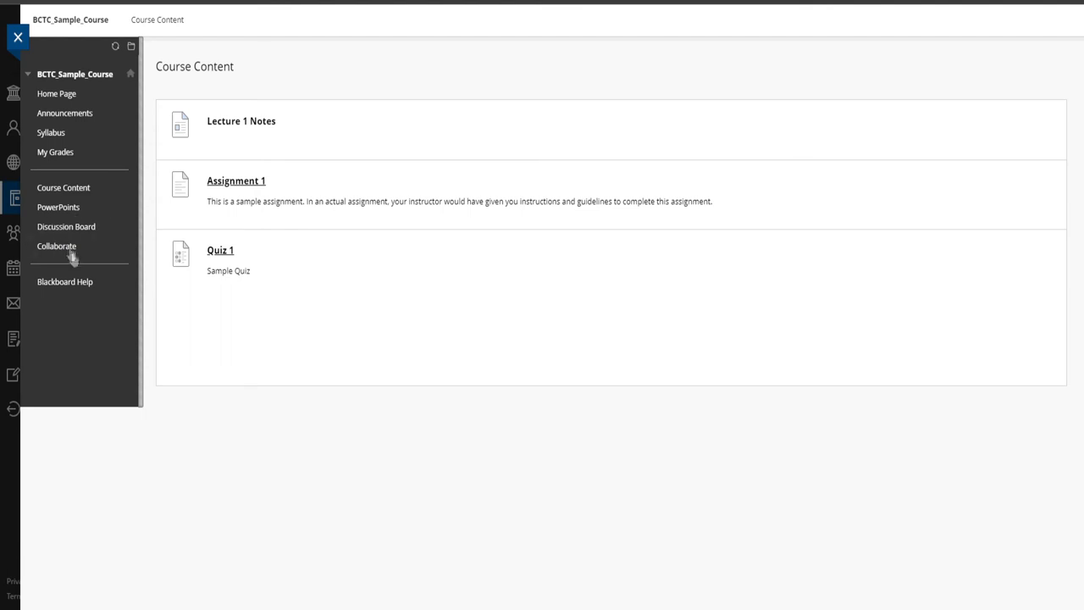
{"action": "mouse_move", "coordinate": [75, 251]}
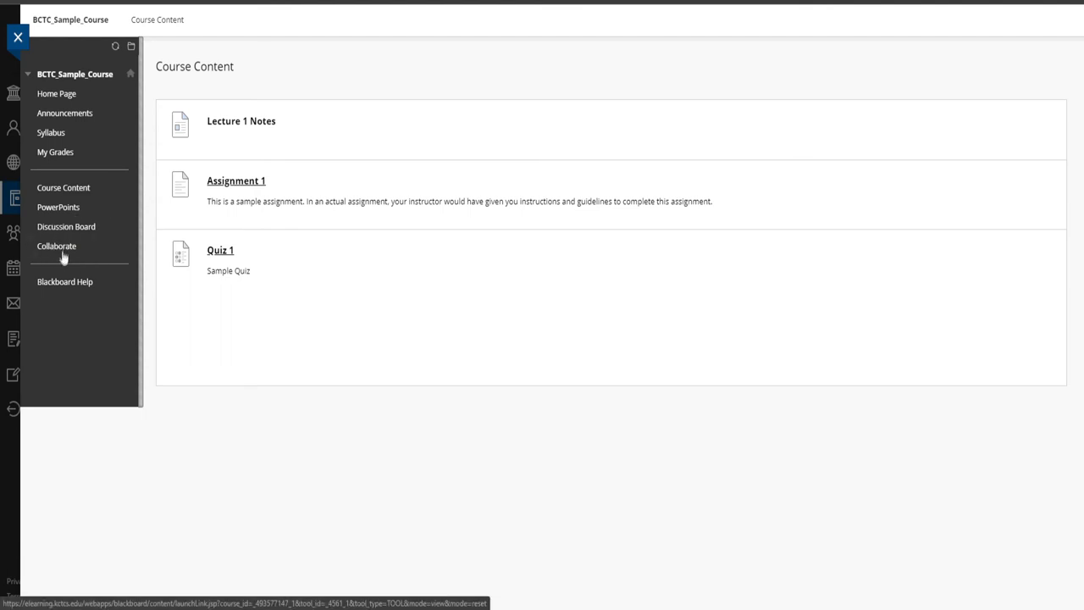
{"action": "mouse_move", "coordinate": [78, 252]}
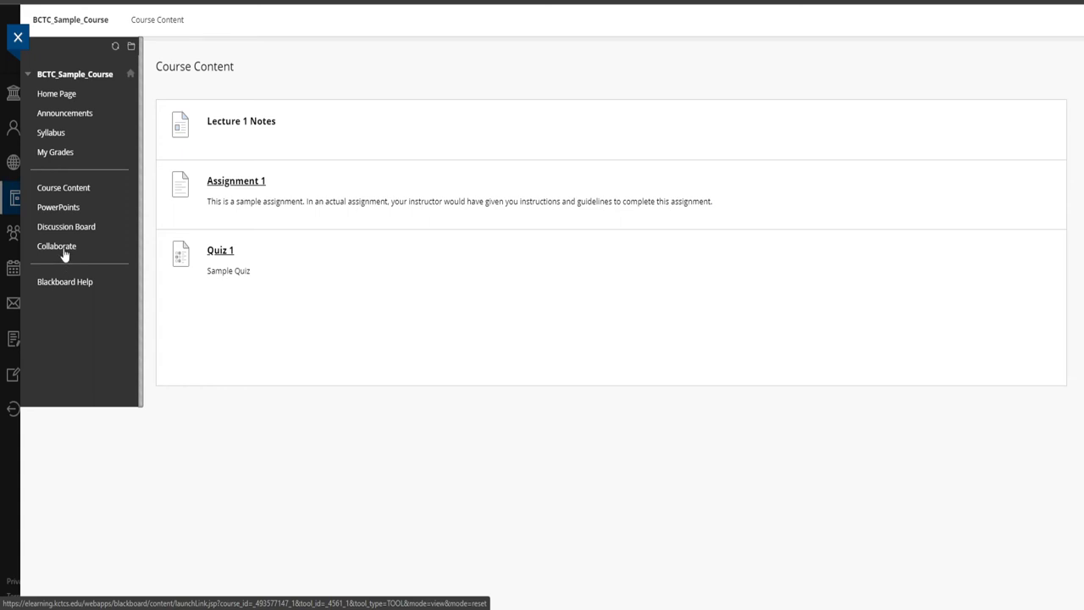
{"action": "mouse_move", "coordinate": [61, 254]}
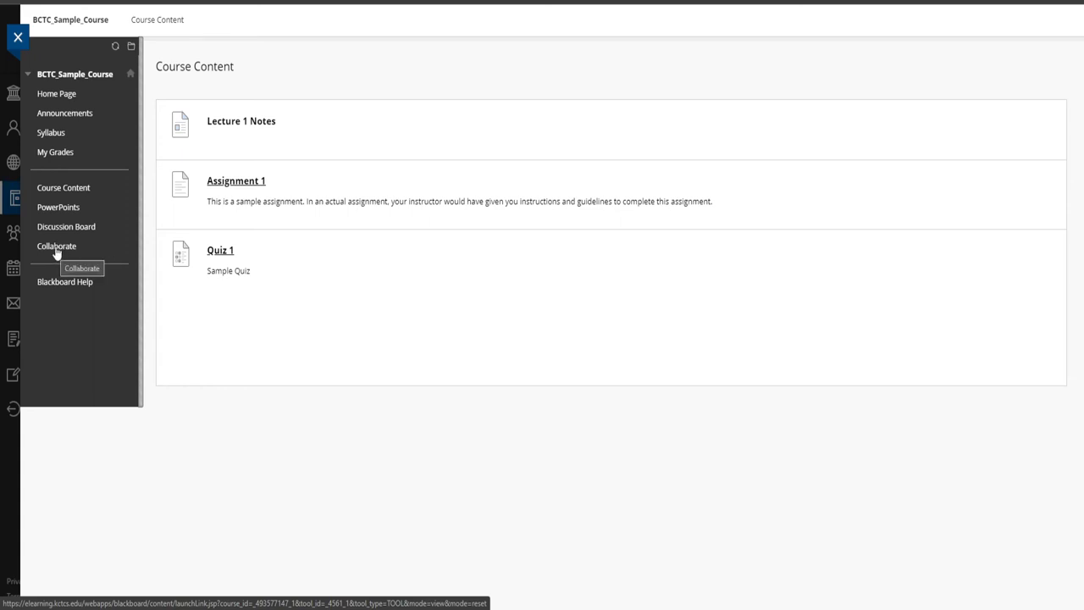
Go to the Collaborate Ultra sessions page with the course room and Sample Session
{"action": "left_click", "coordinate": [58, 245]}
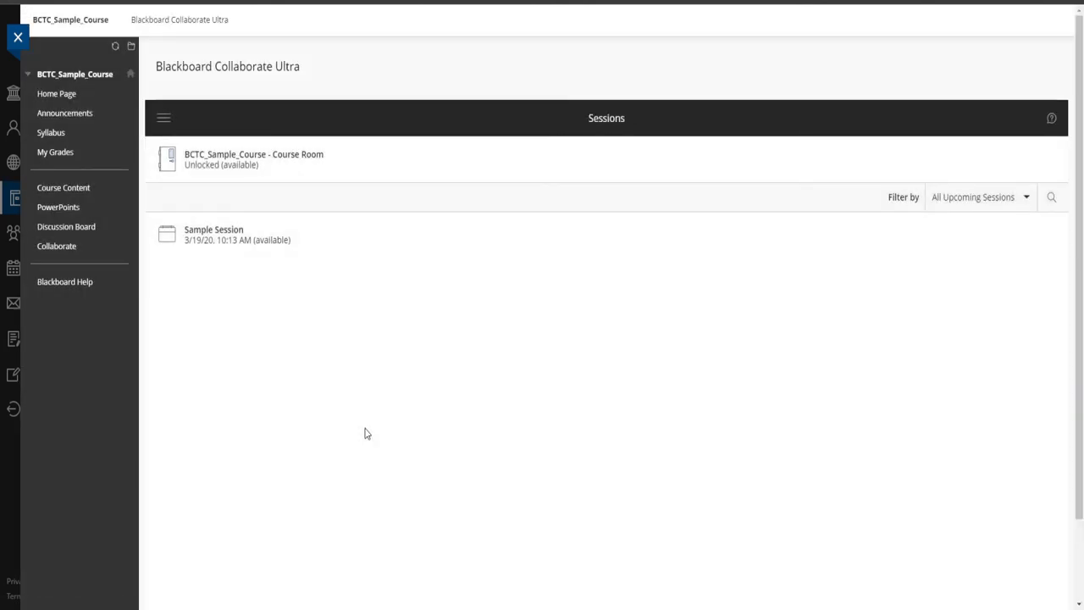
{"action": "mouse_move", "coordinate": [386, 322]}
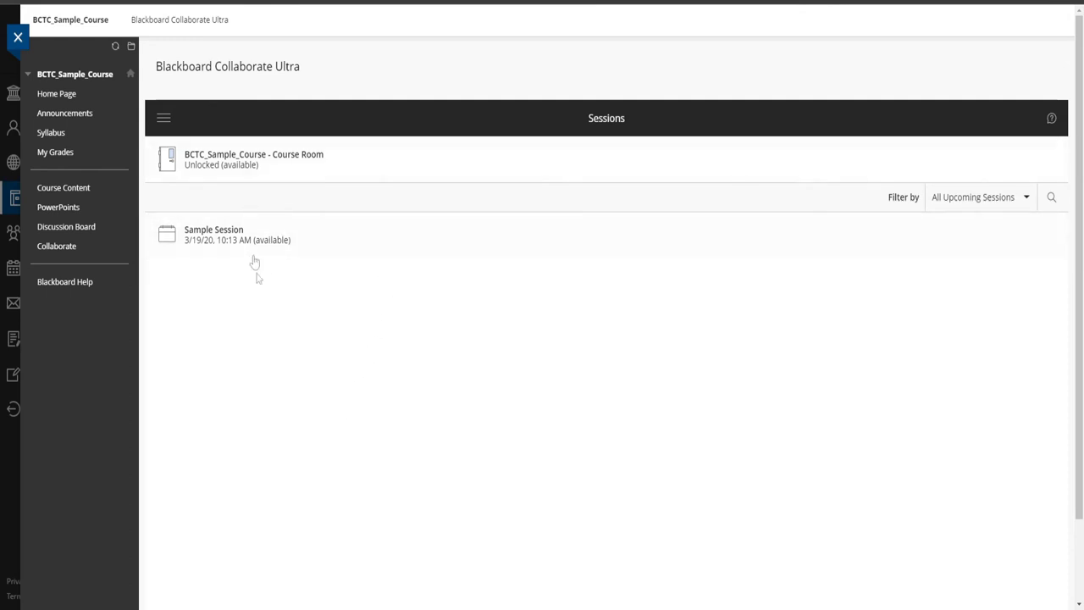
{"action": "mouse_move", "coordinate": [325, 259]}
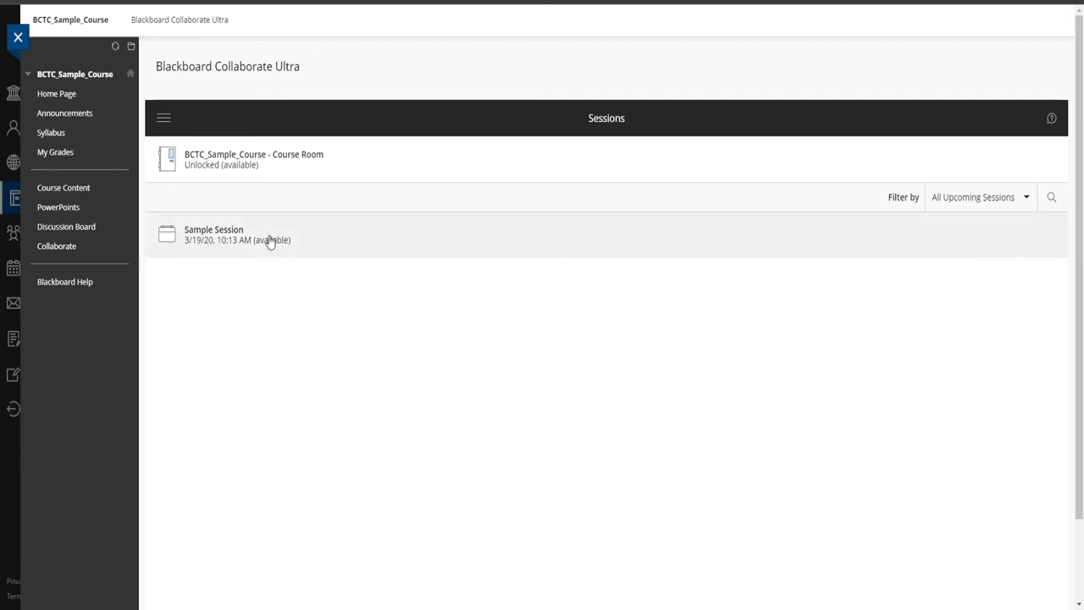
Show the Sample Session's join and dial-in details with its 3/19/20 start time
{"action": "left_click", "coordinate": [214, 233]}
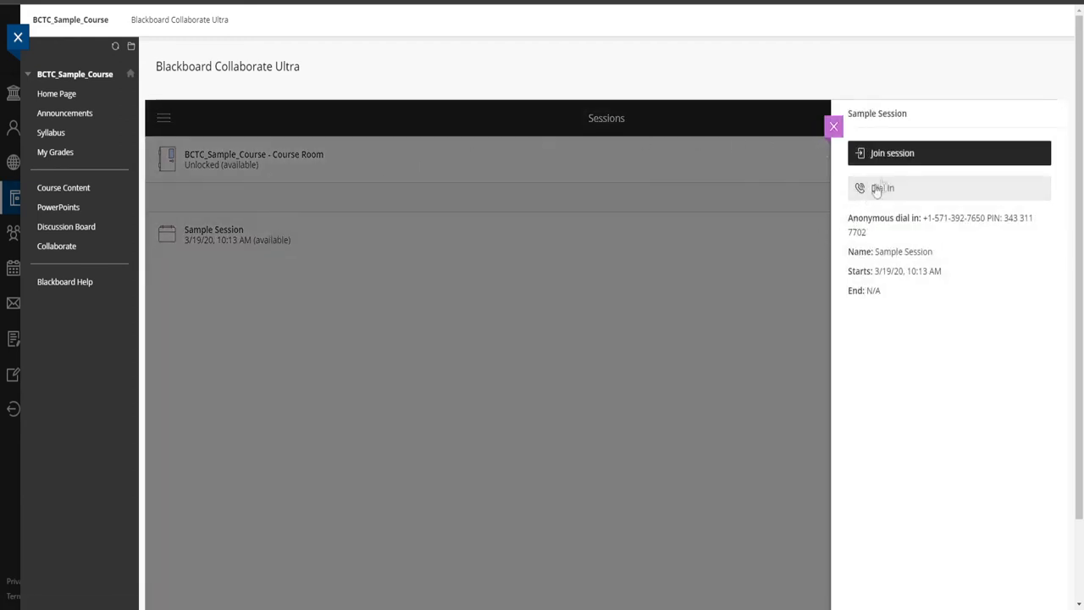
{"action": "mouse_move", "coordinate": [884, 200]}
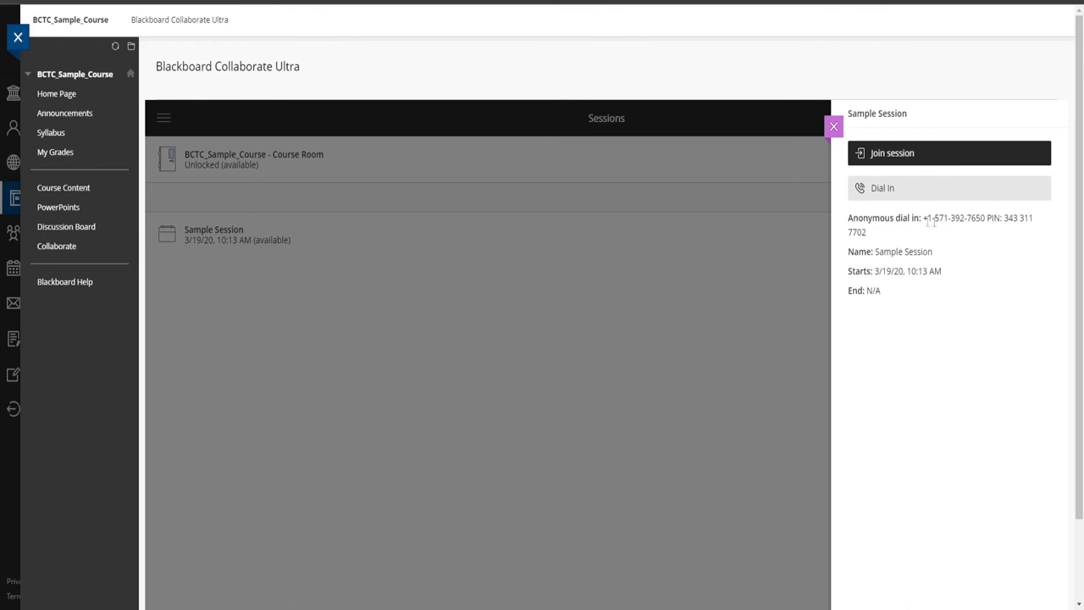
{"action": "mouse_move", "coordinate": [931, 246]}
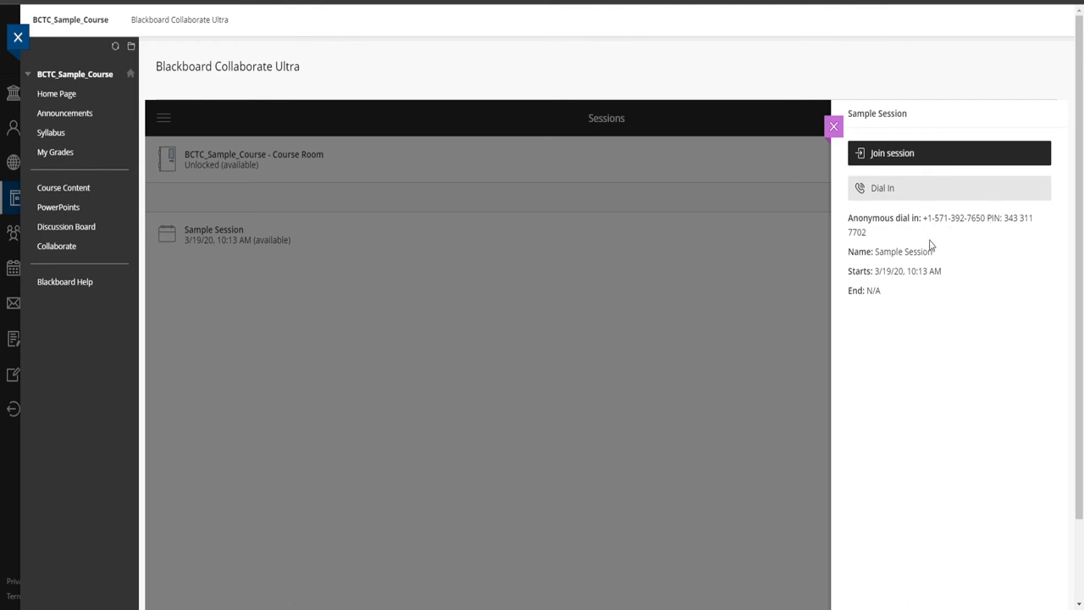
{"action": "mouse_move", "coordinate": [938, 237]}
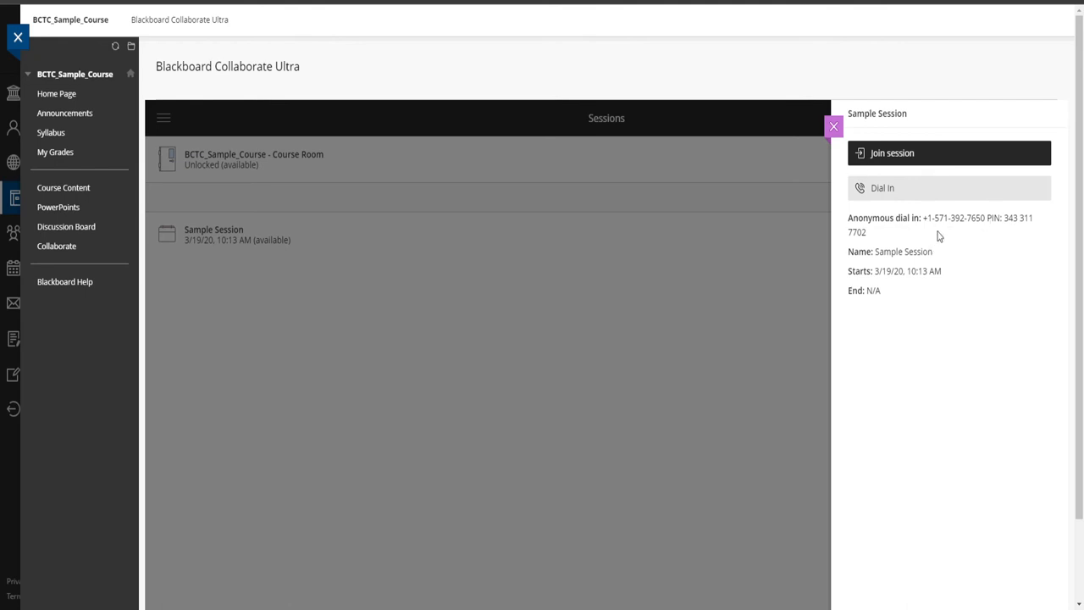
{"action": "mouse_move", "coordinate": [933, 238]}
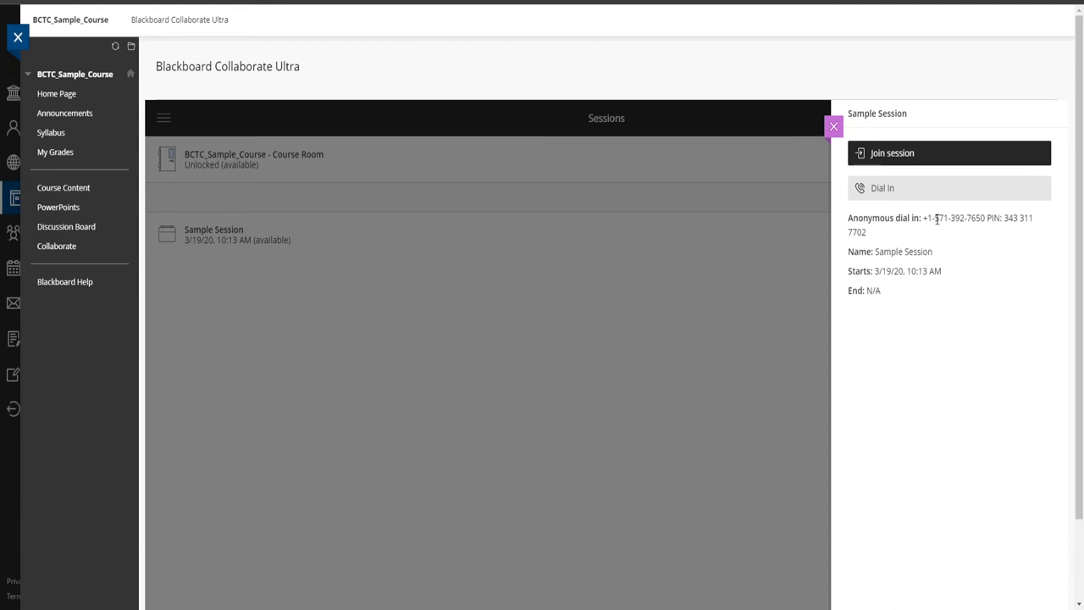
{"action": "mouse_move", "coordinate": [1036, 244]}
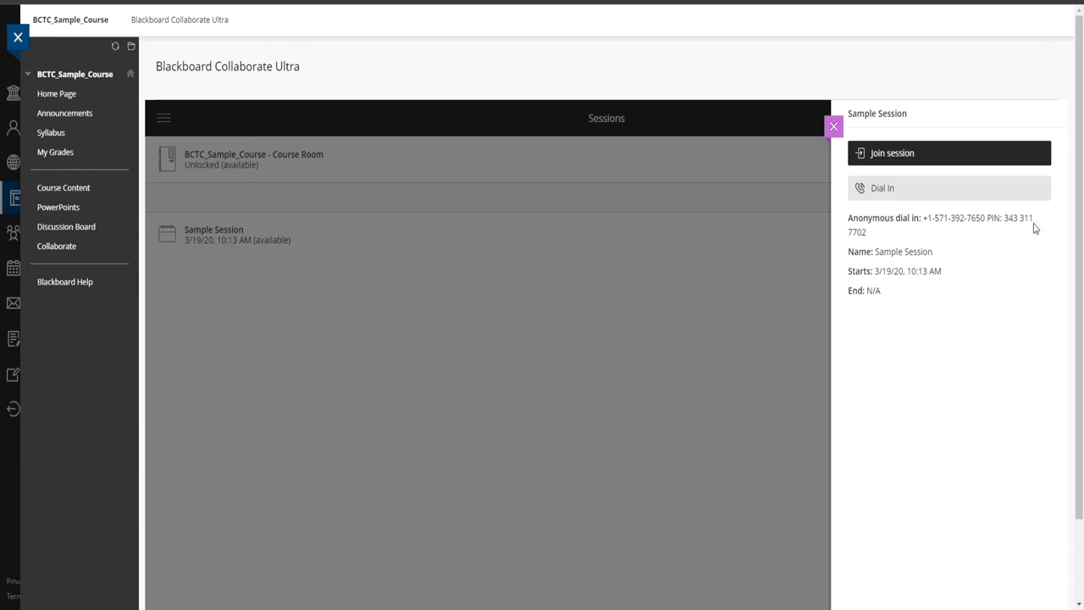
{"action": "mouse_move", "coordinate": [955, 259]}
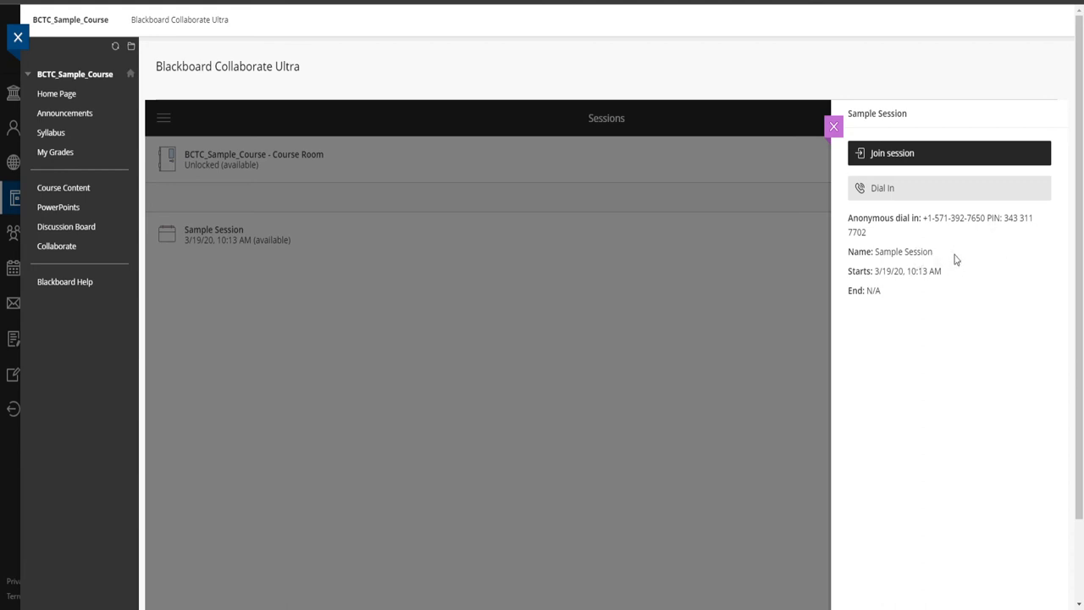
{"action": "mouse_move", "coordinate": [914, 313]}
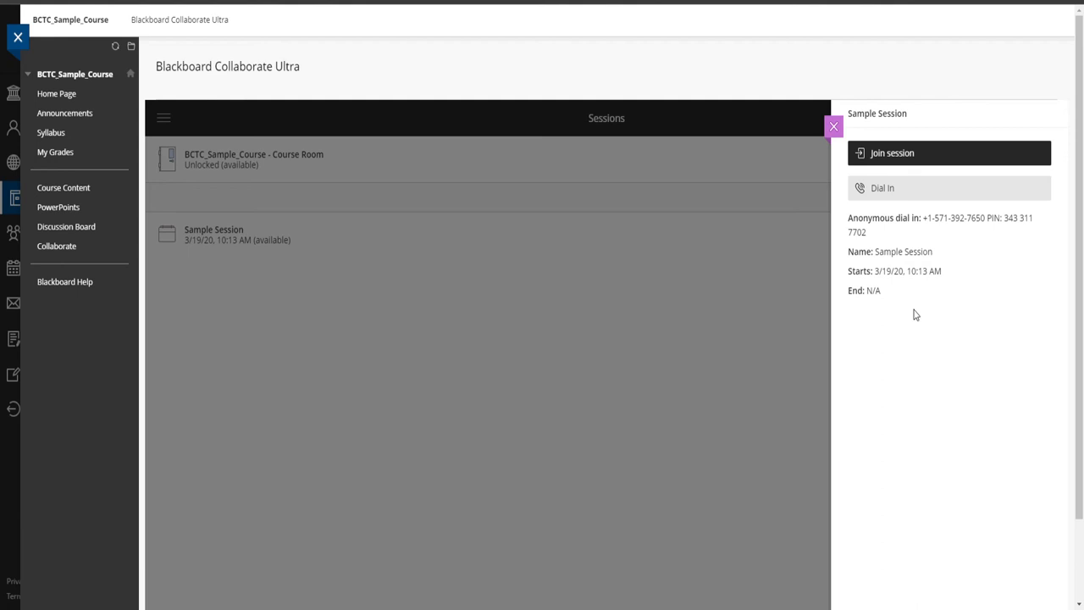
{"action": "mouse_move", "coordinate": [896, 268]}
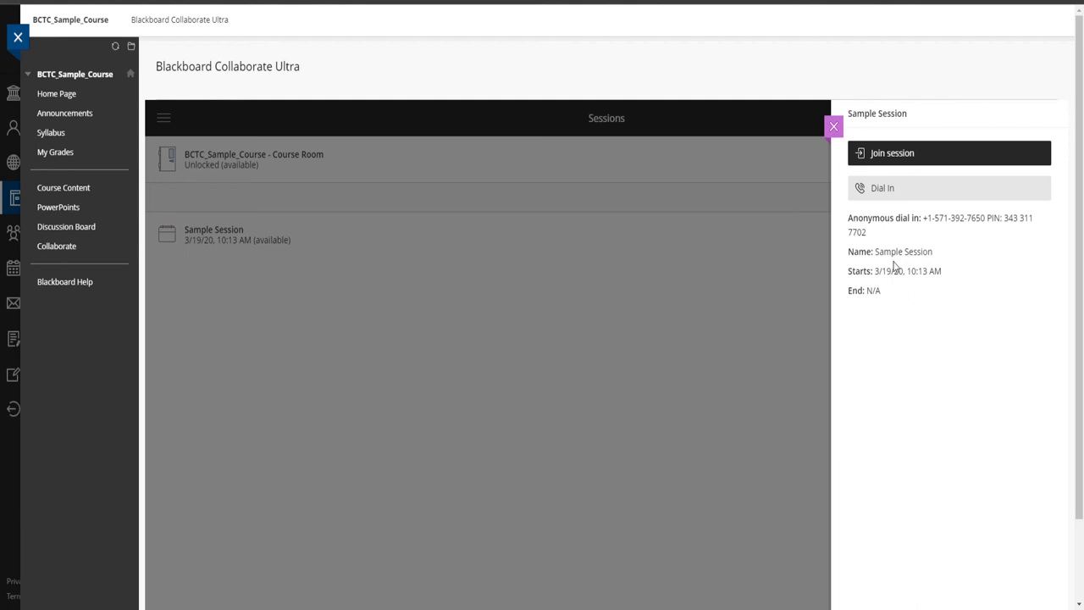
{"action": "mouse_move", "coordinate": [850, 308]}
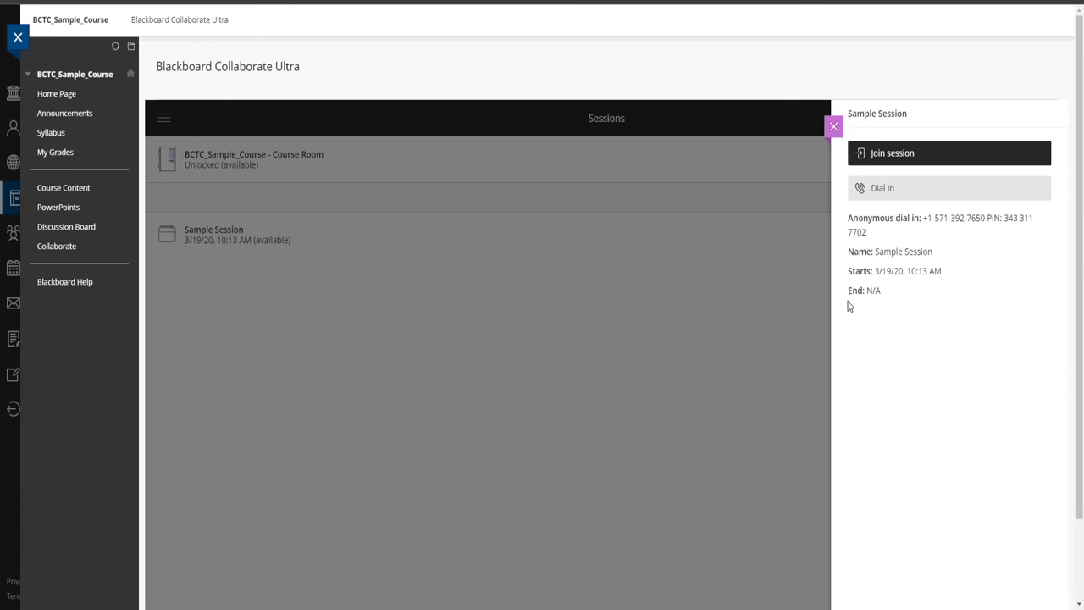
{"action": "mouse_move", "coordinate": [868, 261]}
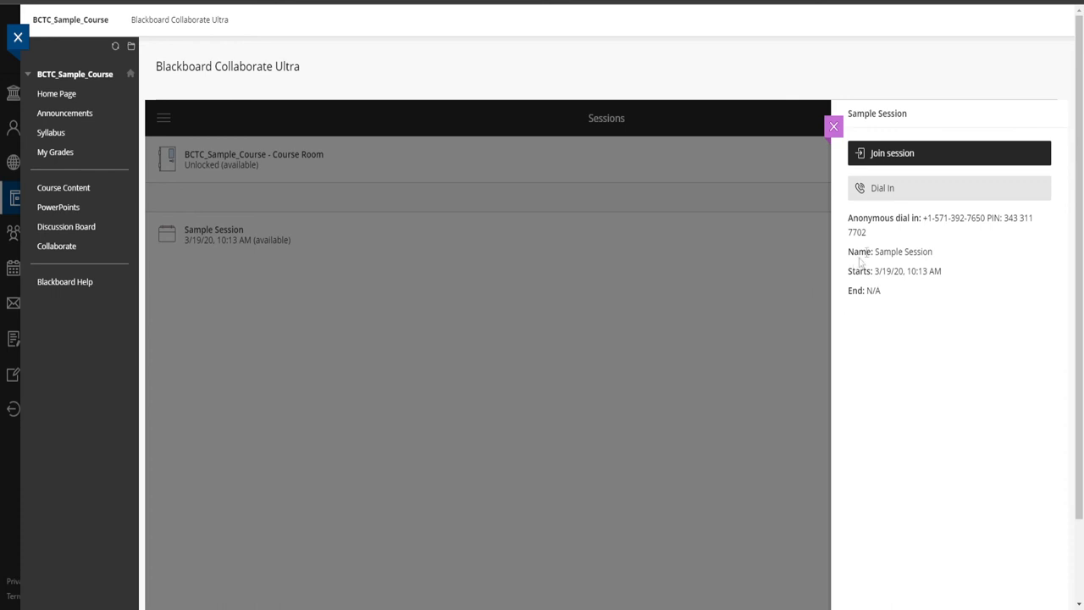
{"action": "mouse_move", "coordinate": [881, 159]}
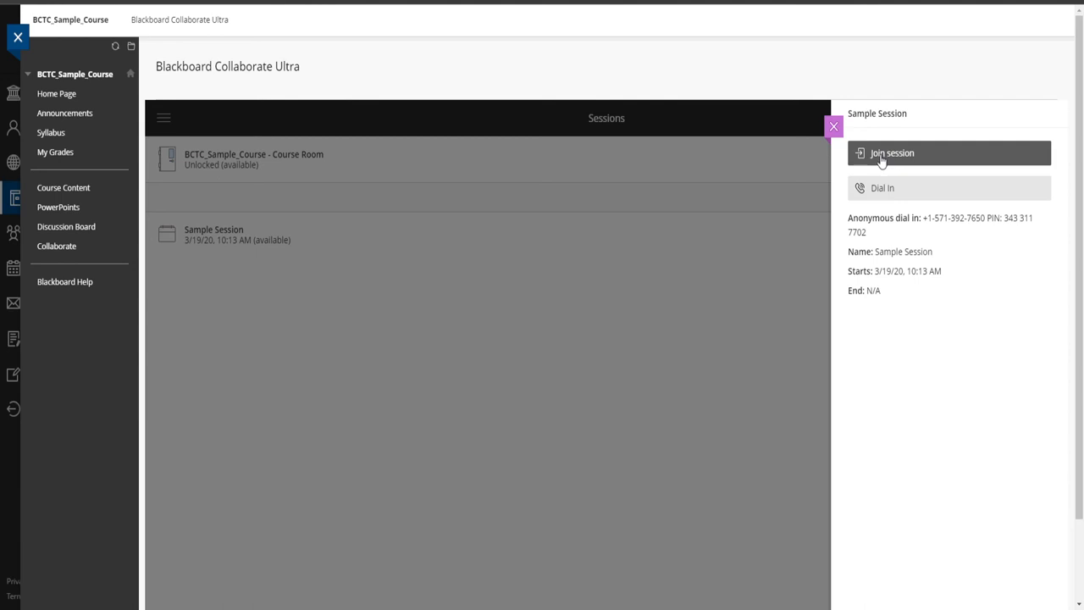
{"action": "left_click", "coordinate": [898, 152]}
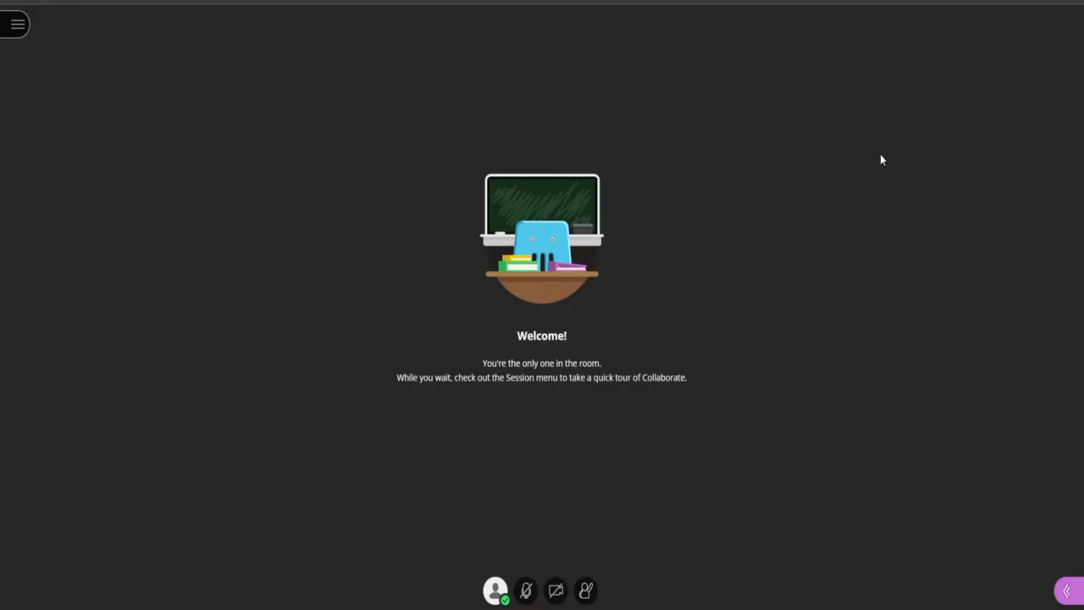
{"action": "mouse_move", "coordinate": [500, 413]}
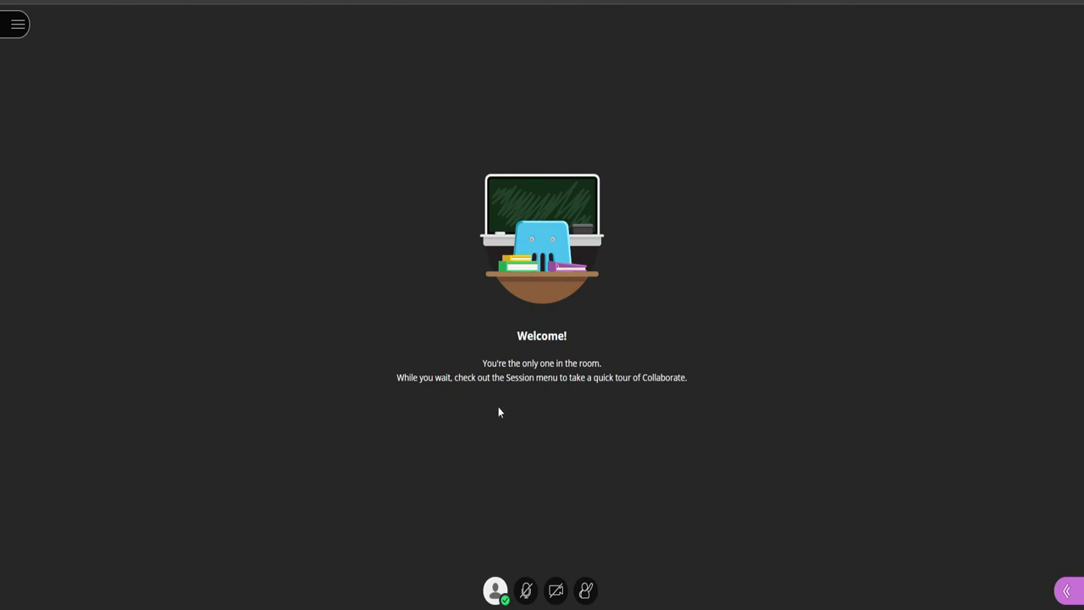
{"action": "mouse_move", "coordinate": [479, 427]}
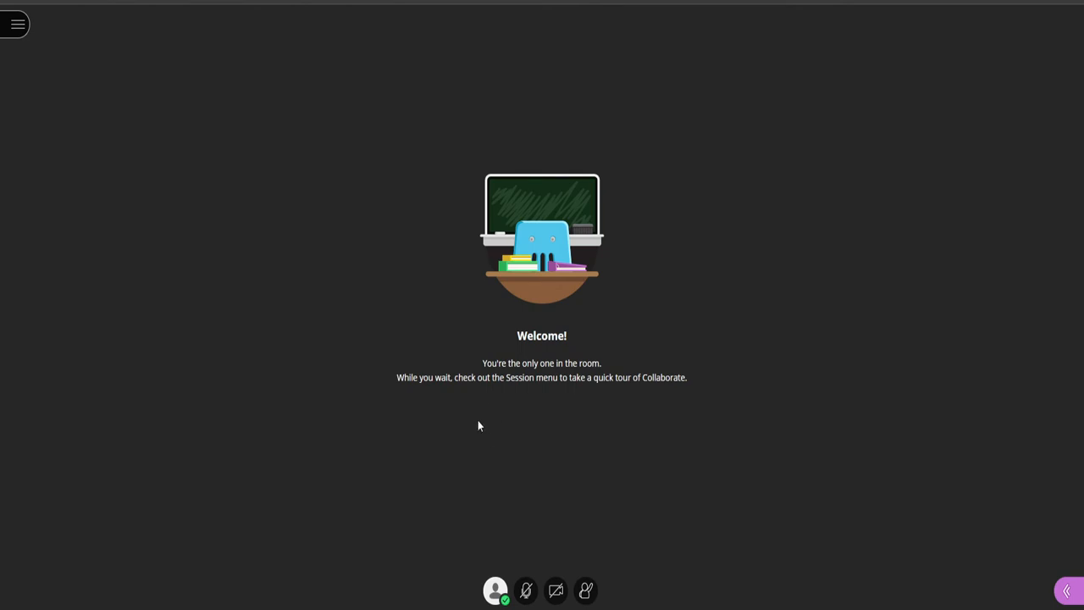
{"action": "mouse_move", "coordinate": [122, 51]}
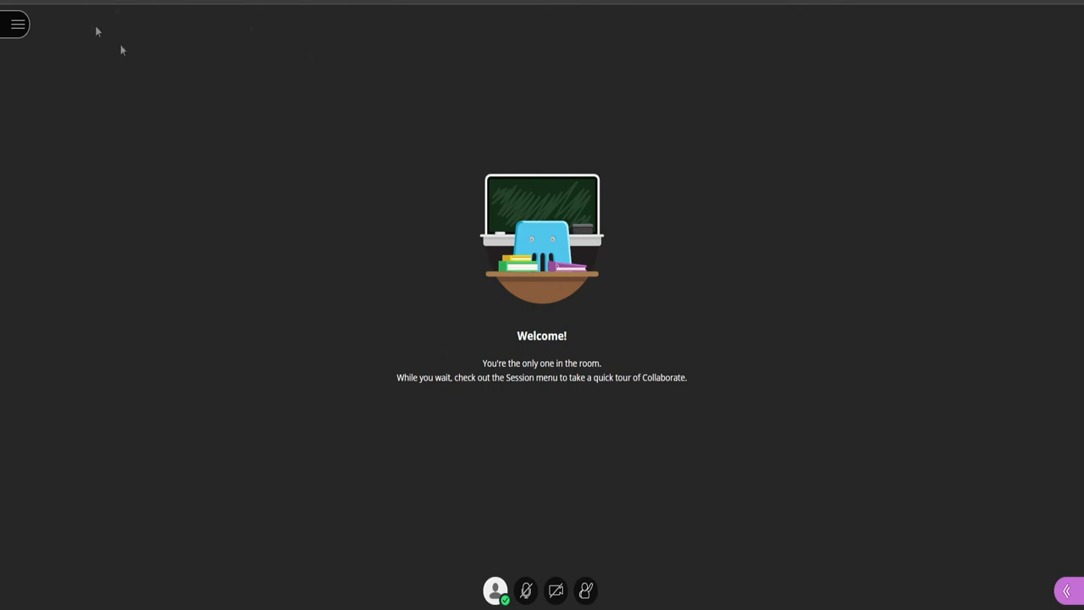
{"action": "mouse_move", "coordinate": [191, 10]}
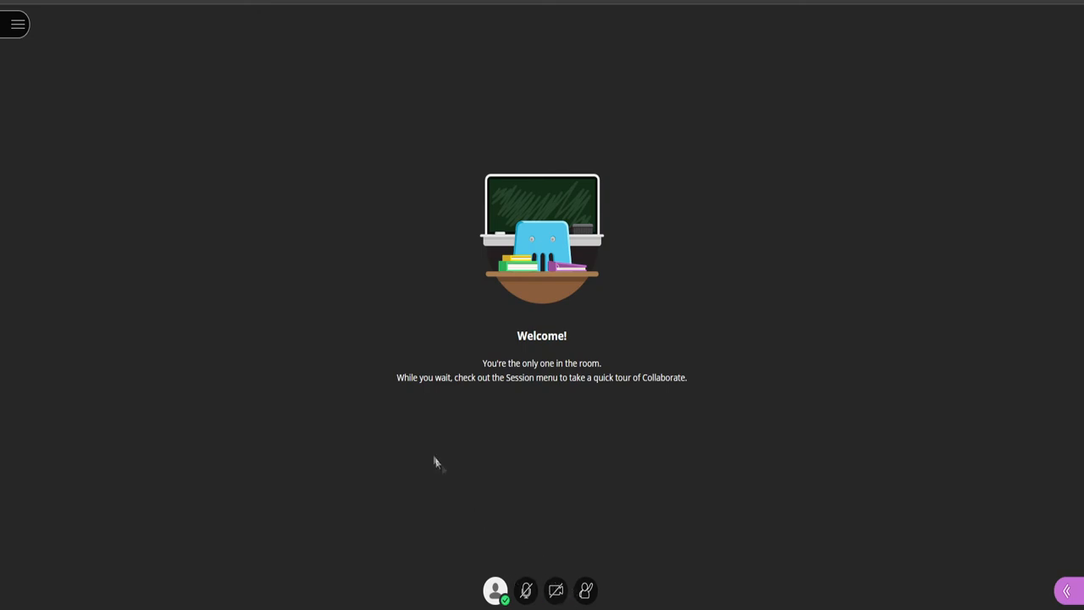
{"action": "mouse_move", "coordinate": [155, 152]}
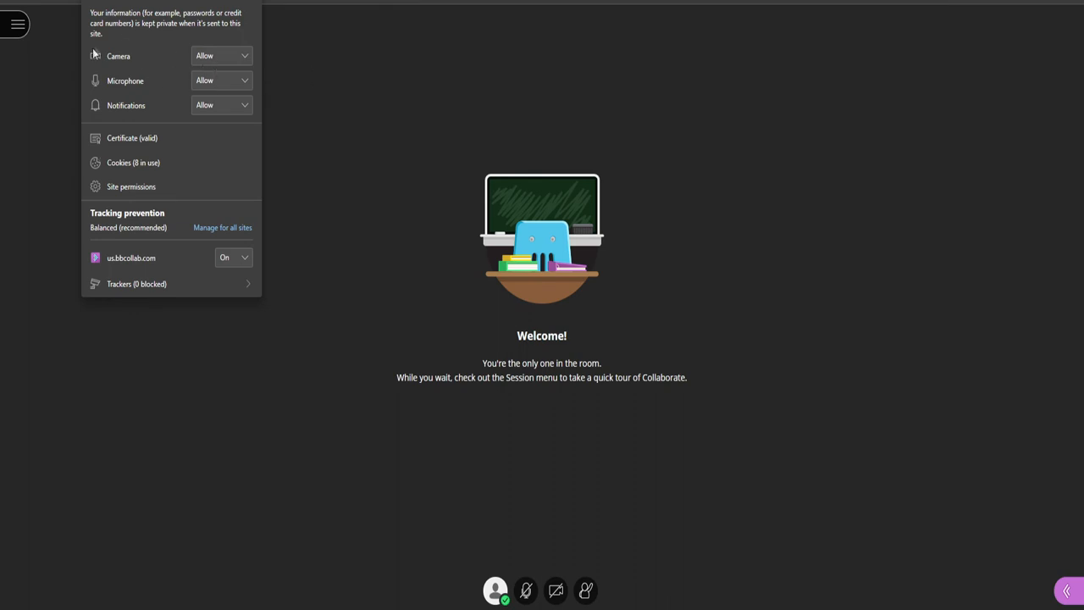
{"action": "mouse_move", "coordinate": [139, 108]}
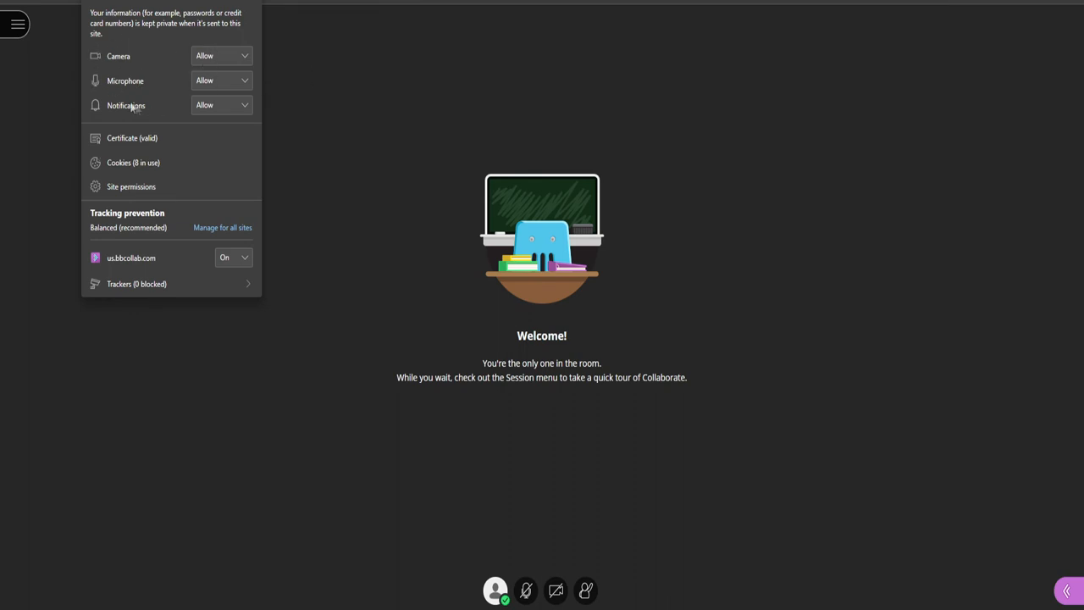
{"action": "mouse_move", "coordinate": [177, 58]}
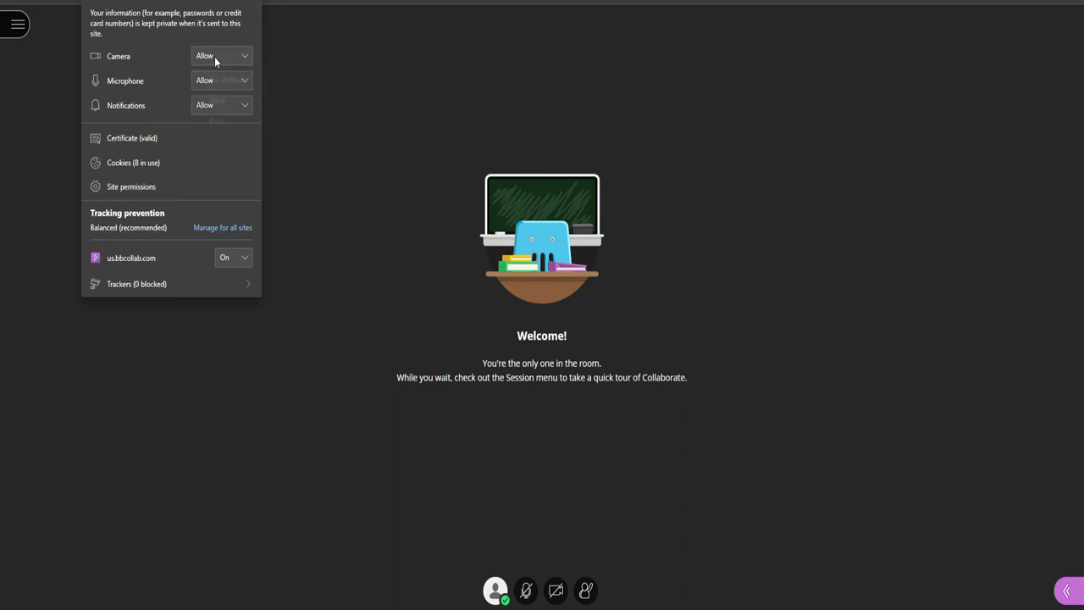
{"action": "left_click", "coordinate": [217, 58]}
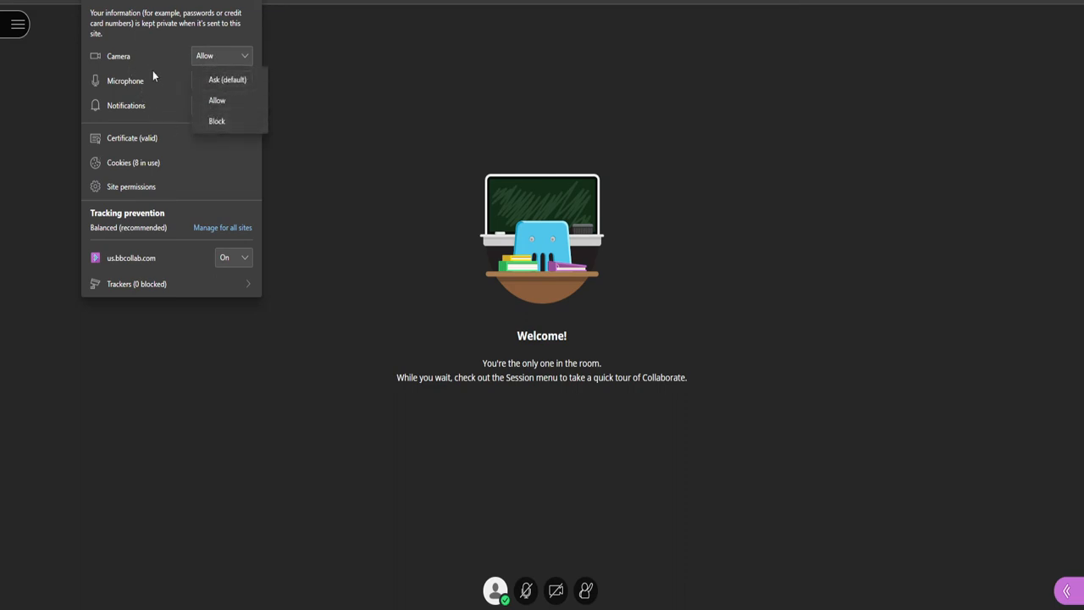
{"action": "left_click", "coordinate": [216, 100]}
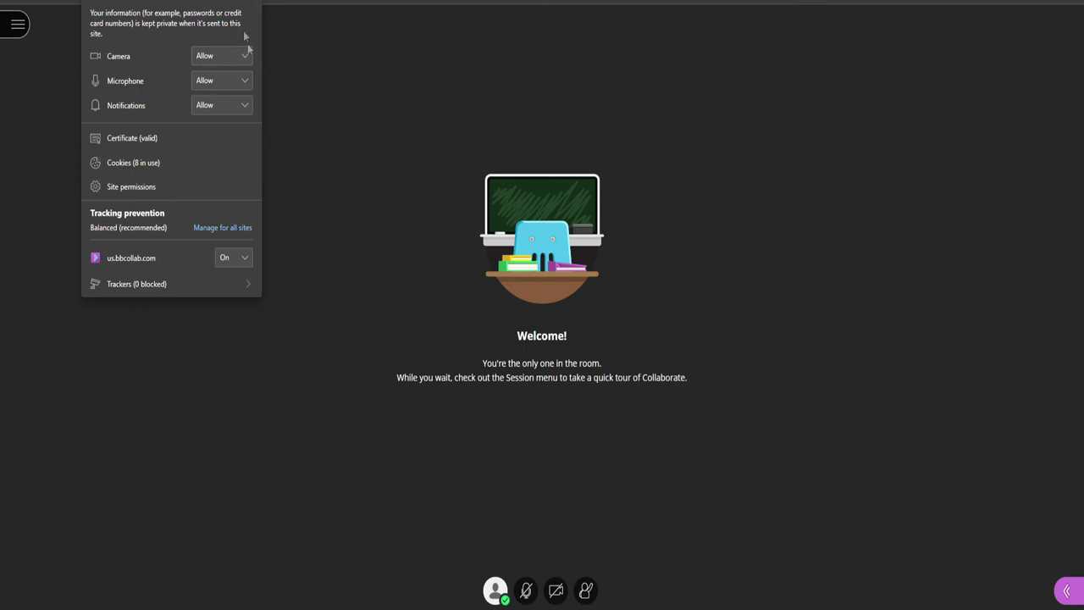
{"action": "mouse_move", "coordinate": [271, 7]}
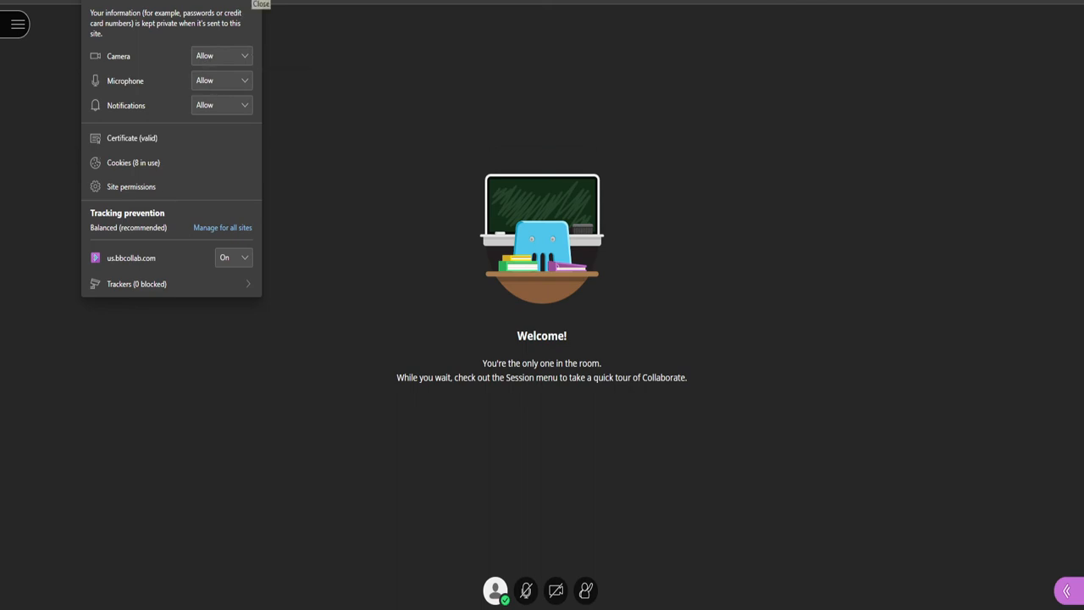
{"action": "left_click", "coordinate": [273, 5]}
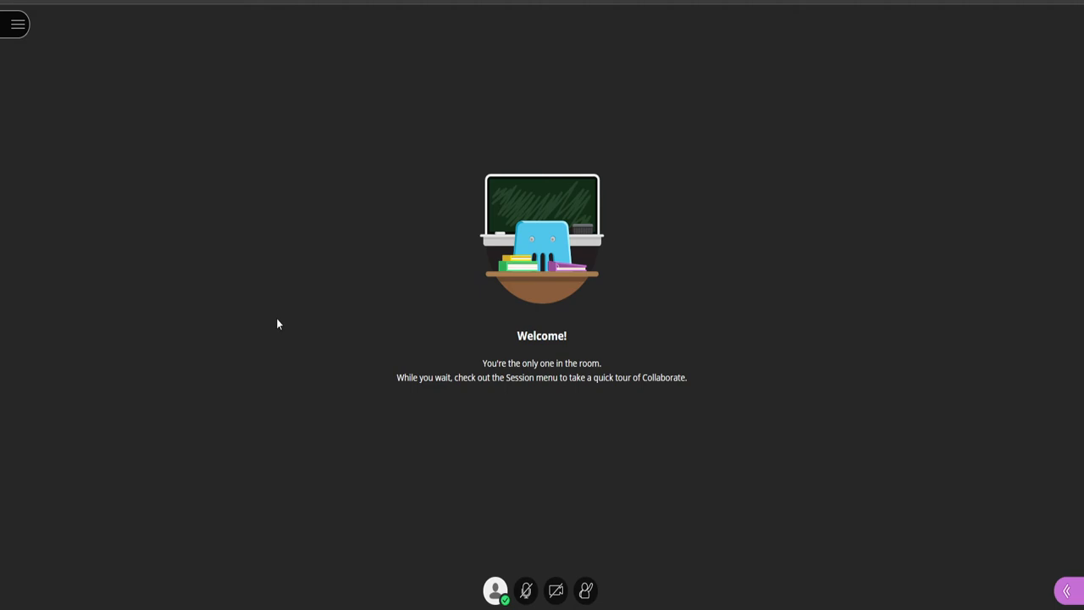
{"action": "mouse_move", "coordinate": [493, 591]}
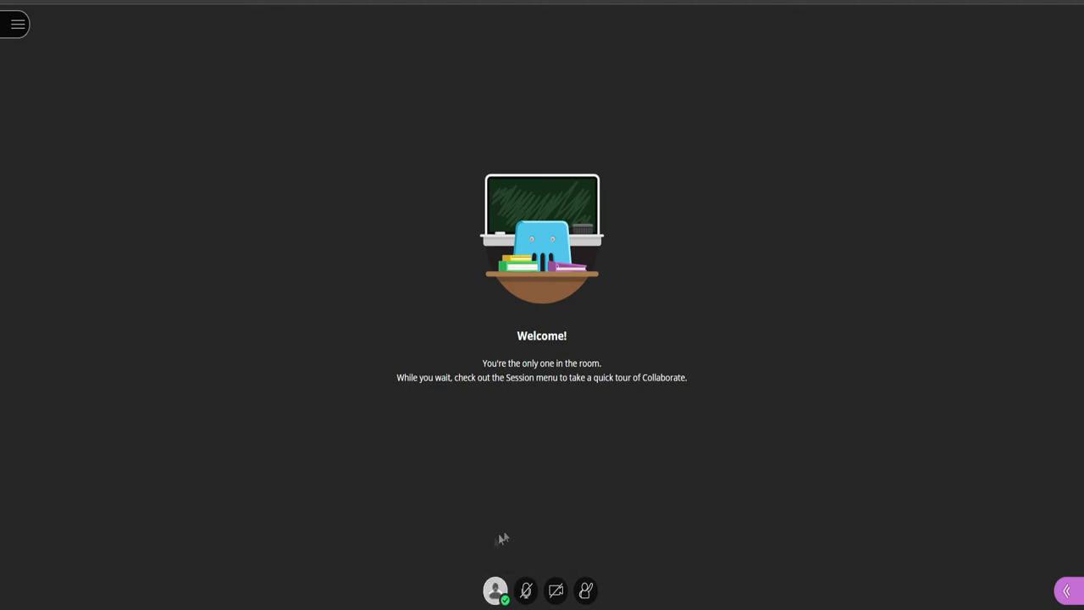
{"action": "mouse_move", "coordinate": [525, 590]}
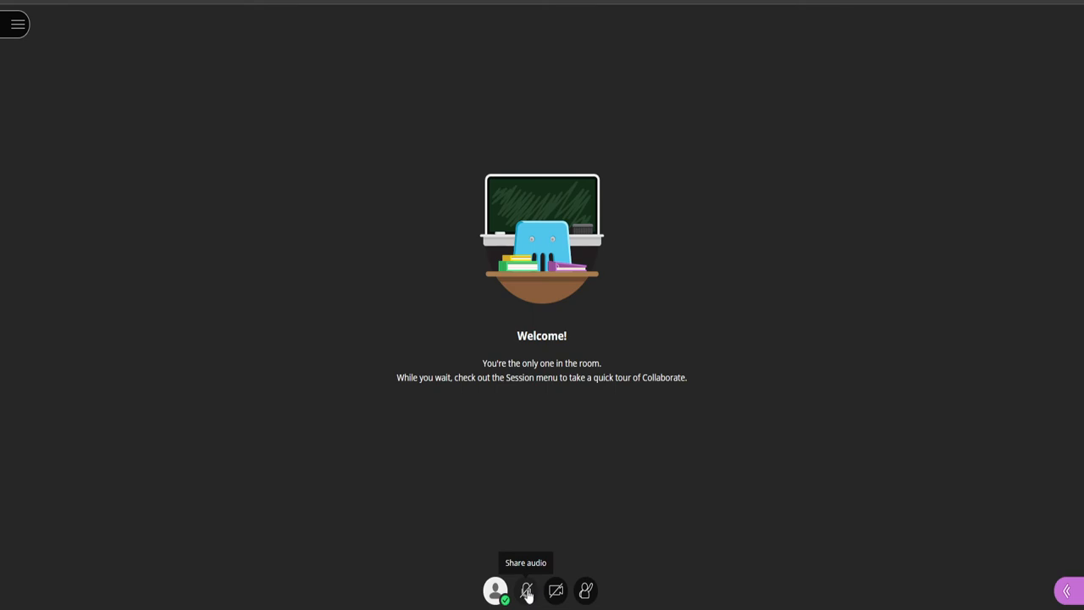
{"action": "mouse_move", "coordinate": [522, 594]}
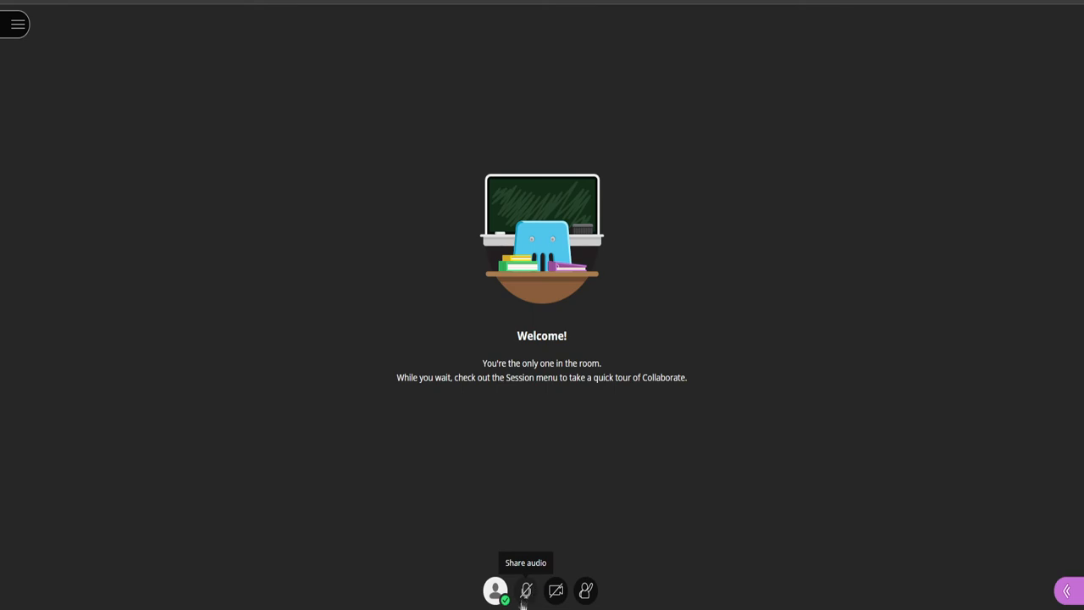
{"action": "mouse_move", "coordinate": [531, 562]}
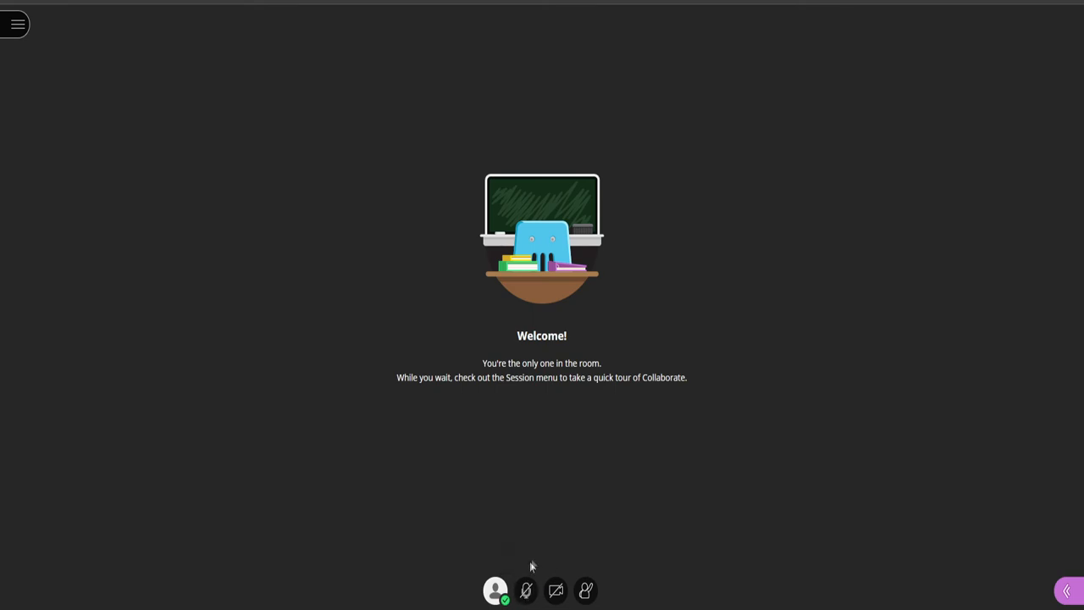
{"action": "mouse_move", "coordinate": [535, 528]}
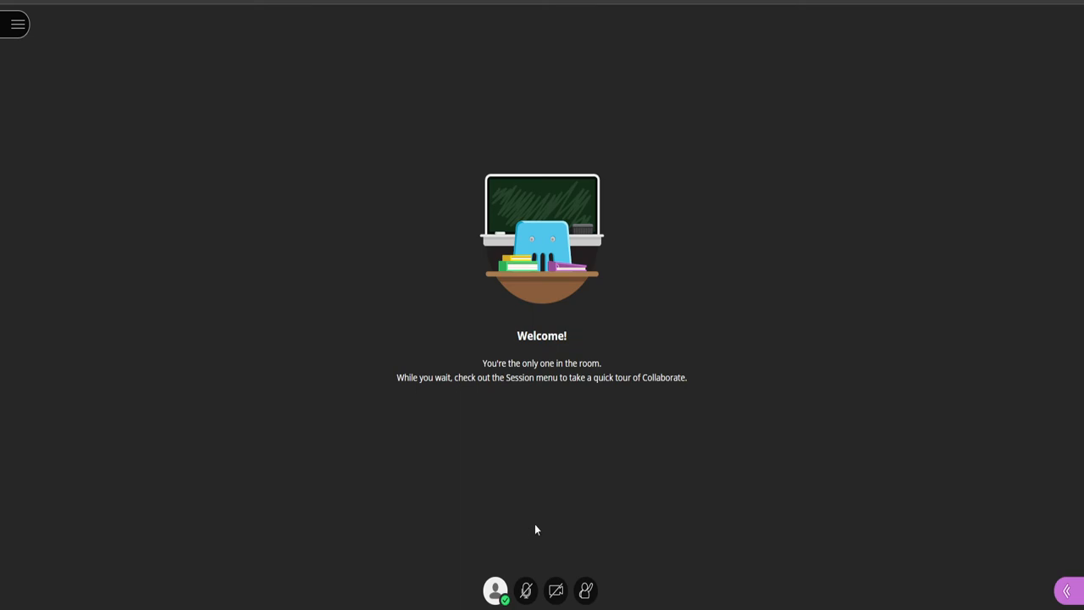
{"action": "mouse_move", "coordinate": [542, 542]}
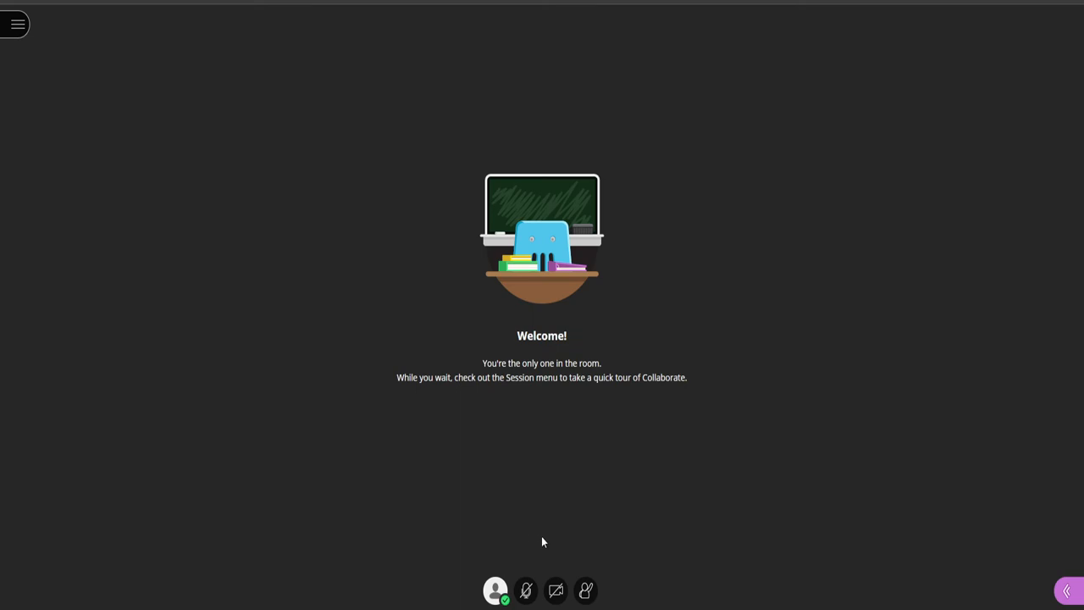
{"action": "mouse_move", "coordinate": [556, 591]}
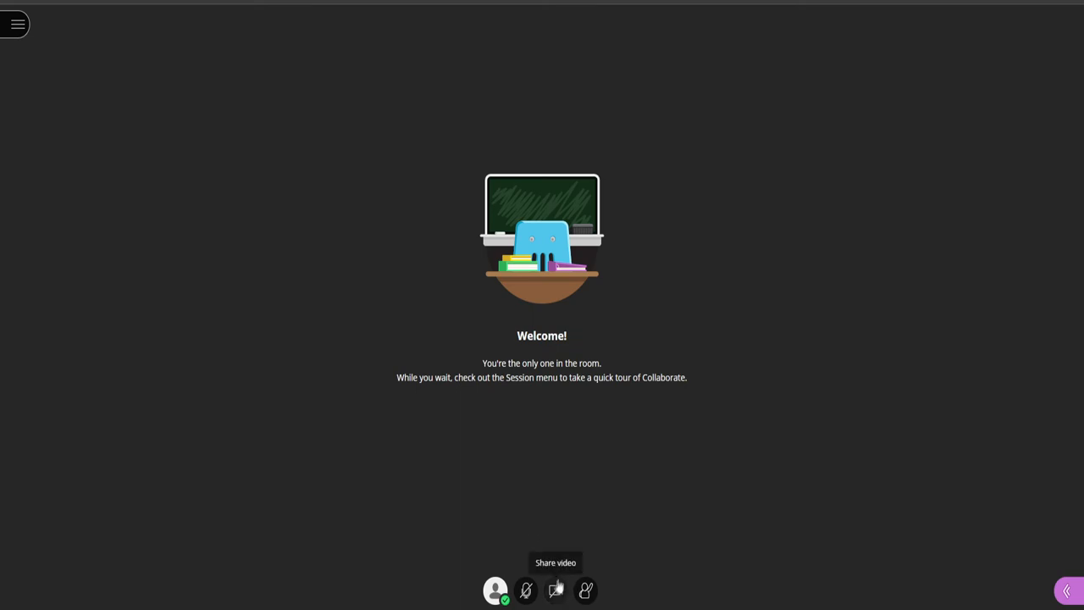
{"action": "mouse_move", "coordinate": [586, 589]}
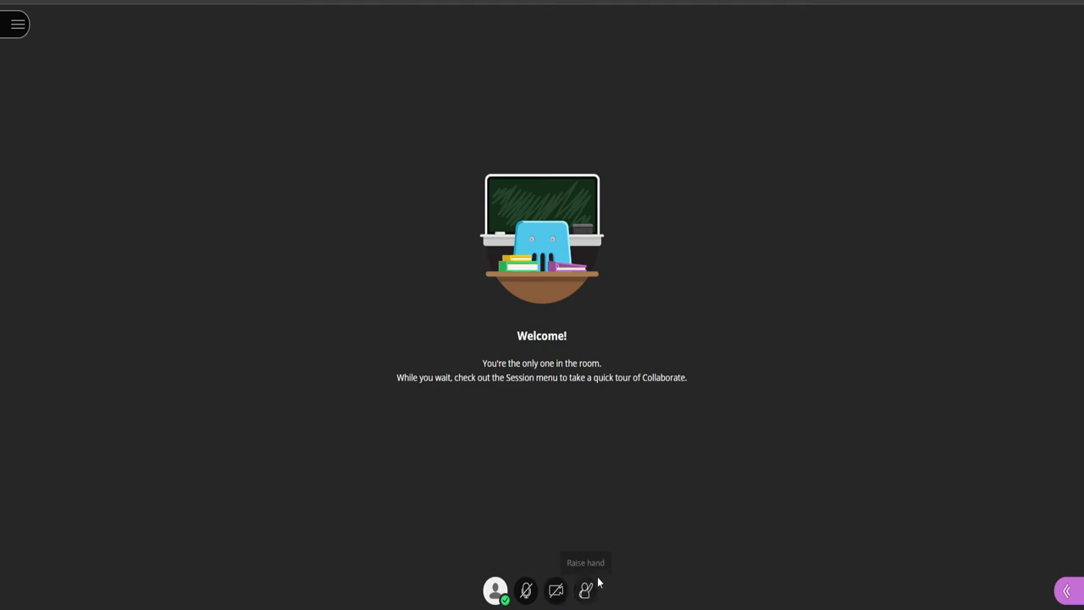
{"action": "mouse_move", "coordinate": [600, 547]}
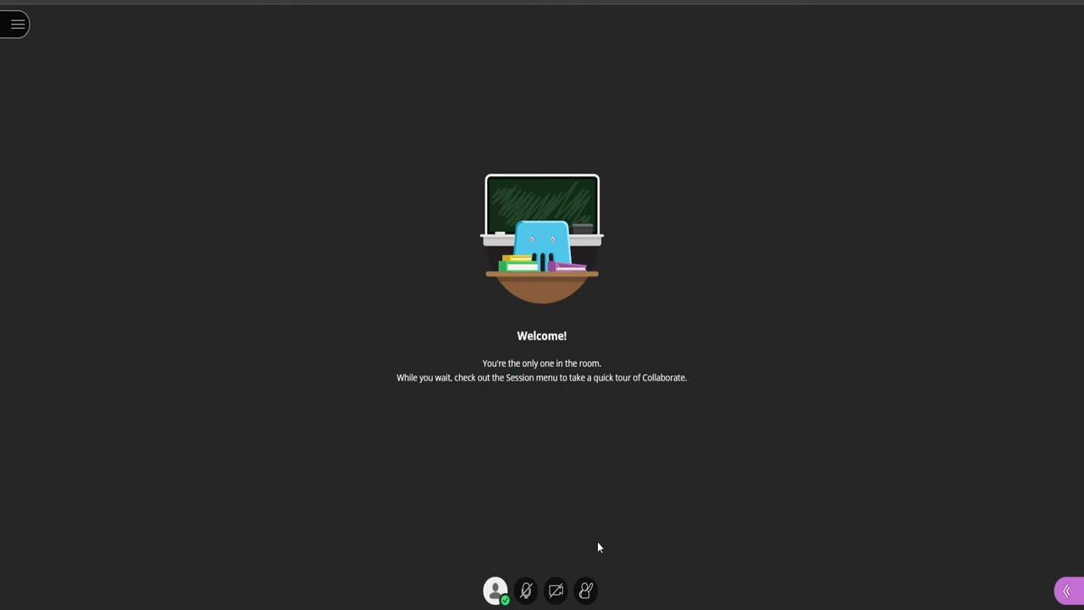
{"action": "mouse_move", "coordinate": [1024, 596]}
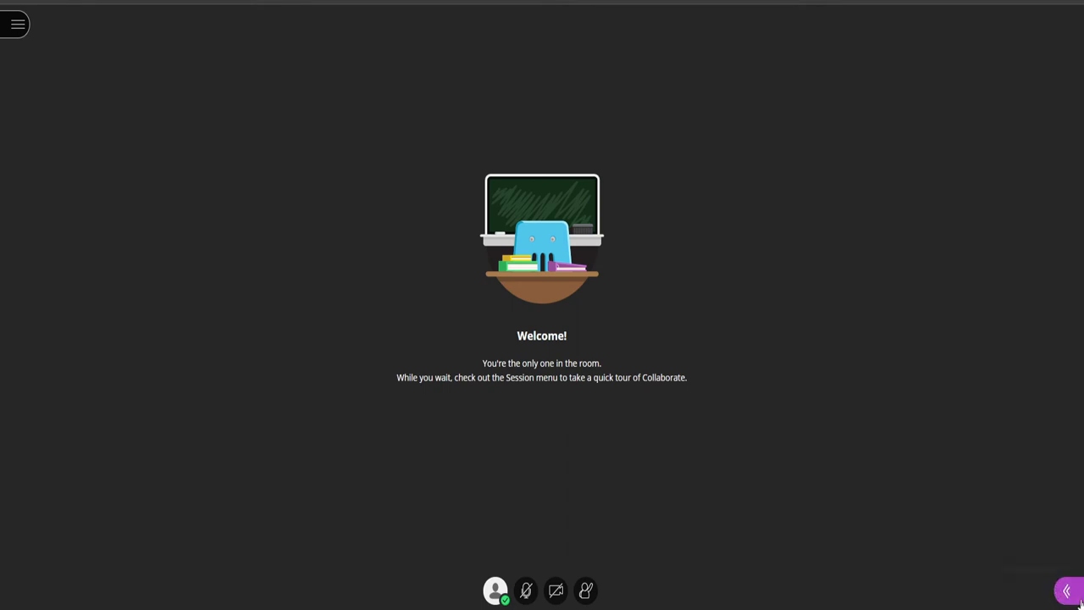
{"action": "mouse_move", "coordinate": [1067, 593]}
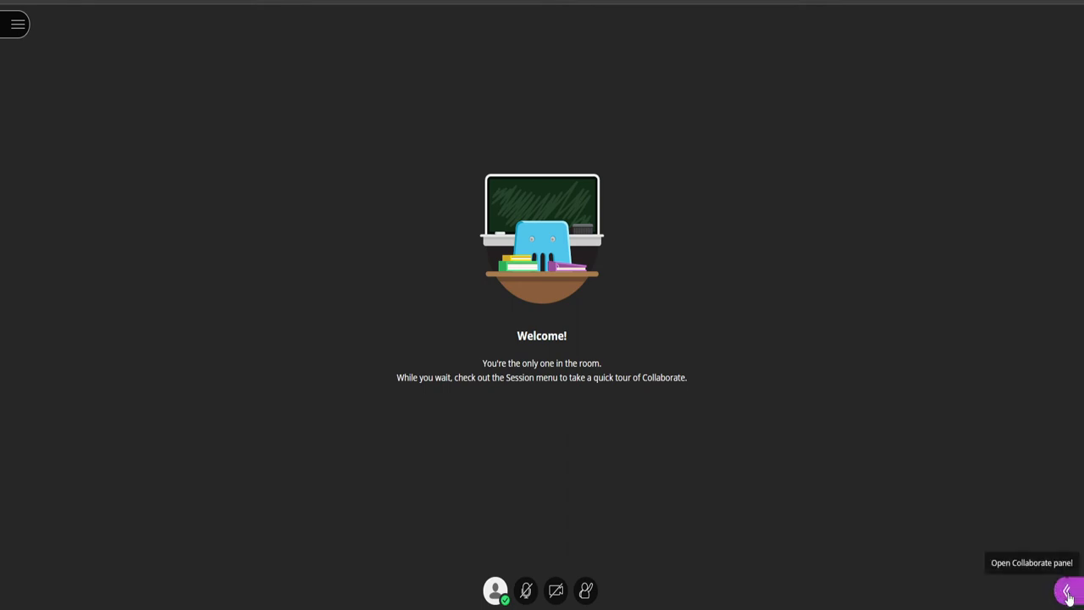
Send the message 'Hello' to the Everyone chat in the session
{"action": "left_click", "coordinate": [1071, 596]}
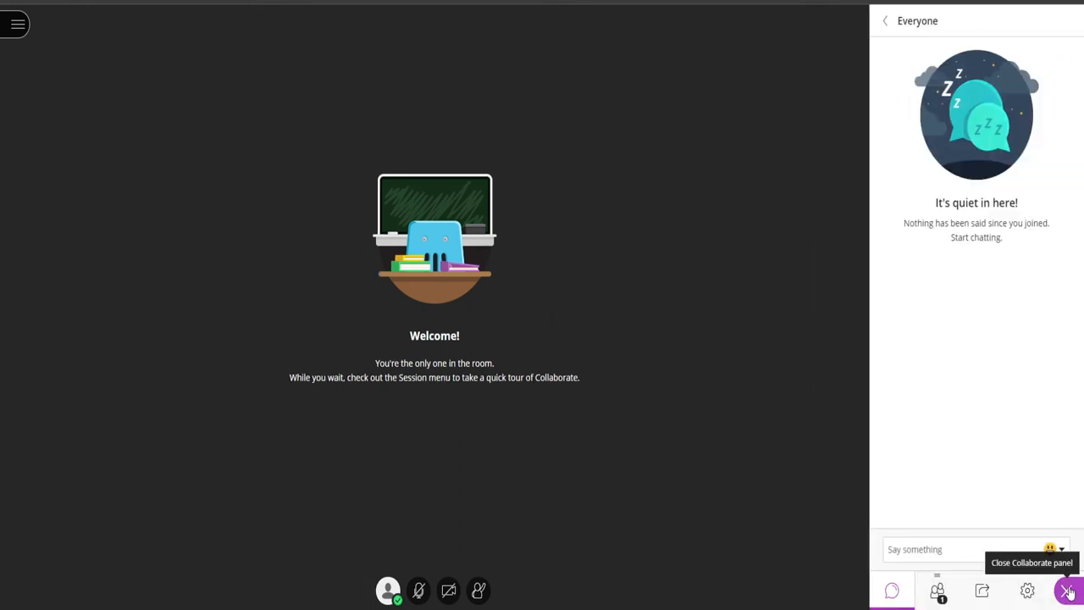
{"action": "mouse_move", "coordinate": [890, 599]}
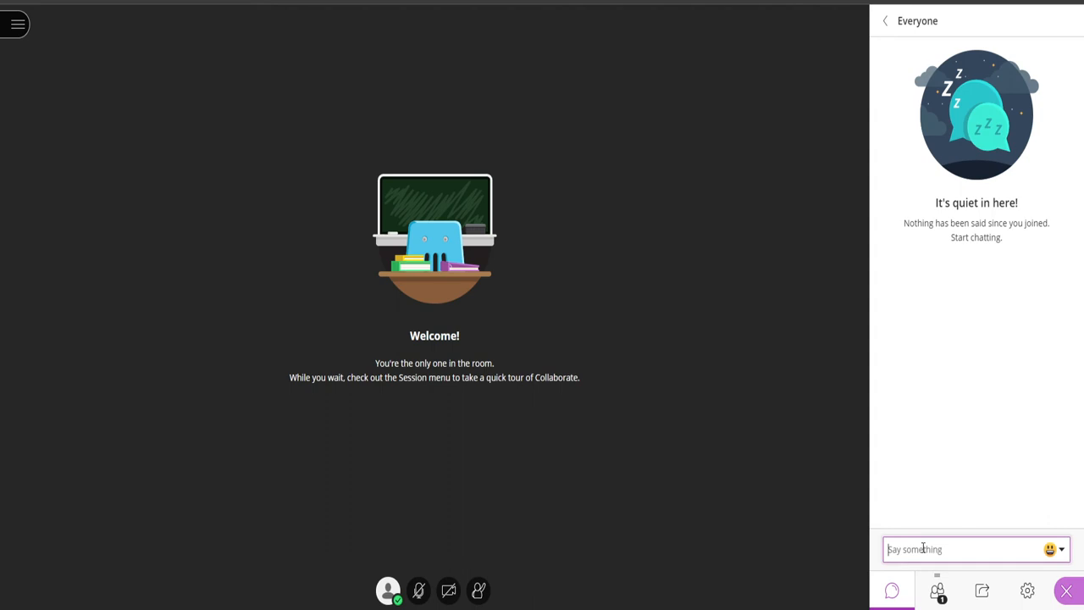
{"action": "type", "text": "Hello"}
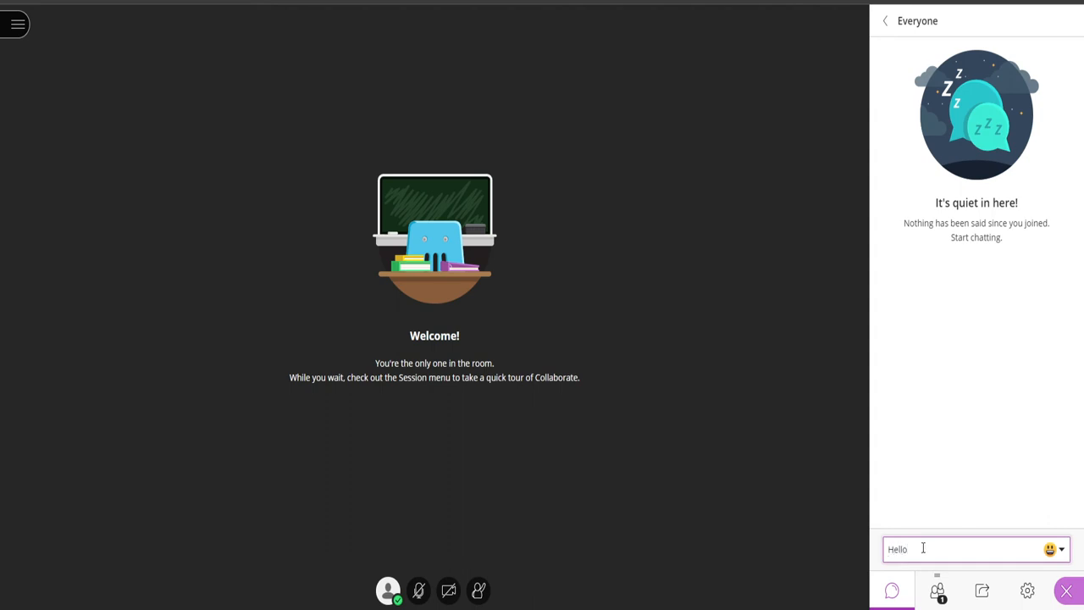
{"action": "key", "text": "Enter"}
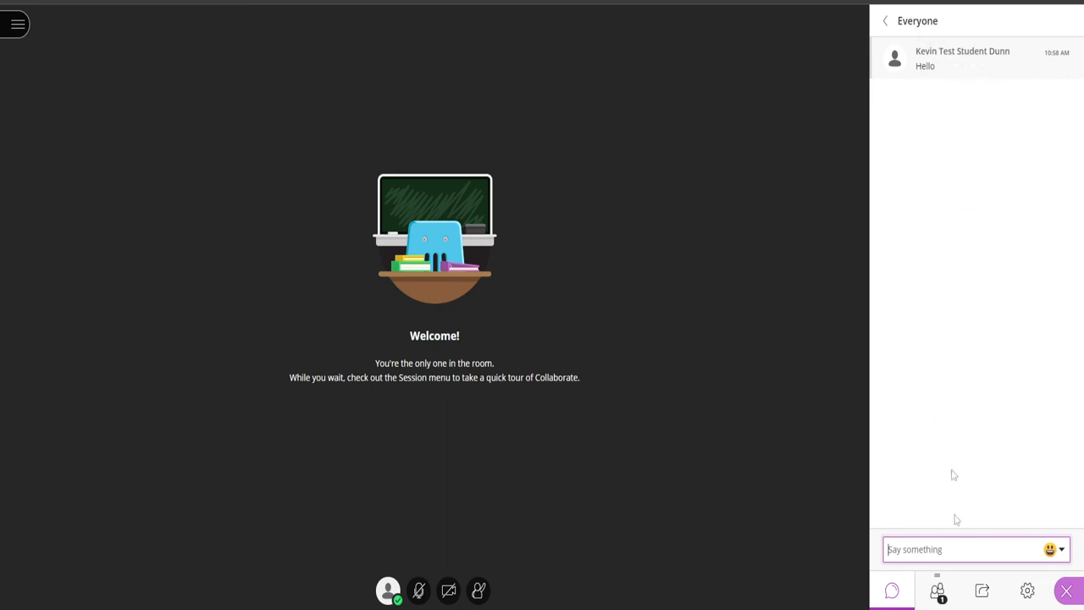
{"action": "mouse_move", "coordinate": [938, 589]}
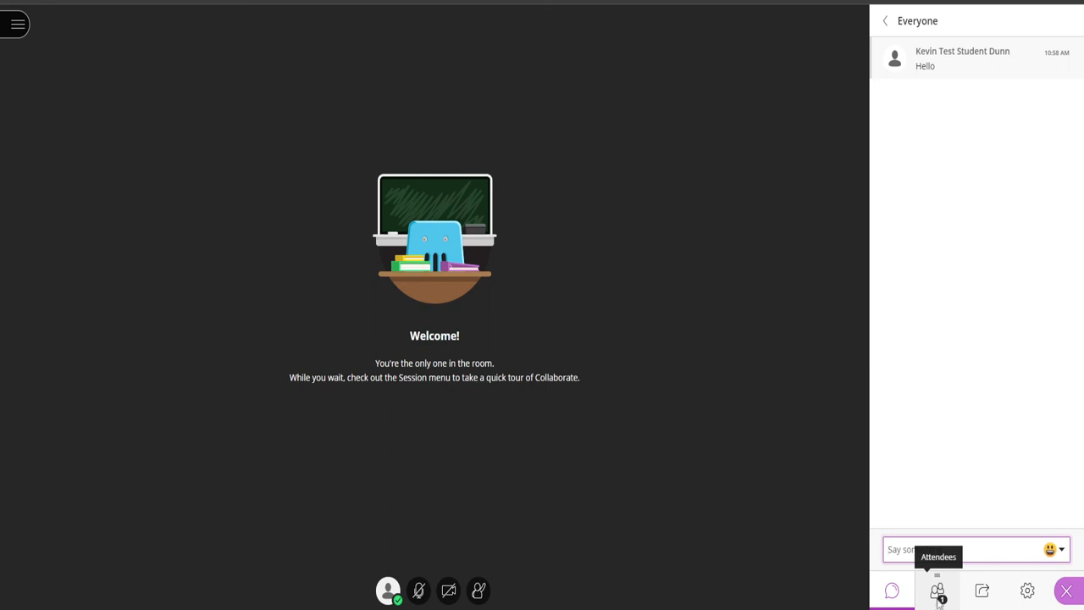
{"action": "left_click", "coordinate": [936, 589]}
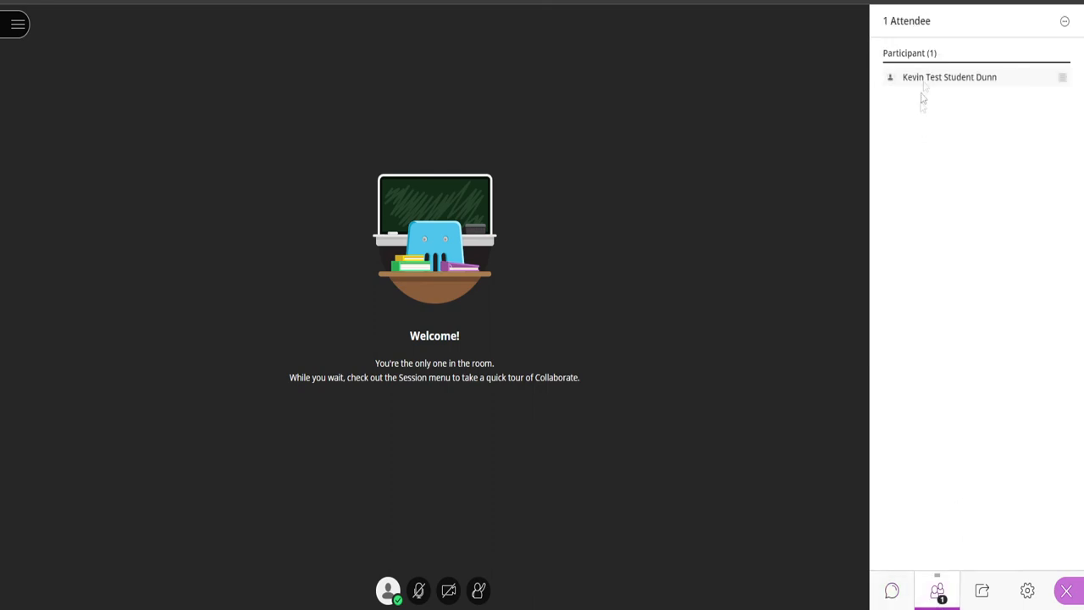
{"action": "mouse_move", "coordinate": [982, 589]}
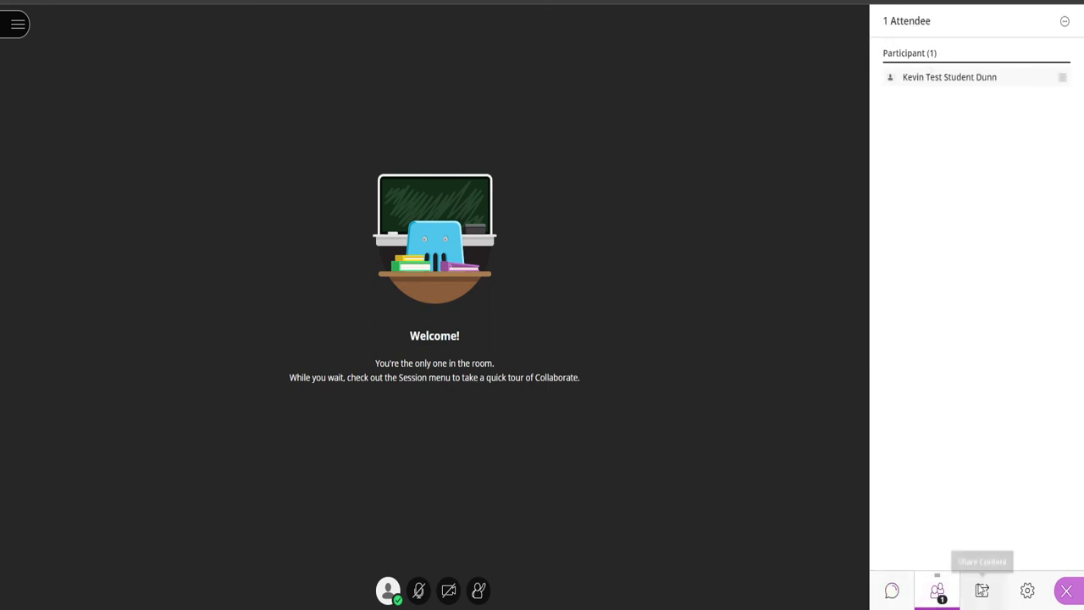
{"action": "mouse_move", "coordinate": [982, 589]}
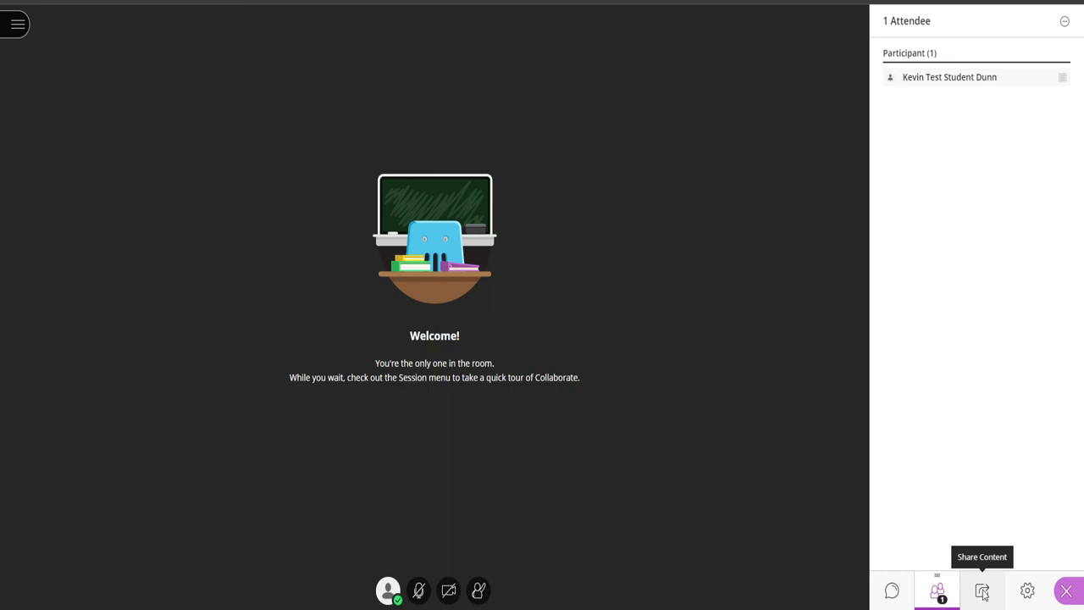
{"action": "mouse_move", "coordinate": [1026, 590]}
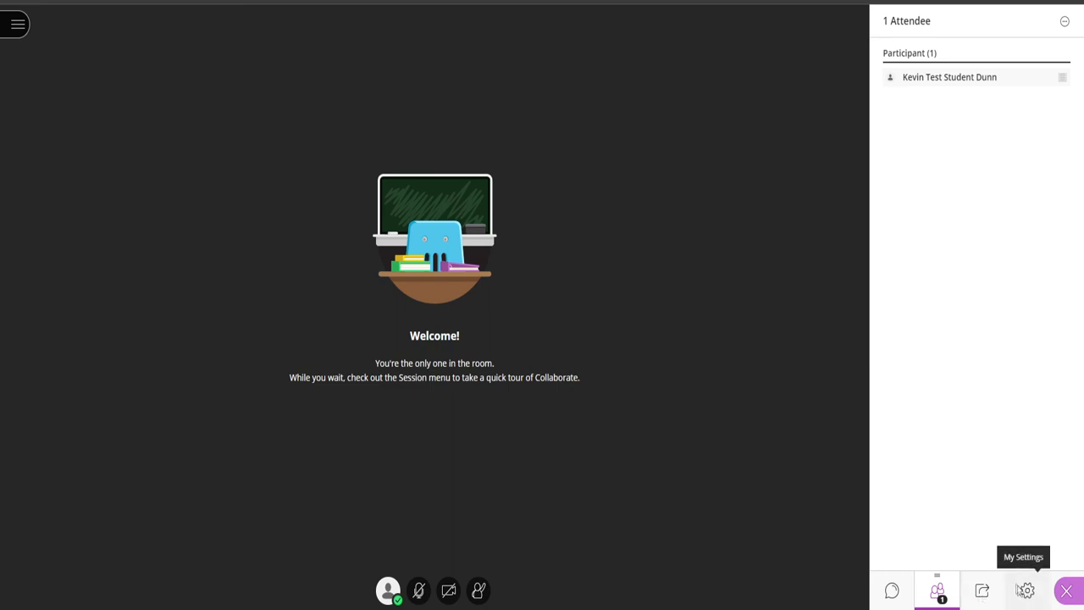
Show My Settings with audio, video, speaker volume and notification options
{"action": "left_click", "coordinate": [1026, 589]}
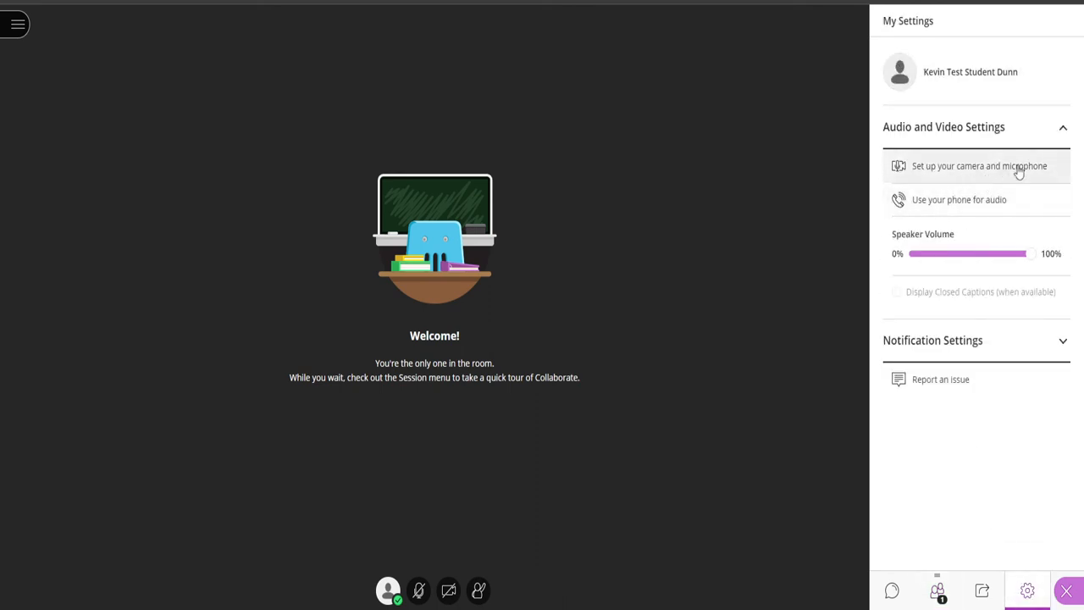
{"action": "mouse_move", "coordinate": [959, 210]}
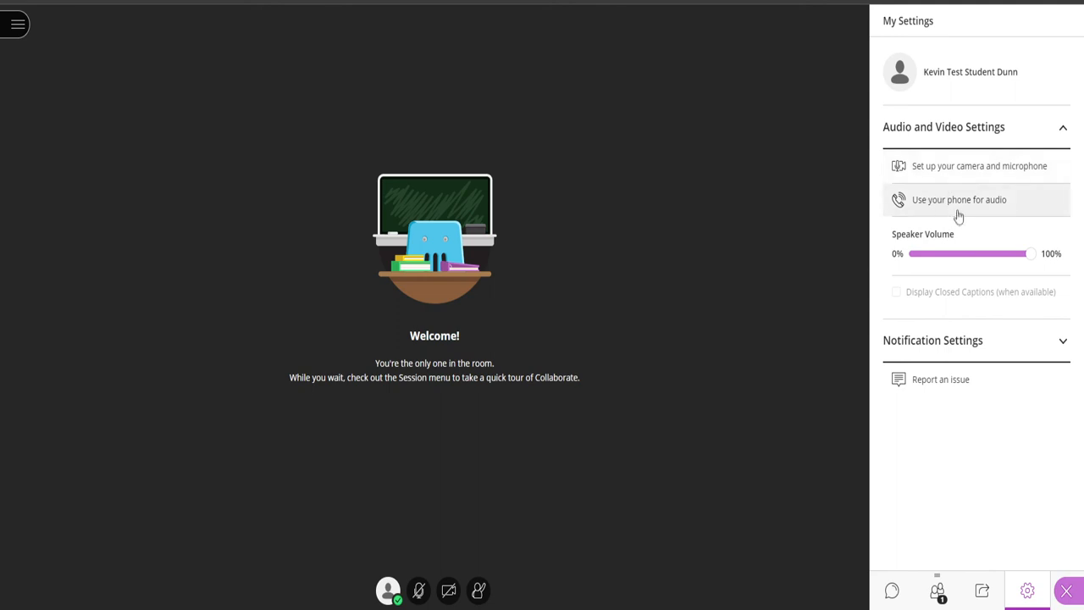
{"action": "mouse_move", "coordinate": [955, 210]}
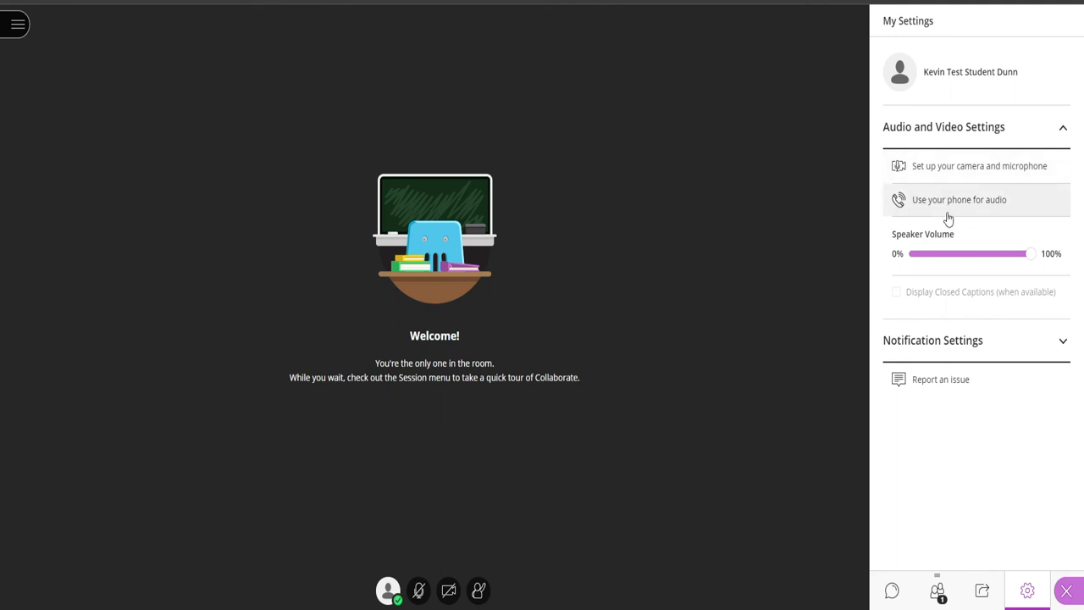
{"action": "mouse_move", "coordinate": [931, 221]}
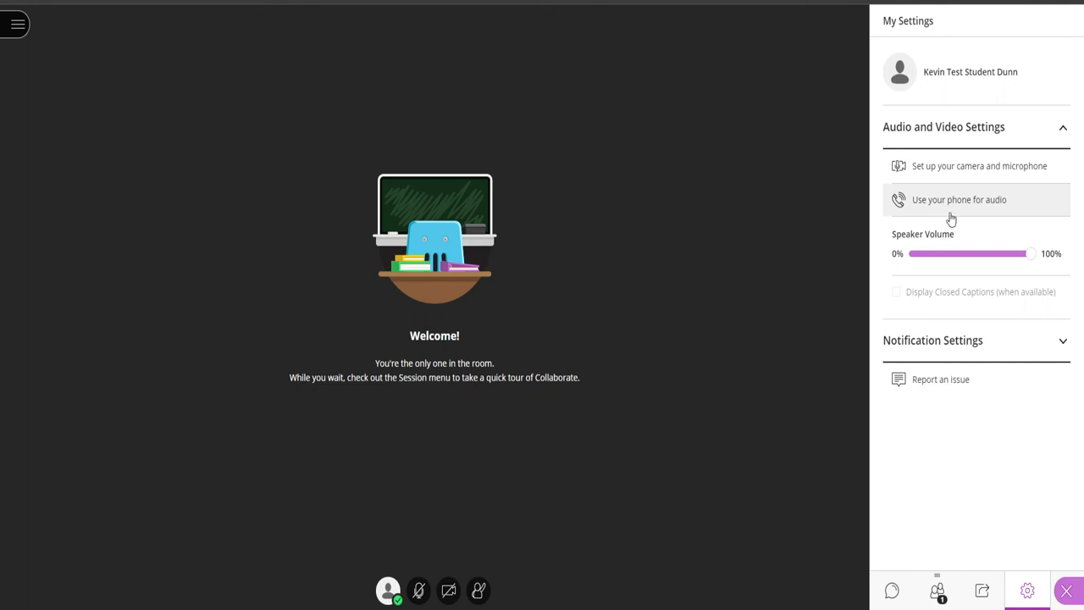
{"action": "mouse_move", "coordinate": [955, 206]}
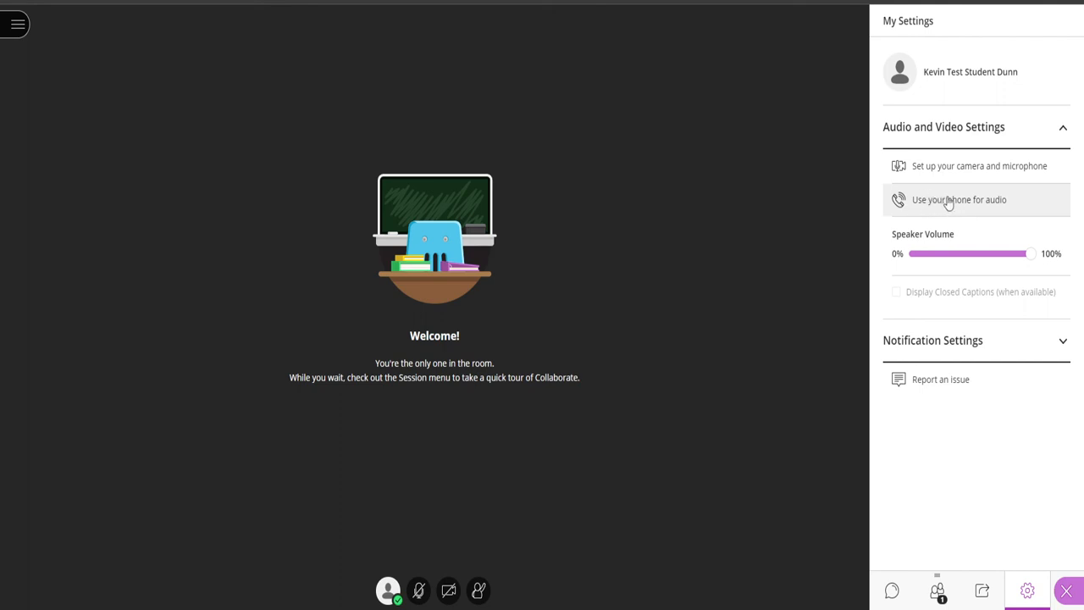
{"action": "mouse_move", "coordinate": [996, 278]}
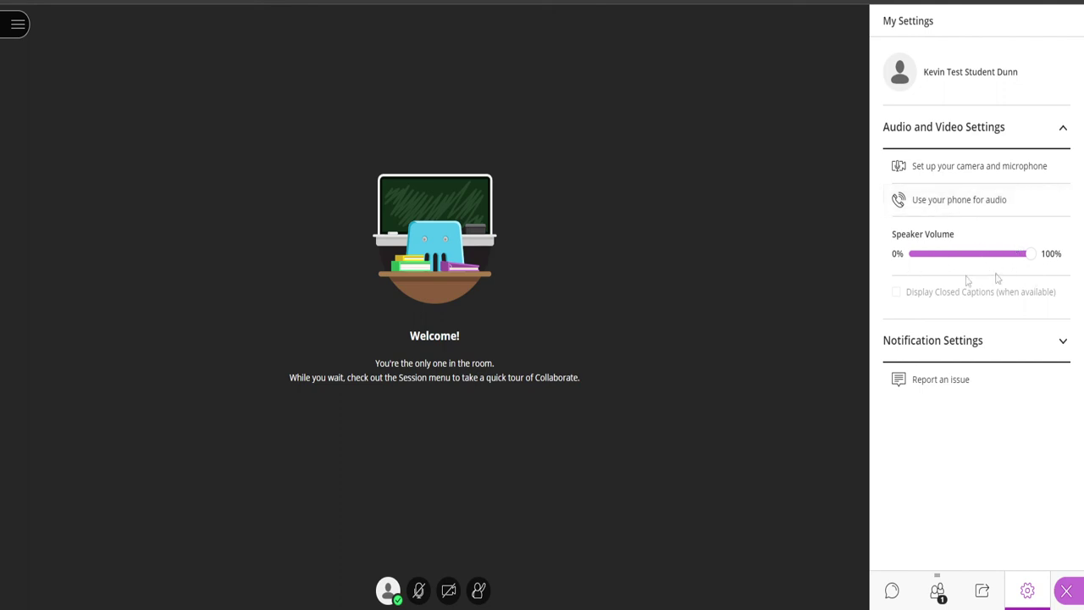
{"action": "mouse_move", "coordinate": [890, 593]}
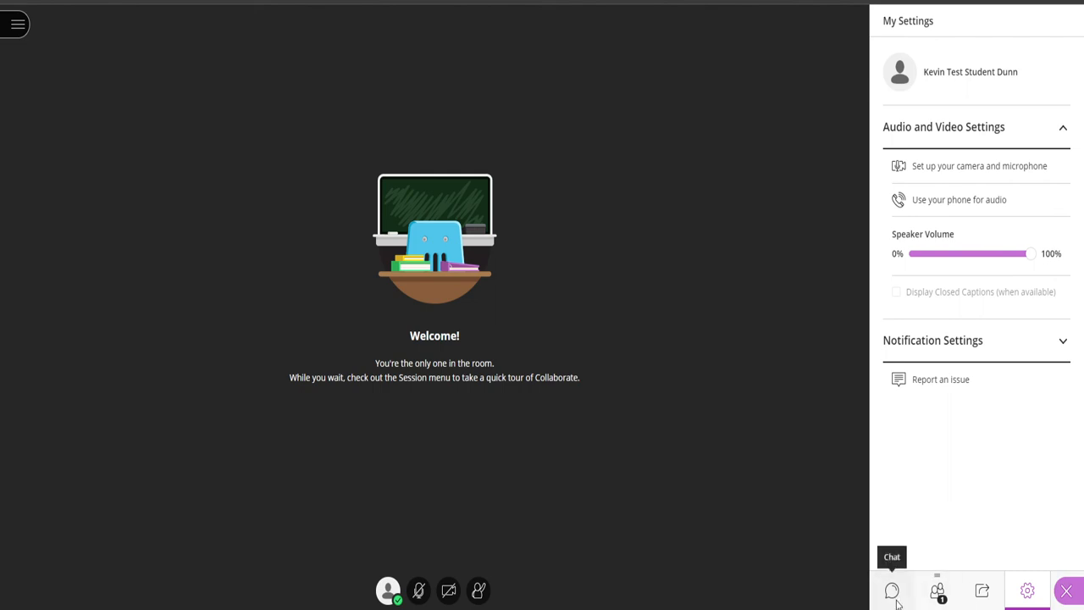
Show the Everyone chat again with the earlier Hello message
{"action": "left_click", "coordinate": [890, 590]}
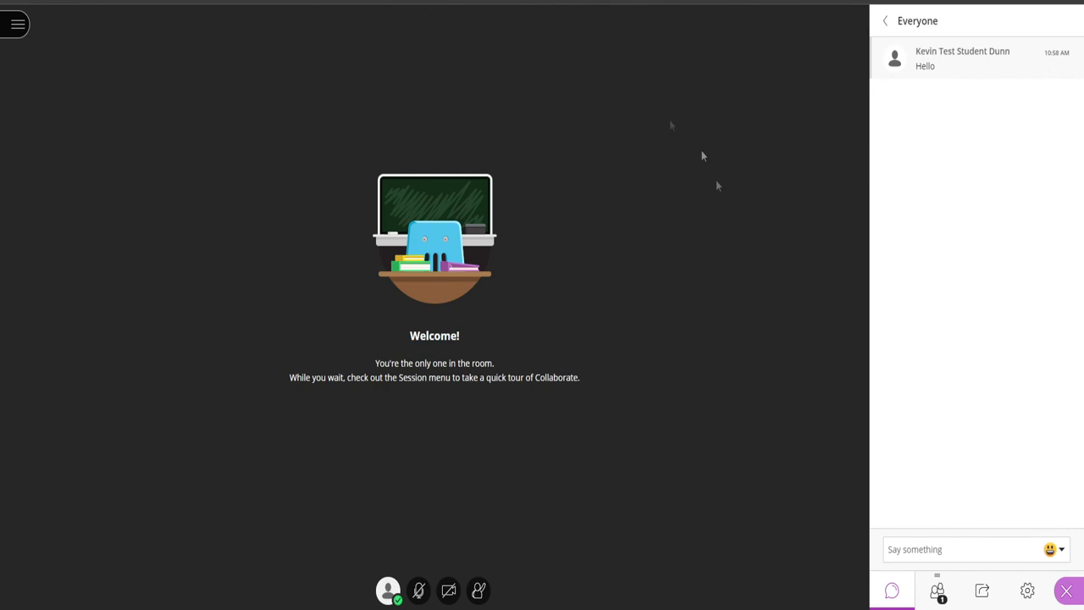
{"action": "mouse_move", "coordinate": [342, 254]}
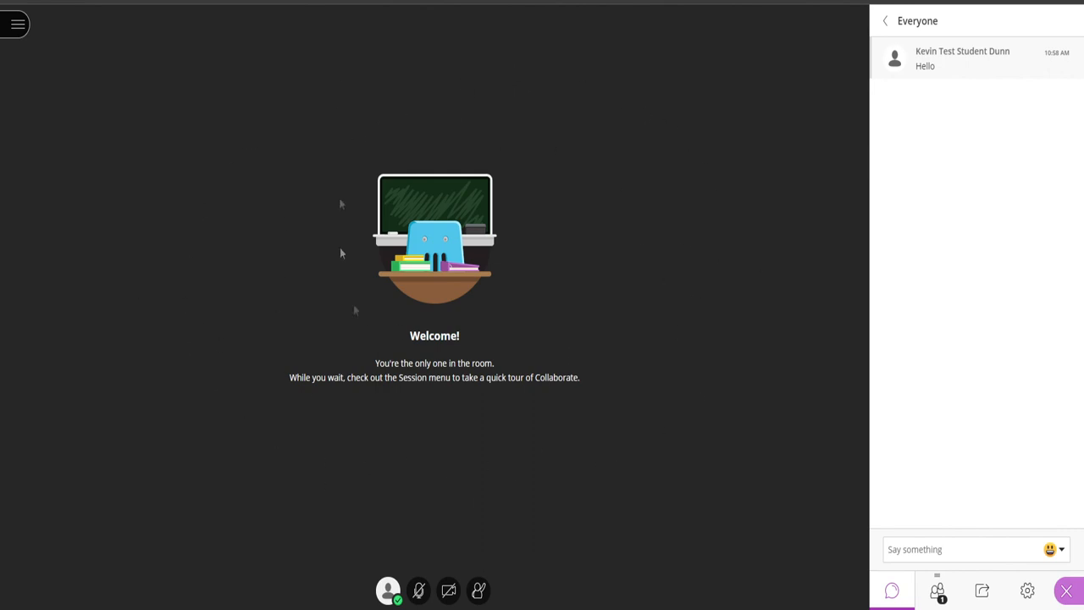
{"action": "mouse_move", "coordinate": [308, 234]}
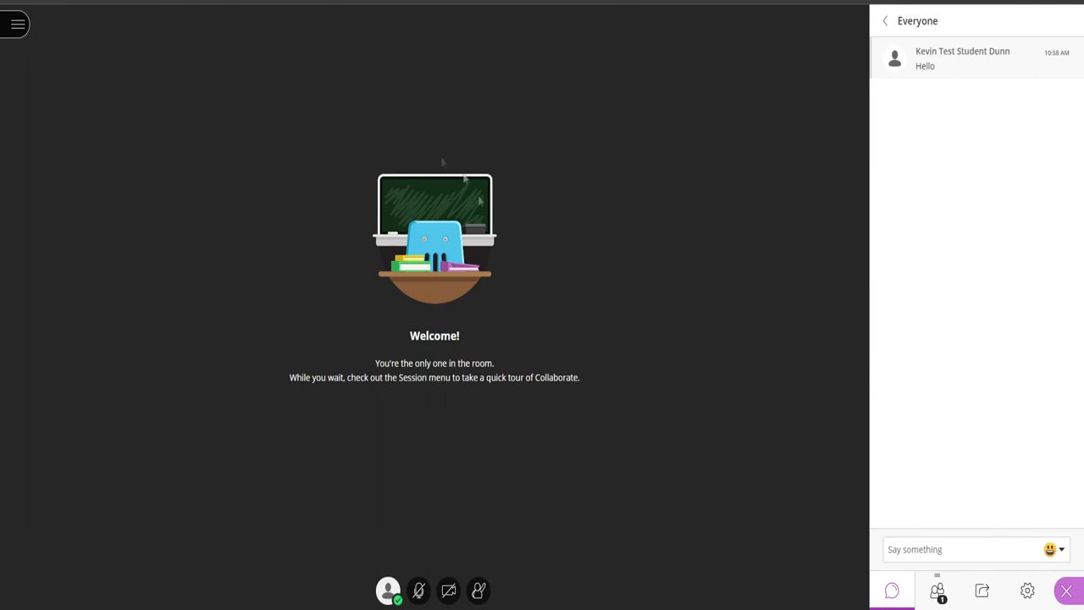
{"action": "mouse_move", "coordinate": [450, 325]}
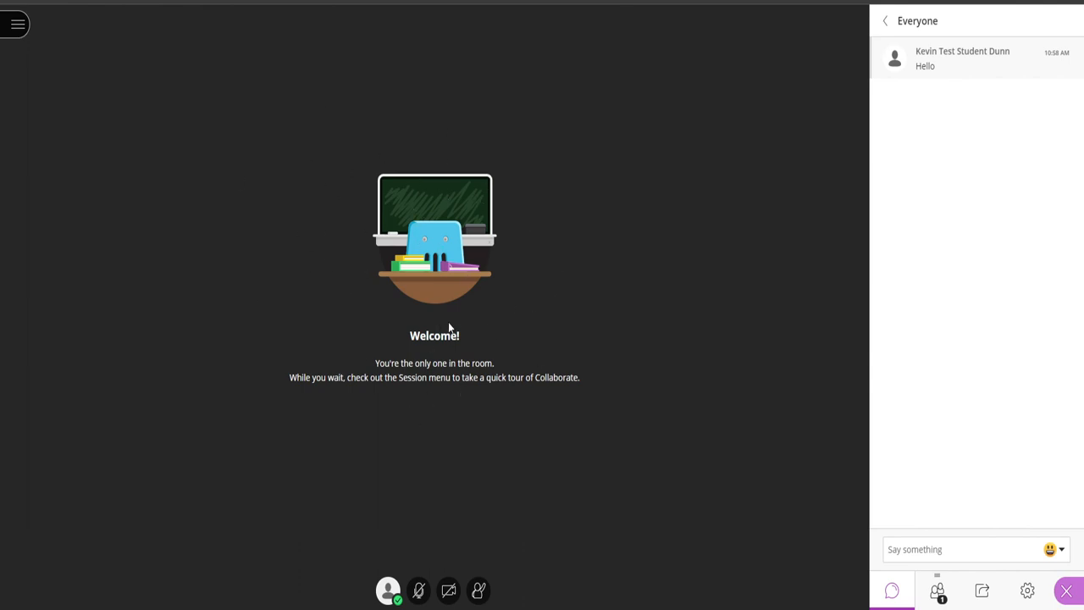
{"action": "mouse_move", "coordinate": [513, 322]}
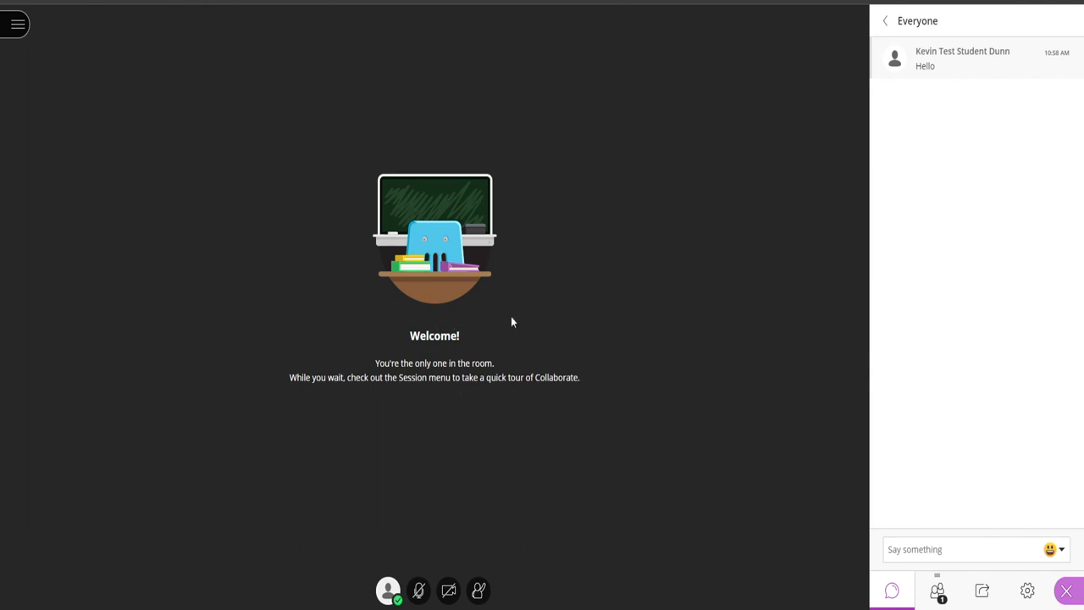
{"action": "mouse_move", "coordinate": [521, 354]}
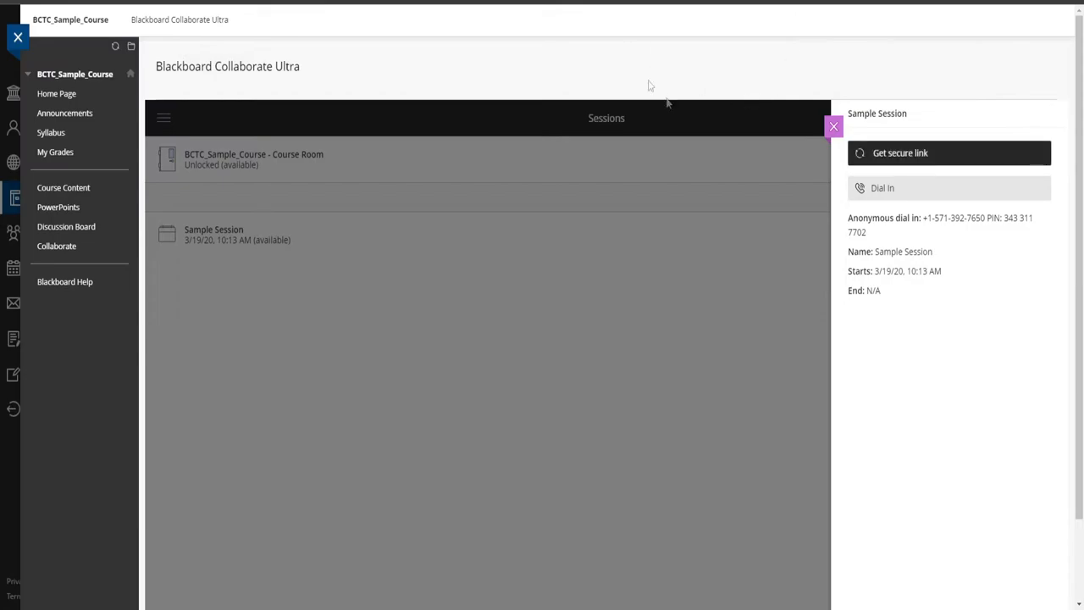
Close the Sample Session details and show the Collaborate menu with Sessions and Recordings
{"action": "left_click", "coordinate": [830, 125]}
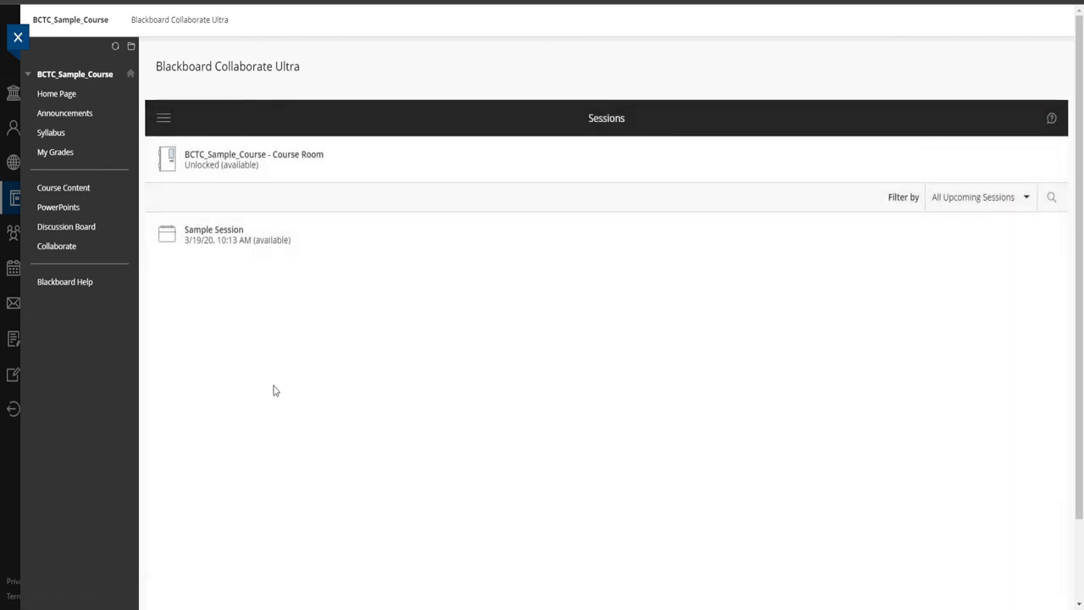
{"action": "mouse_move", "coordinate": [610, 142]}
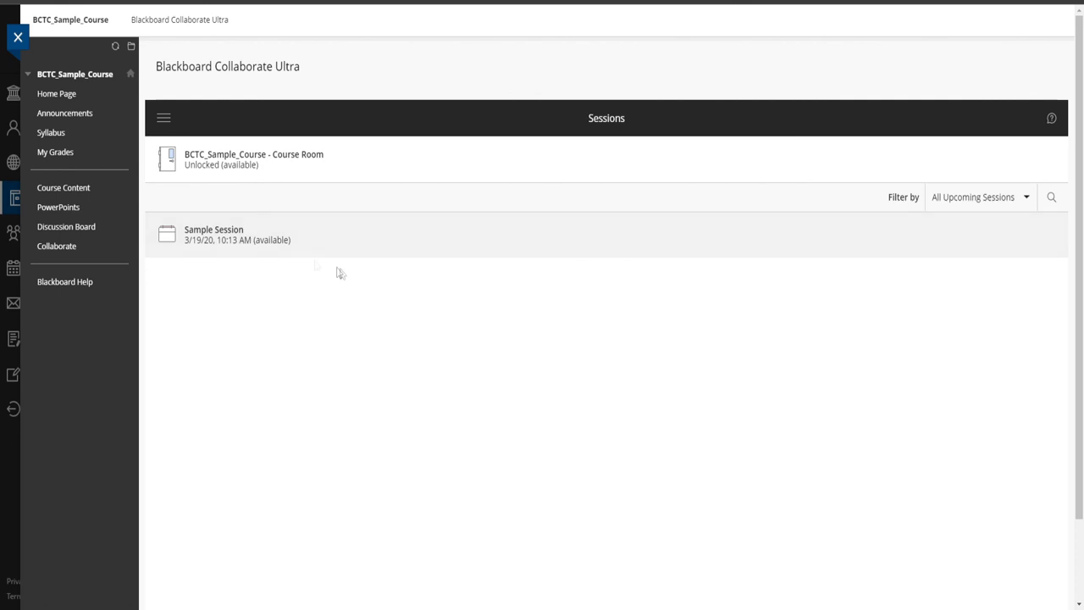
{"action": "mouse_move", "coordinate": [166, 118]}
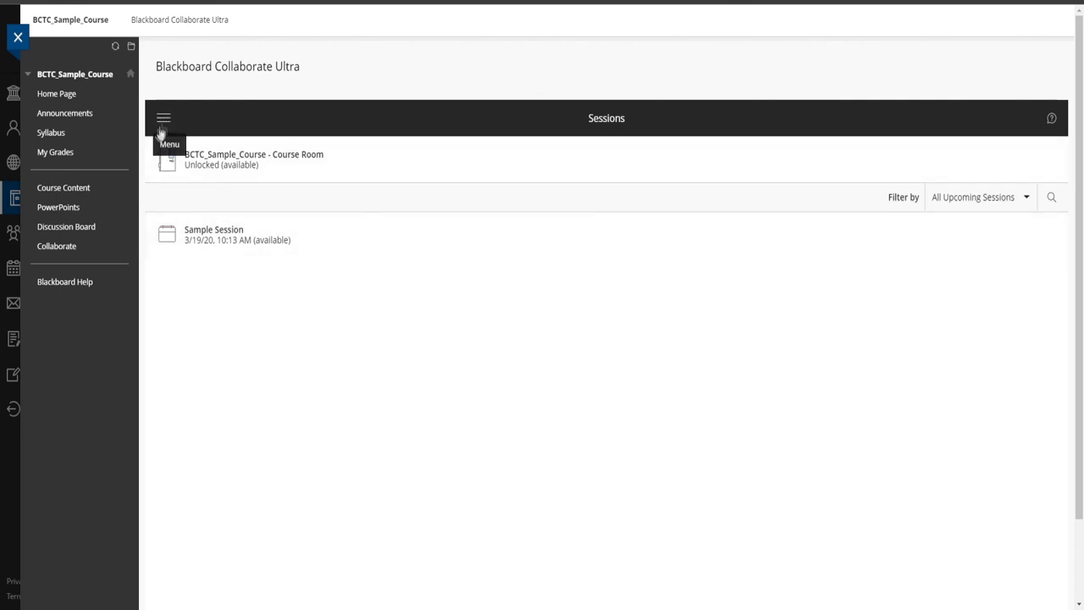
{"action": "mouse_move", "coordinate": [166, 119]}
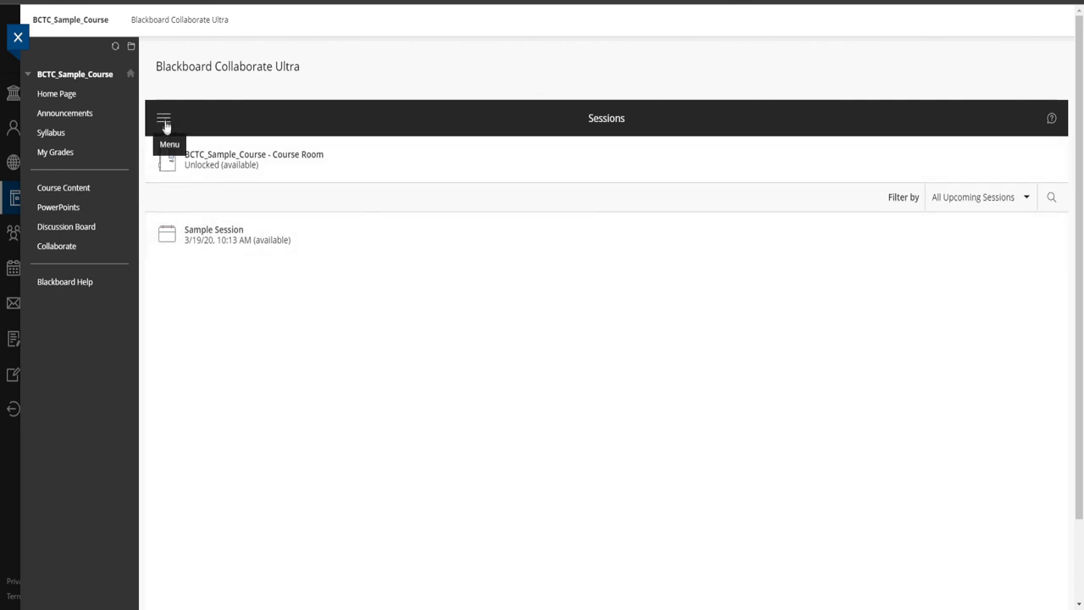
{"action": "left_click", "coordinate": [164, 117]}
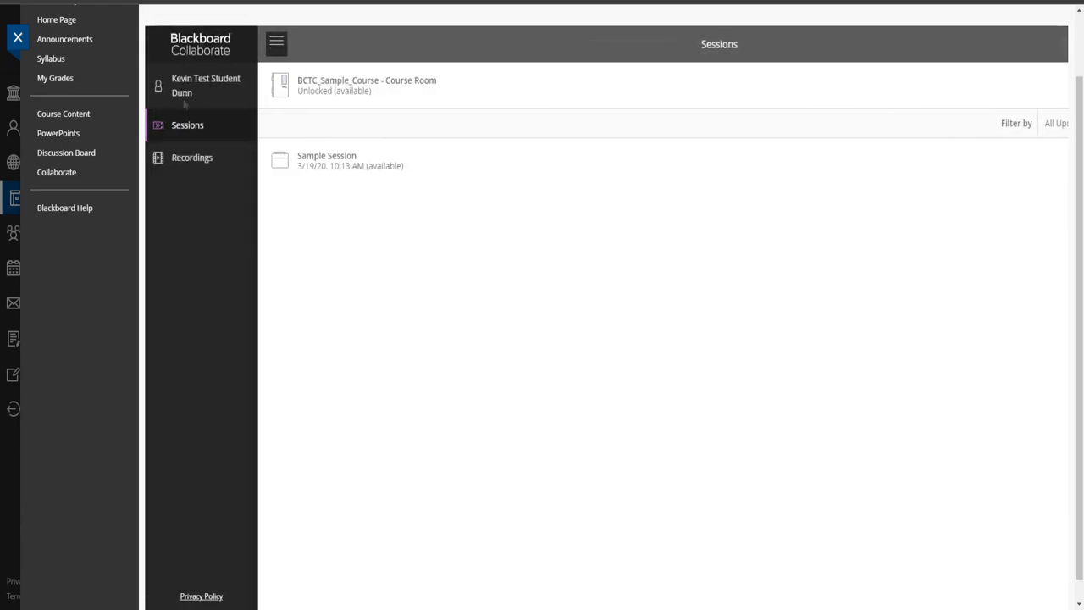
{"action": "mouse_move", "coordinate": [193, 166]}
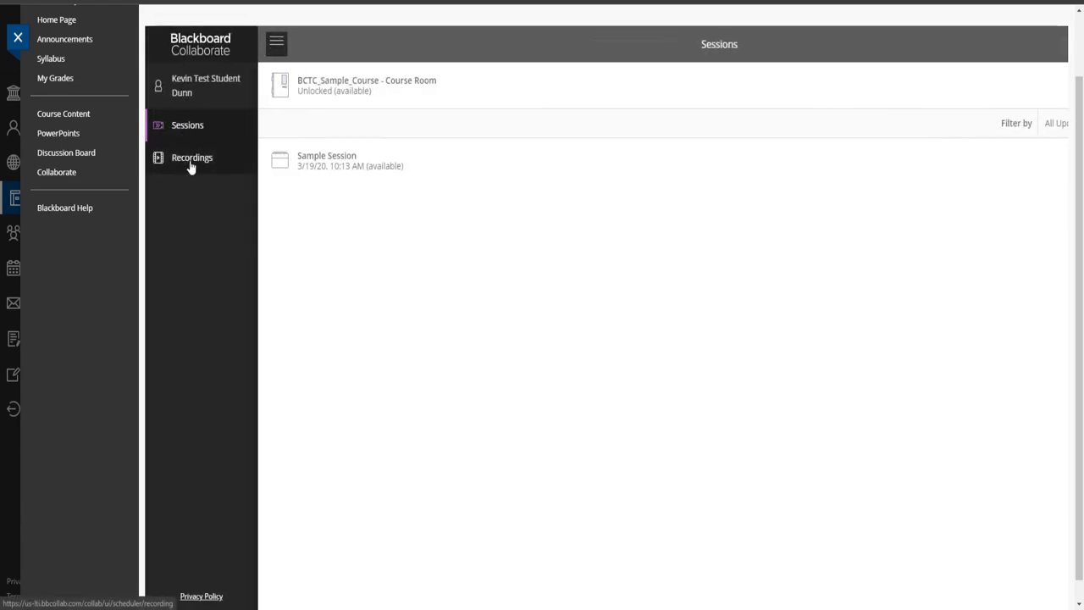
Show the Recordings list with Sample Session / recording_1 from 3/19/20
{"action": "left_click", "coordinate": [191, 158]}
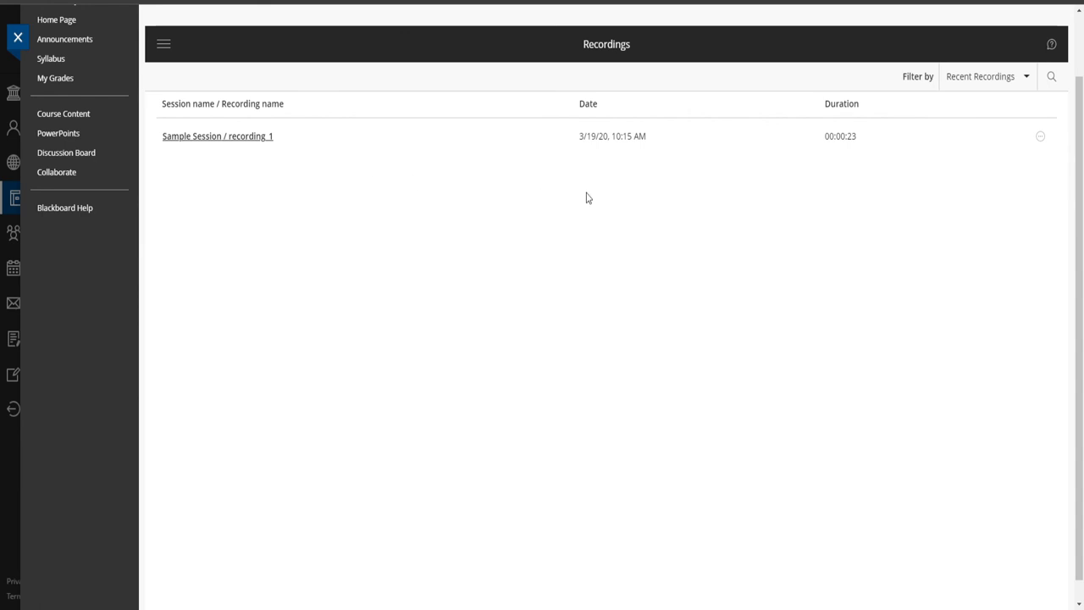
{"action": "mouse_move", "coordinate": [334, 142]}
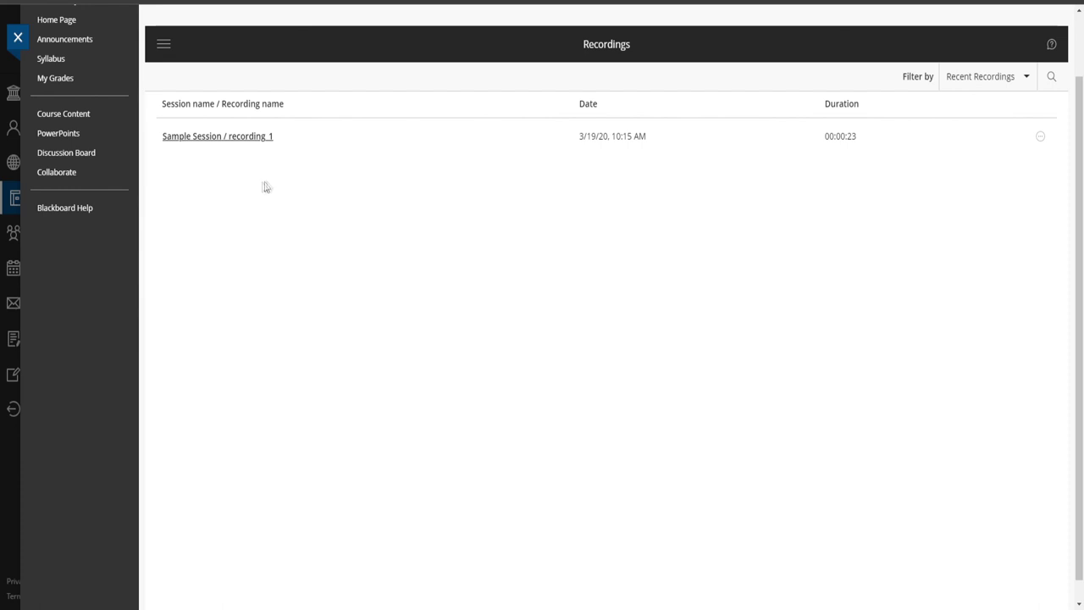
{"action": "mouse_move", "coordinate": [215, 159]}
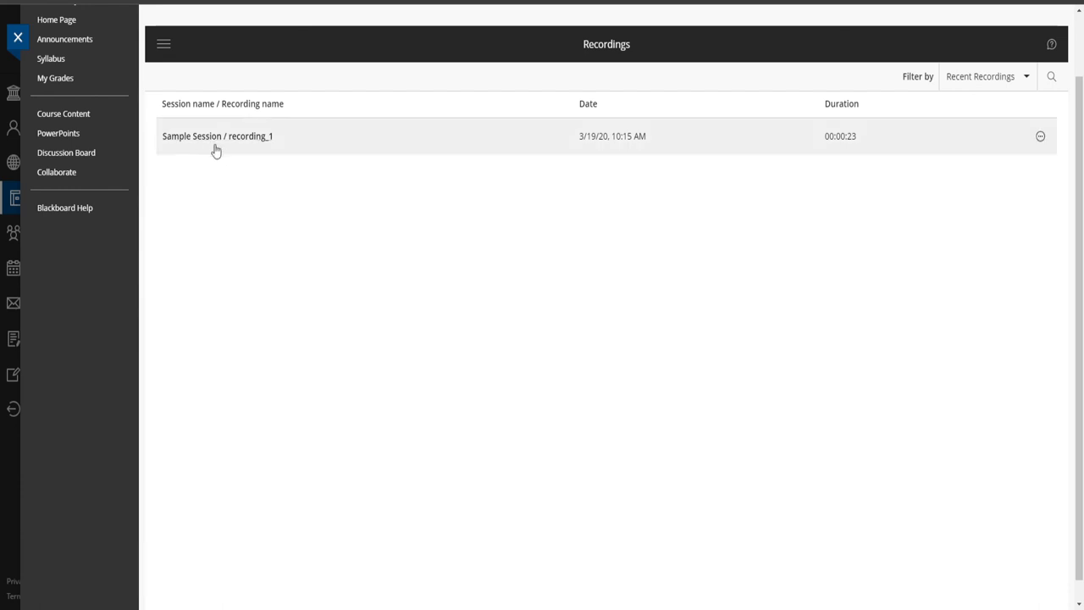
{"action": "mouse_move", "coordinate": [240, 151]}
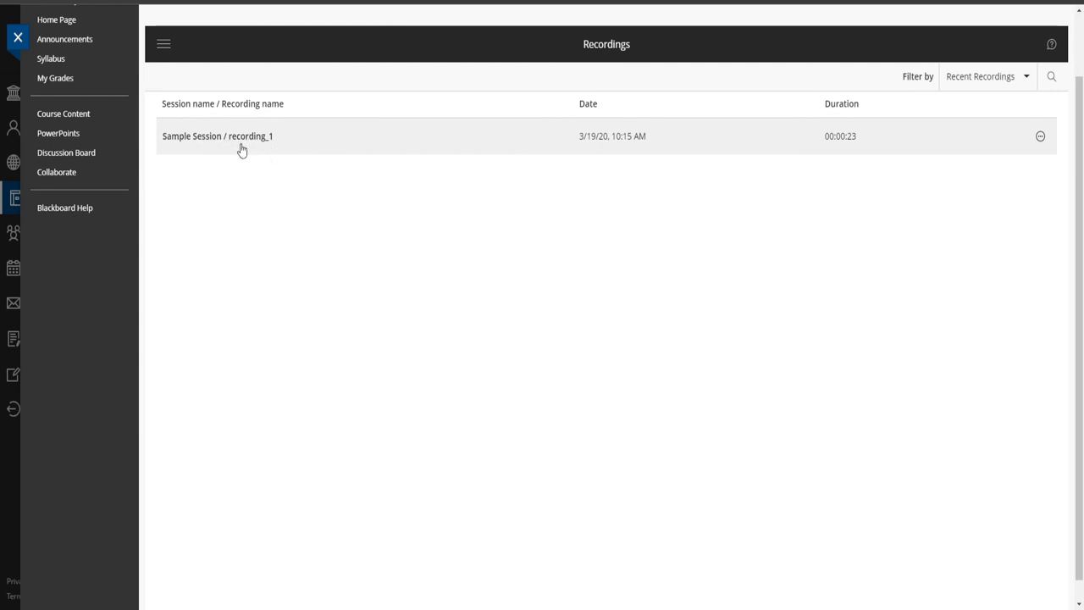
{"action": "mouse_move", "coordinate": [259, 139]}
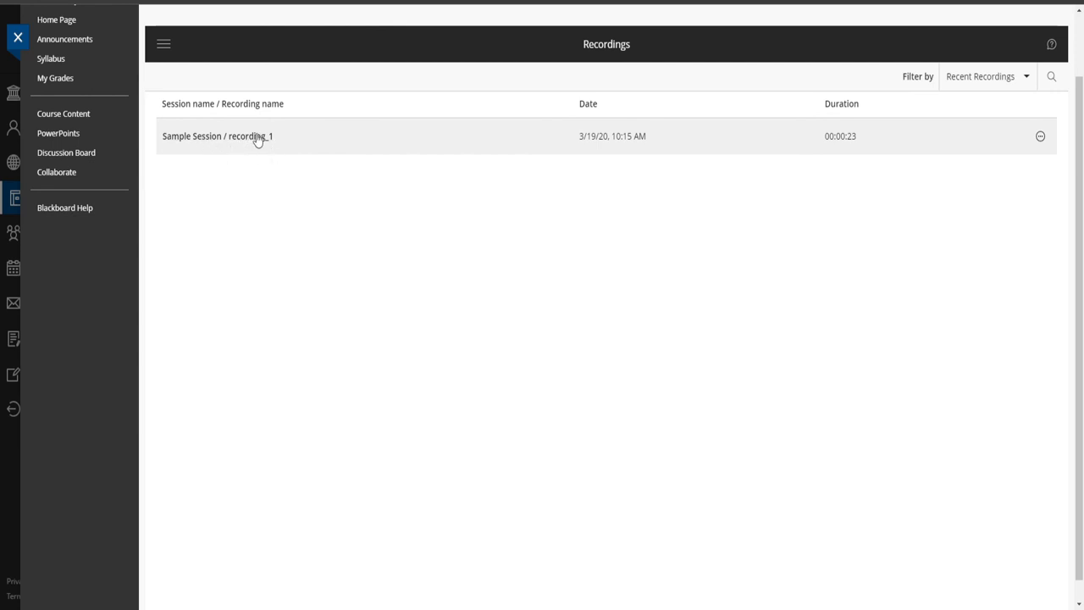